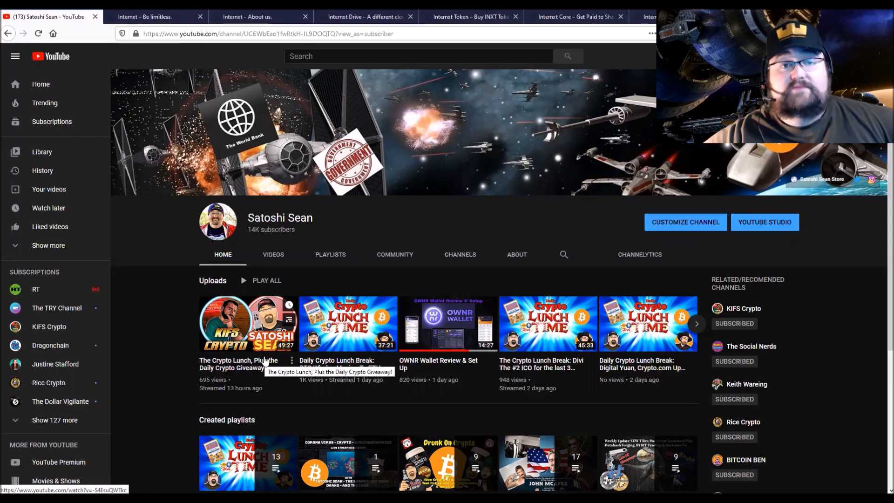
mouse_move(373, 330)
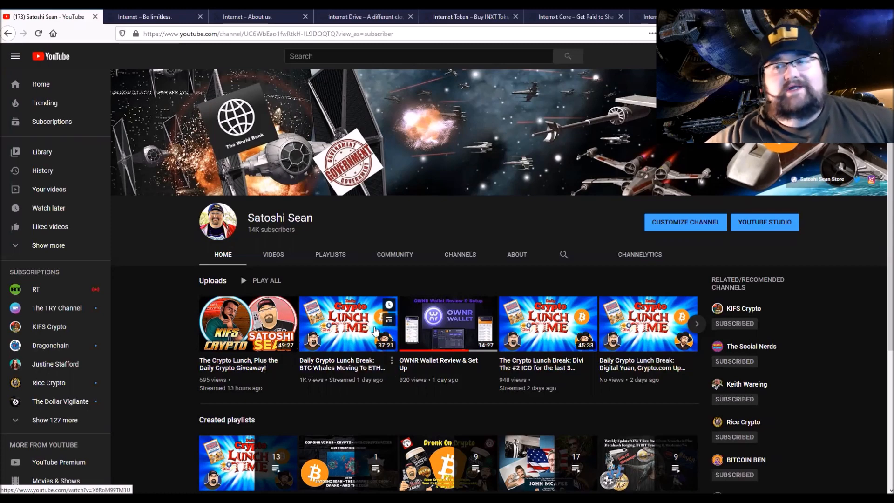
mouse_move(476, 285)
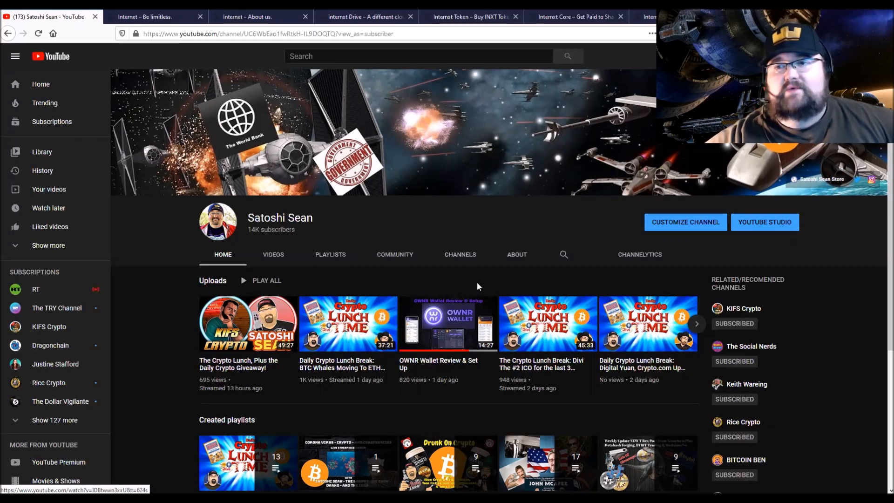
mouse_move(338, 354)
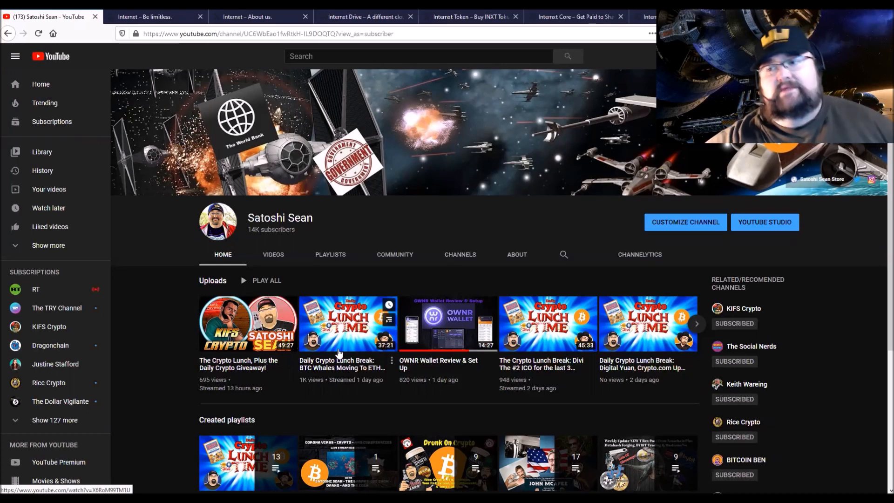
mouse_move(732, 323)
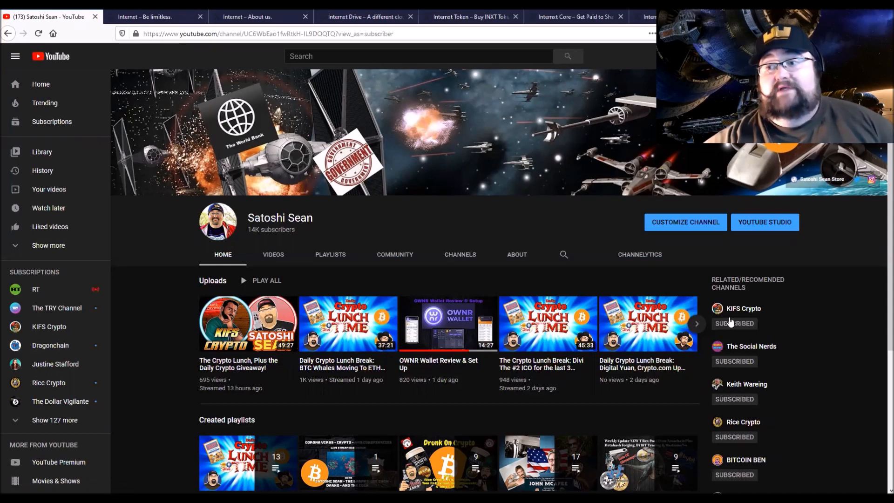
mouse_move(732, 319)
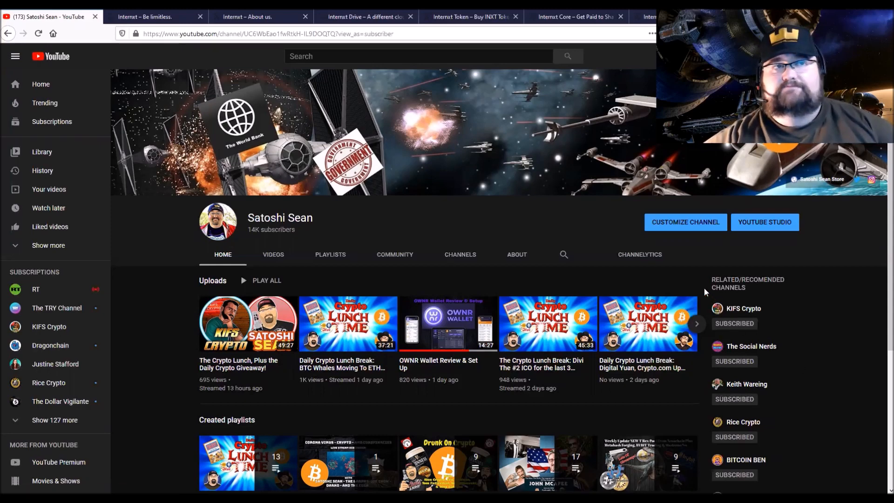
mouse_move(691, 283)
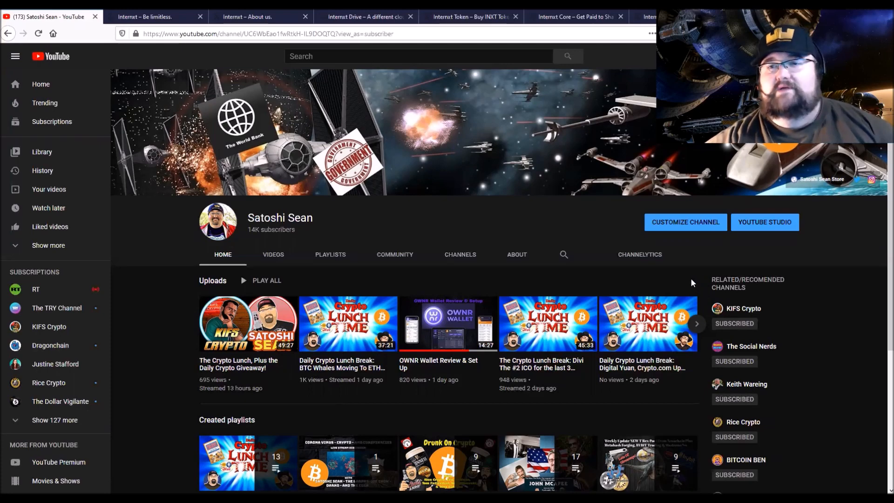
mouse_move(683, 280)
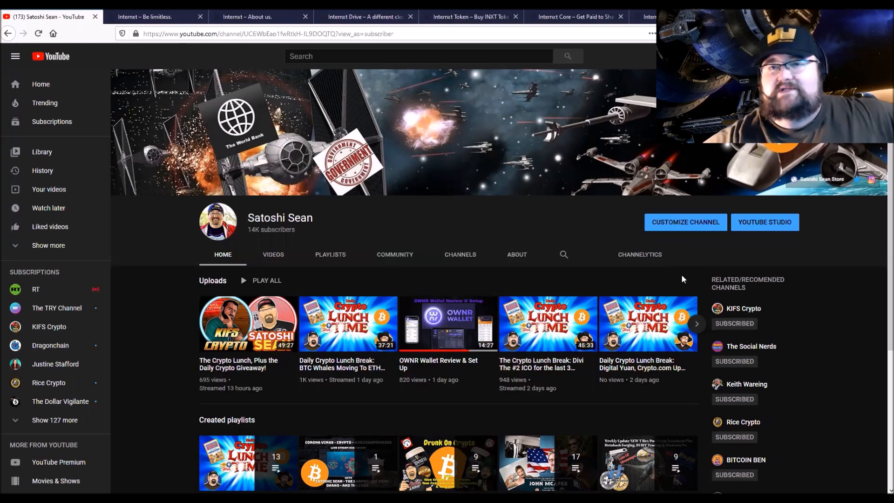
mouse_move(618, 279)
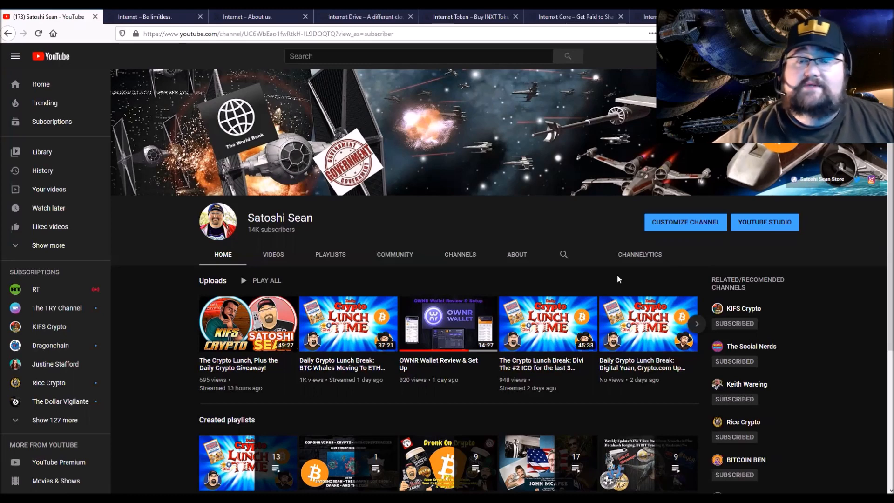
mouse_move(608, 283)
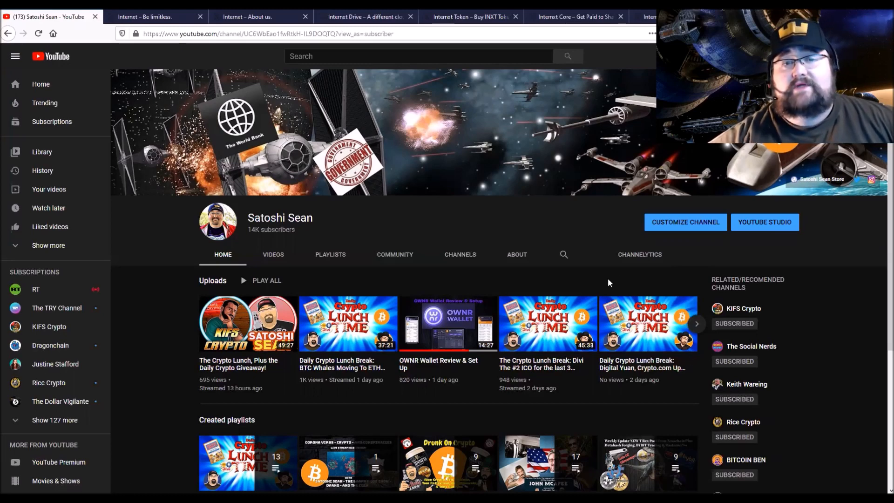
mouse_move(609, 285)
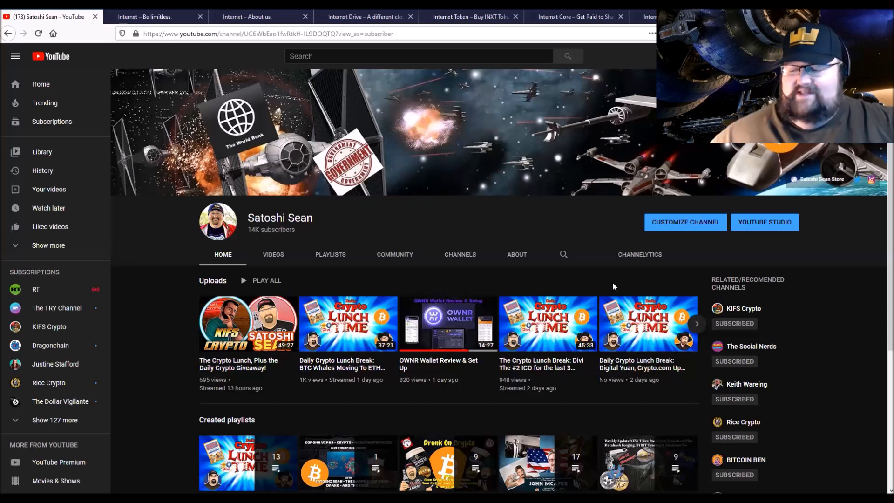
mouse_move(623, 290)
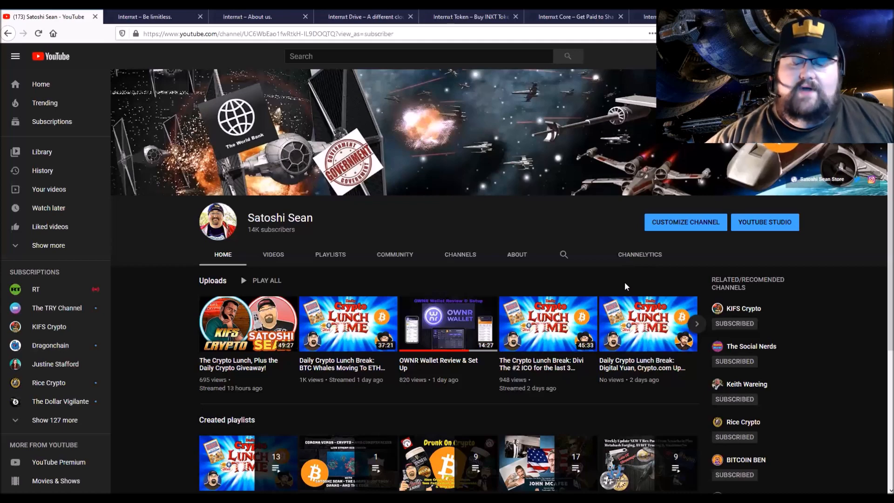
mouse_move(619, 295)
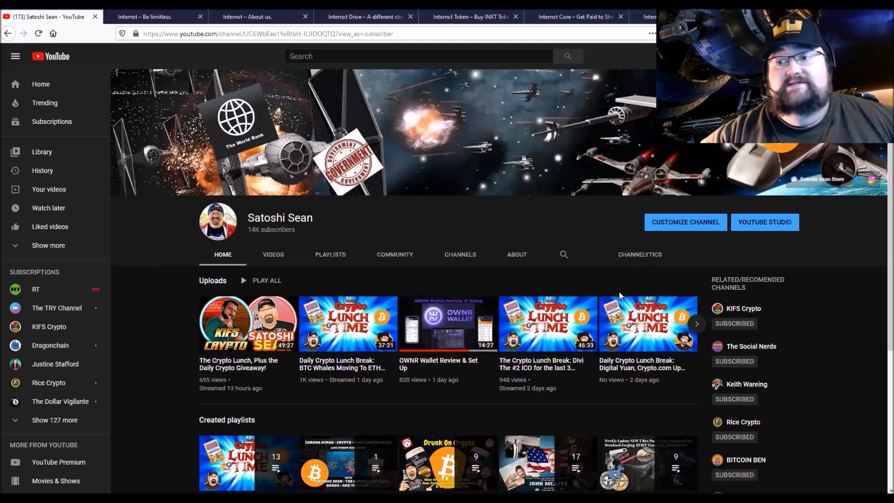
mouse_move(535, 278)
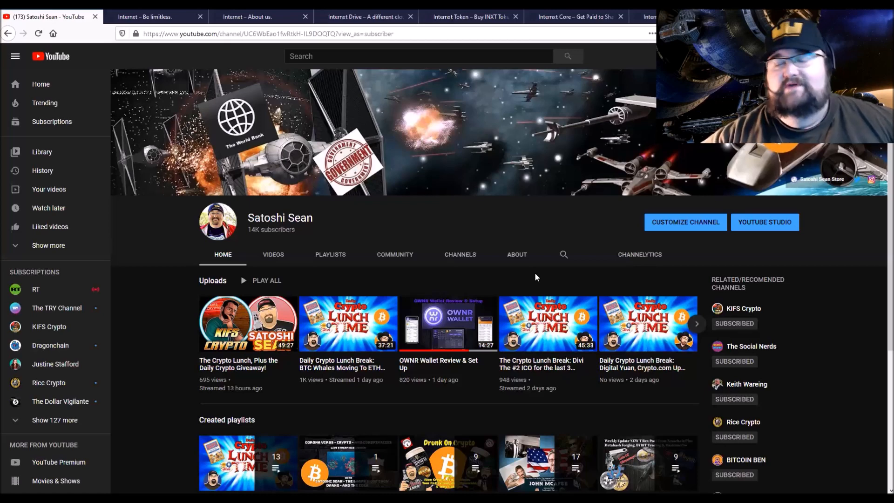
mouse_move(549, 284)
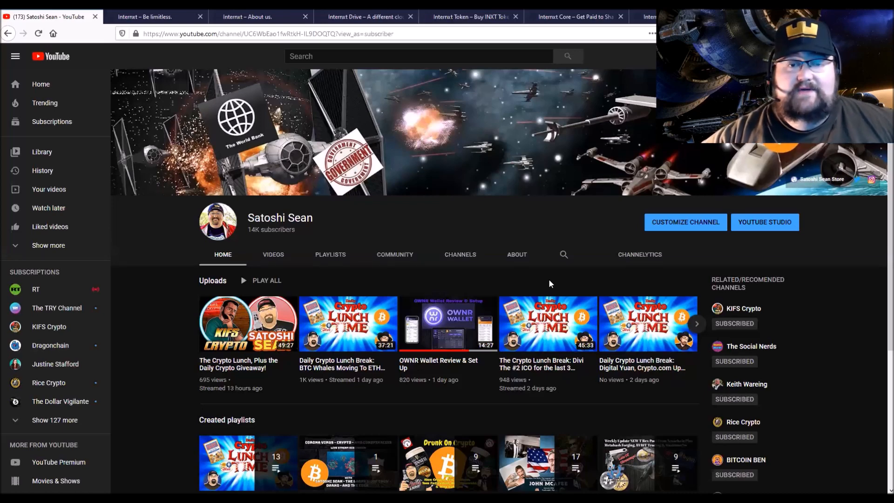
mouse_move(580, 280)
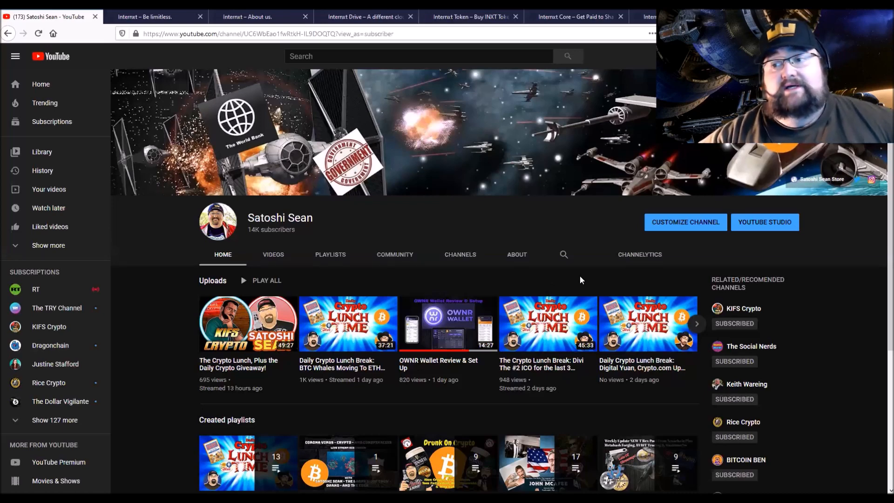
mouse_move(563, 255)
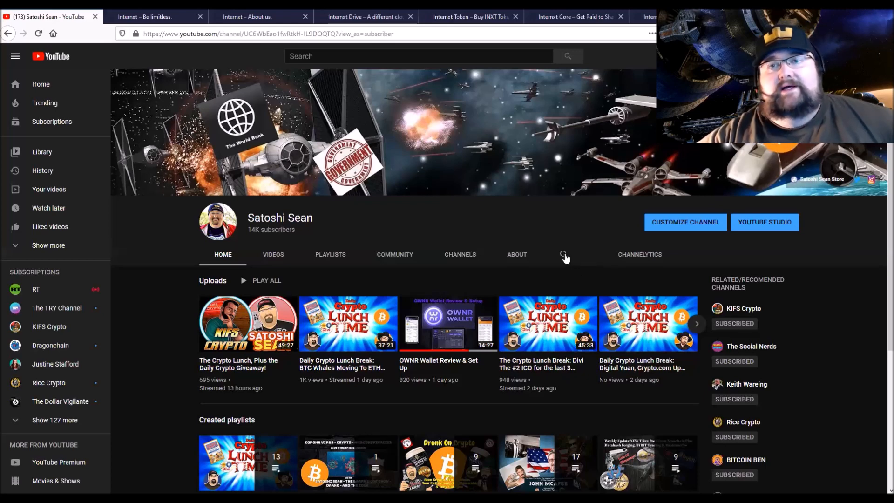
mouse_move(162, 12)
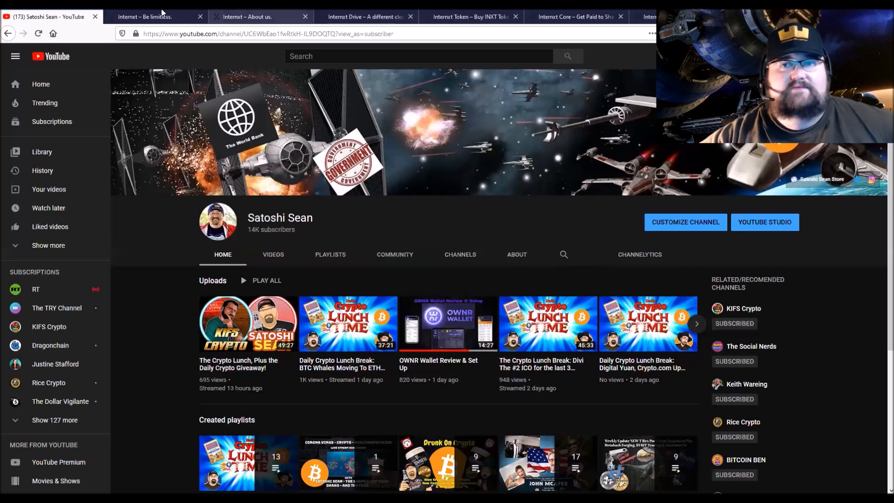
mouse_move(154, 15)
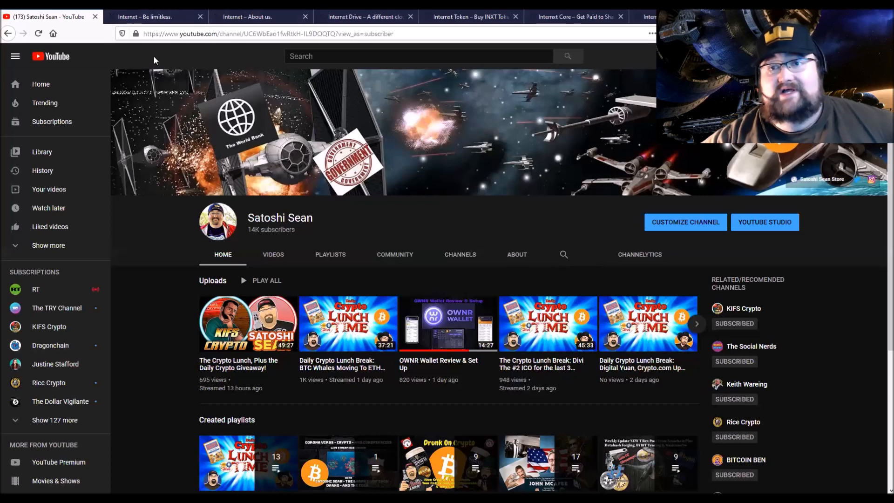
mouse_move(148, 17)
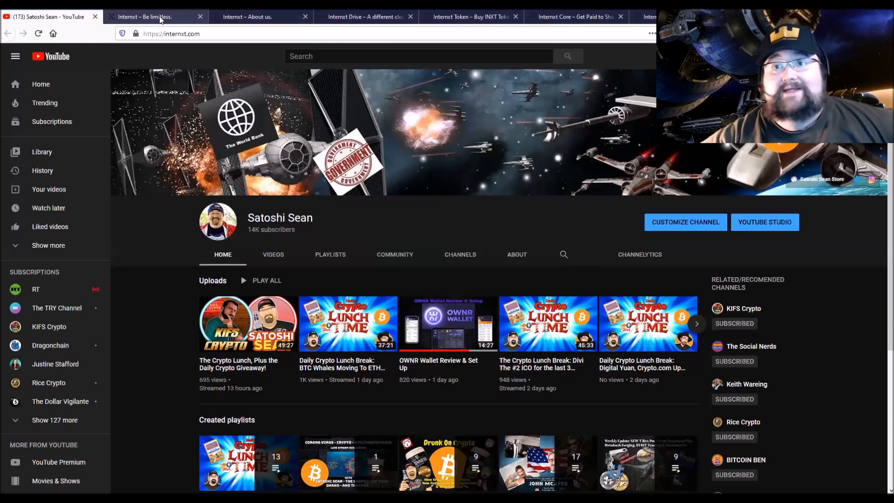
Step: View the Internxt homepage down to its client logos and footer, then return to the top
left_click(153, 17)
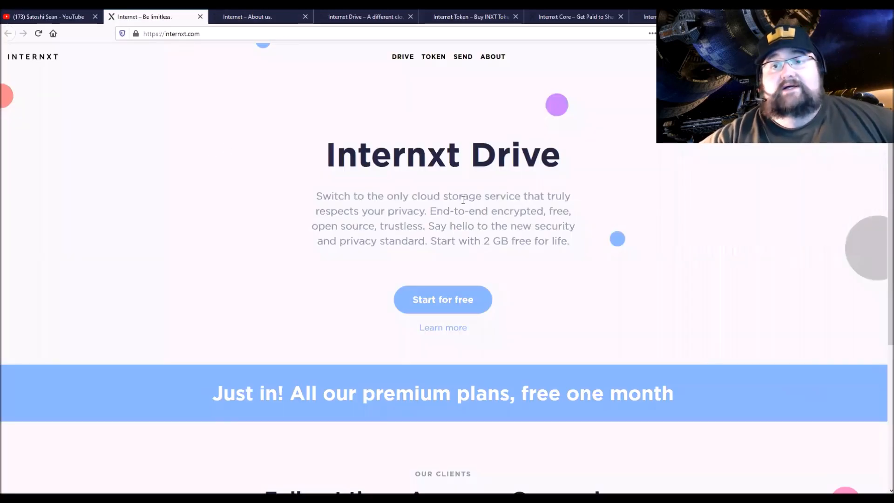
mouse_move(237, 177)
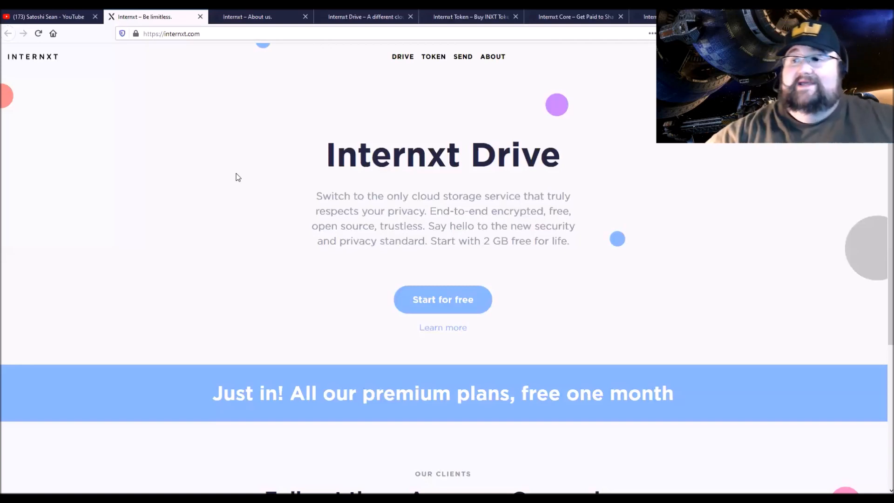
mouse_move(491, 240)
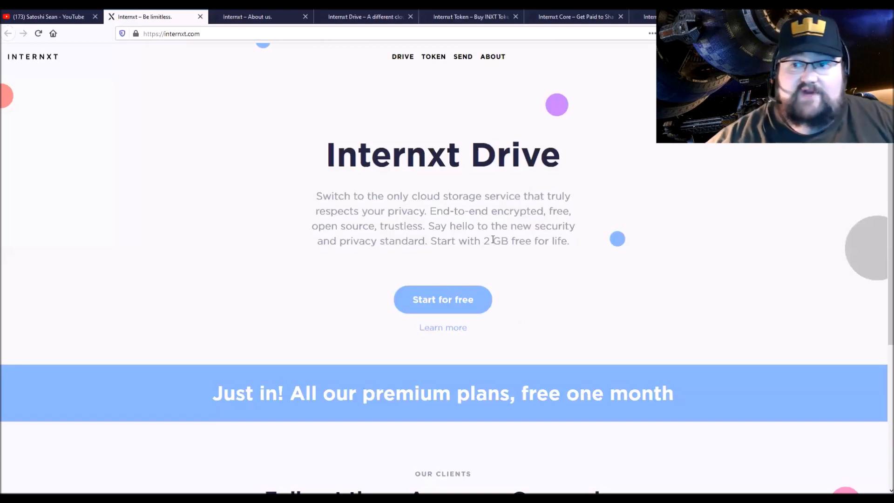
mouse_move(136, 141)
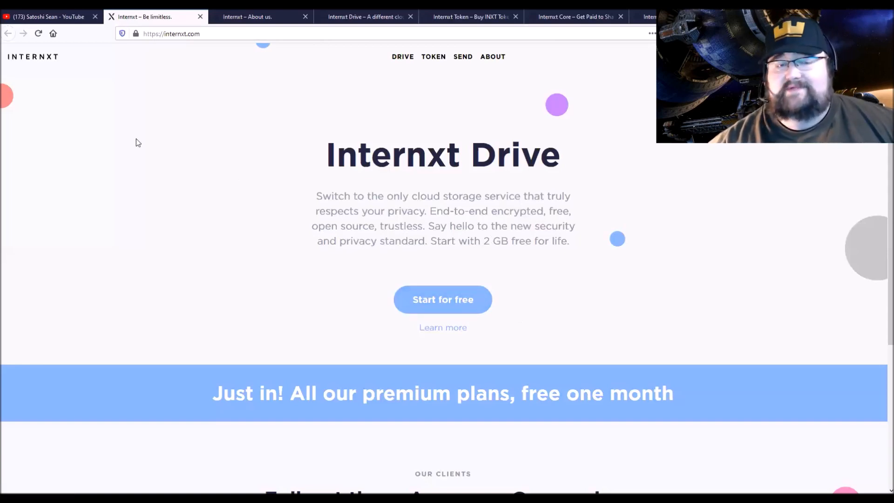
mouse_move(425, 221)
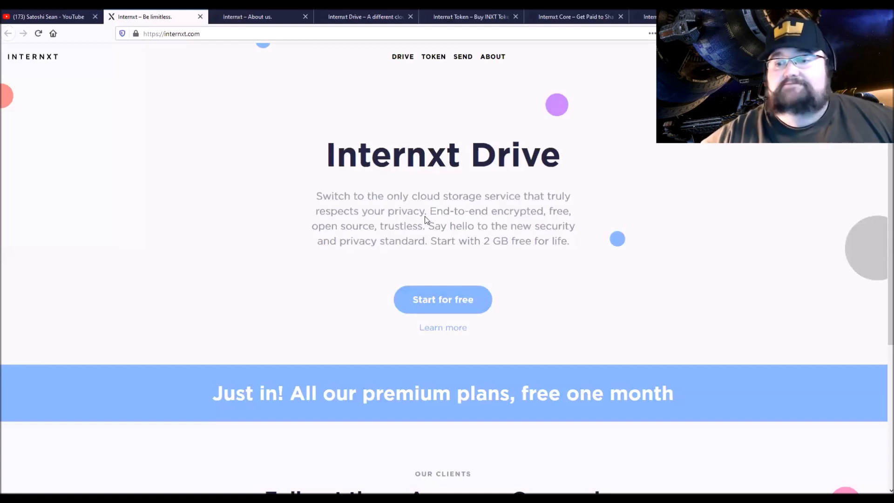
mouse_move(430, 255)
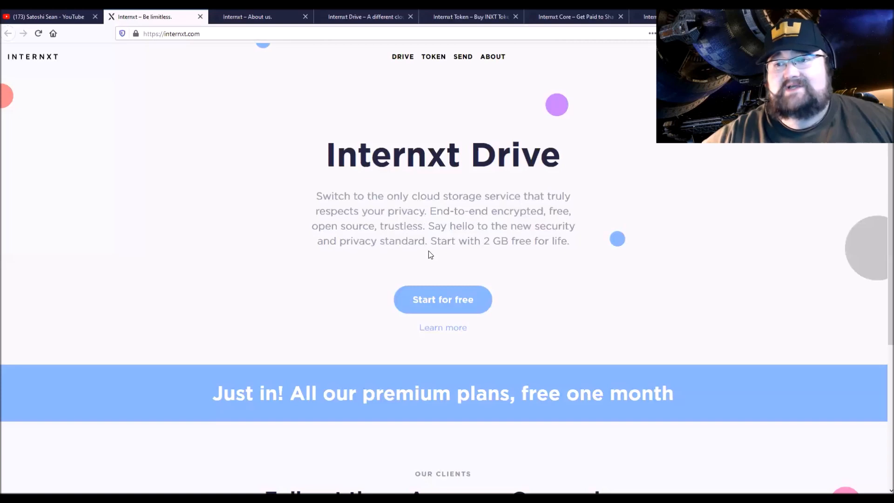
mouse_move(354, 225)
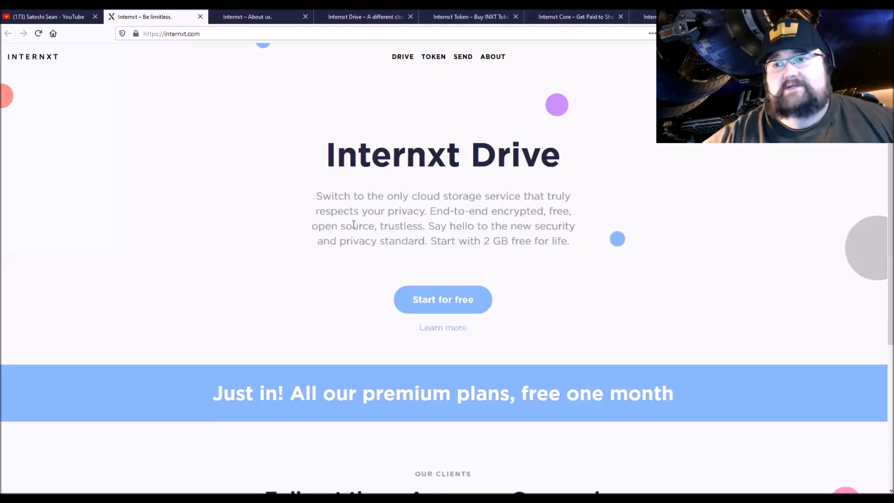
mouse_move(464, 245)
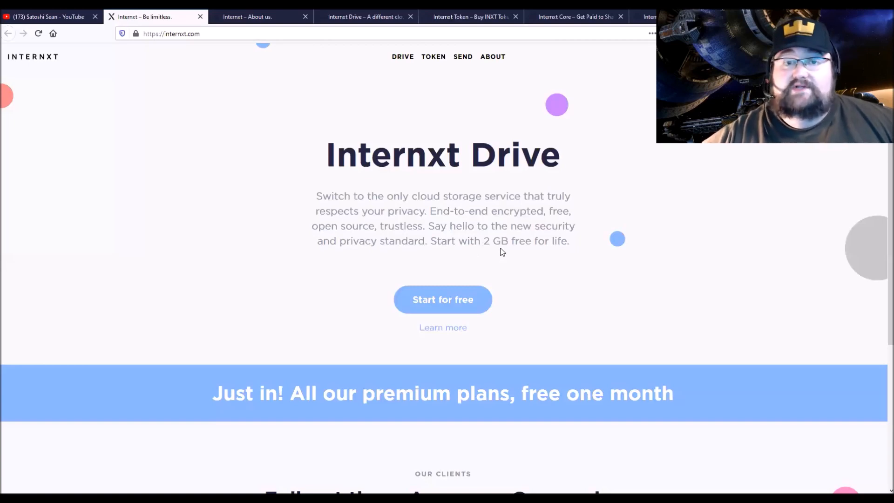
mouse_move(583, 261)
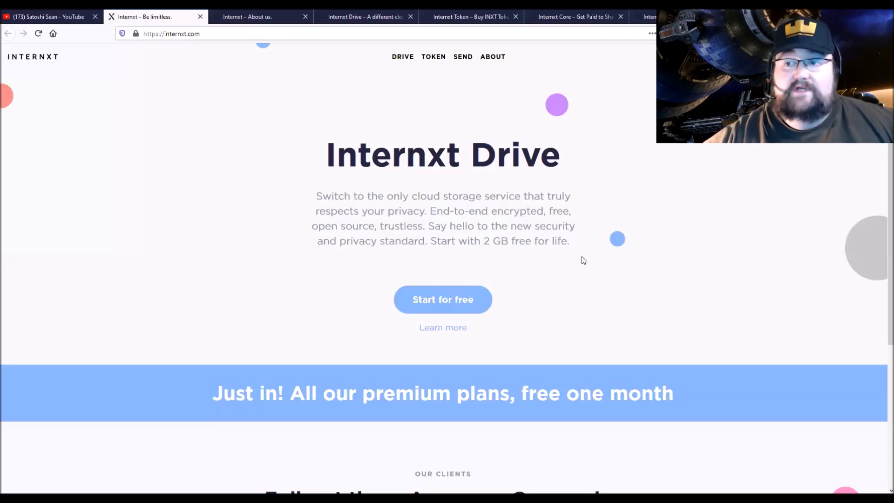
mouse_move(246, 412)
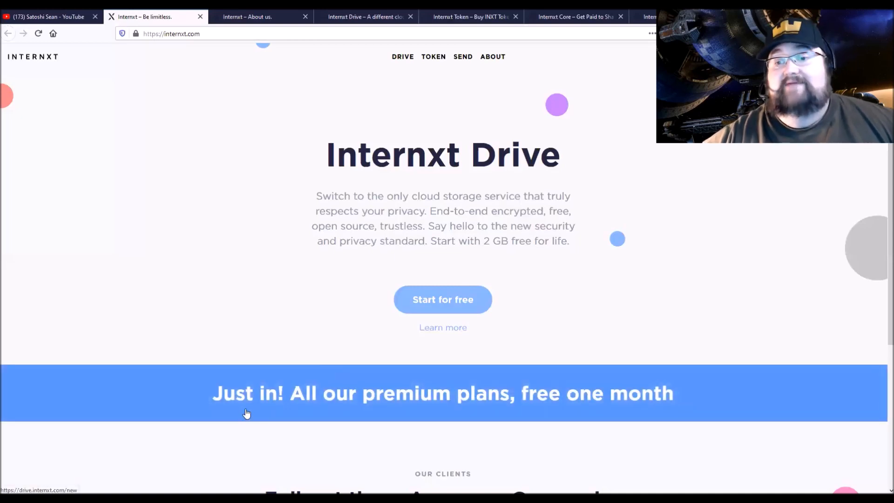
mouse_move(557, 400)
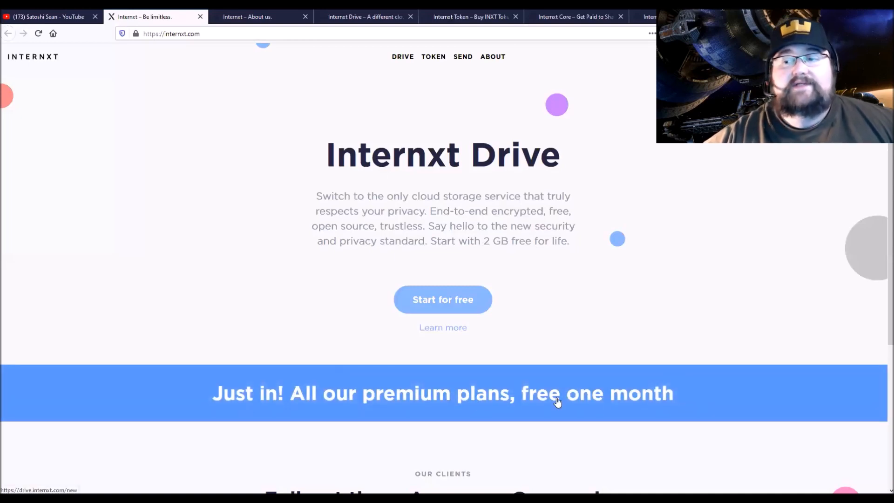
scroll("down", 3)
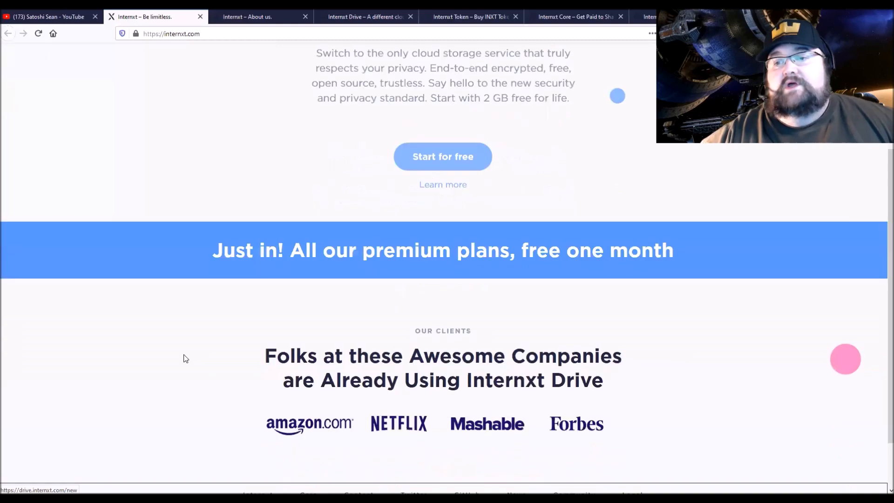
scroll("down", 3)
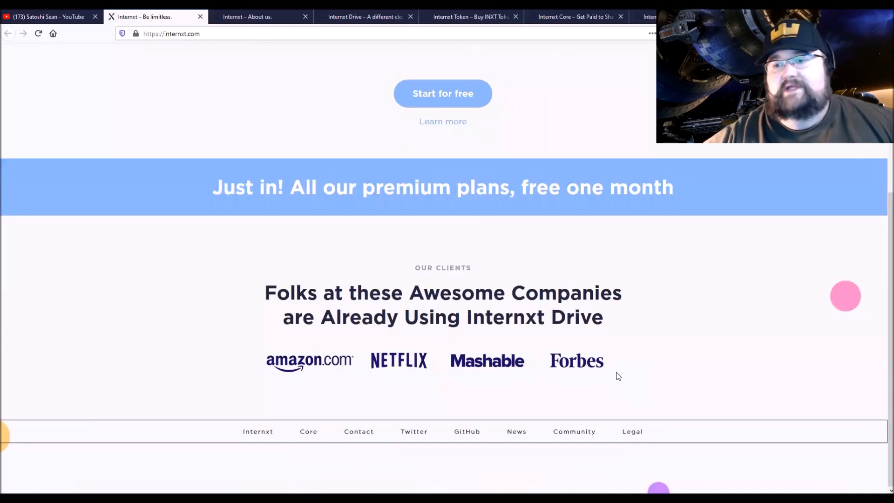
scroll("up", 3)
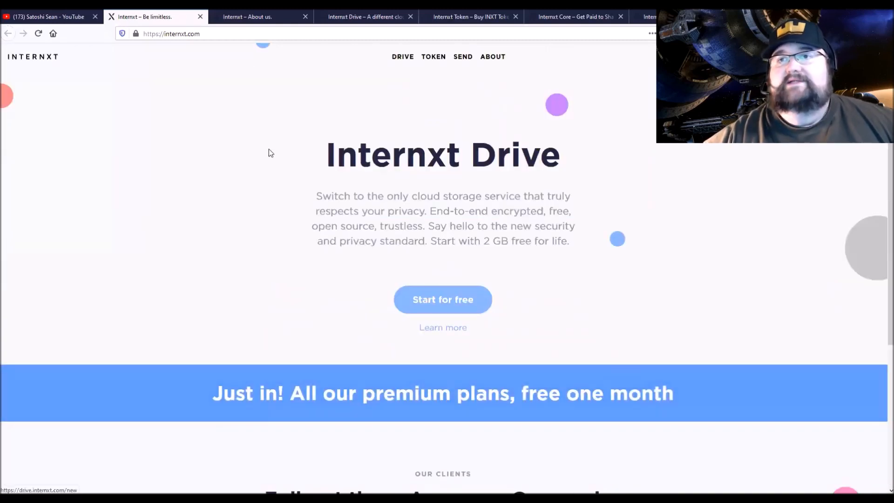
Step: Switch to the About us page and scroll through its mission and values sections
left_click(248, 17)
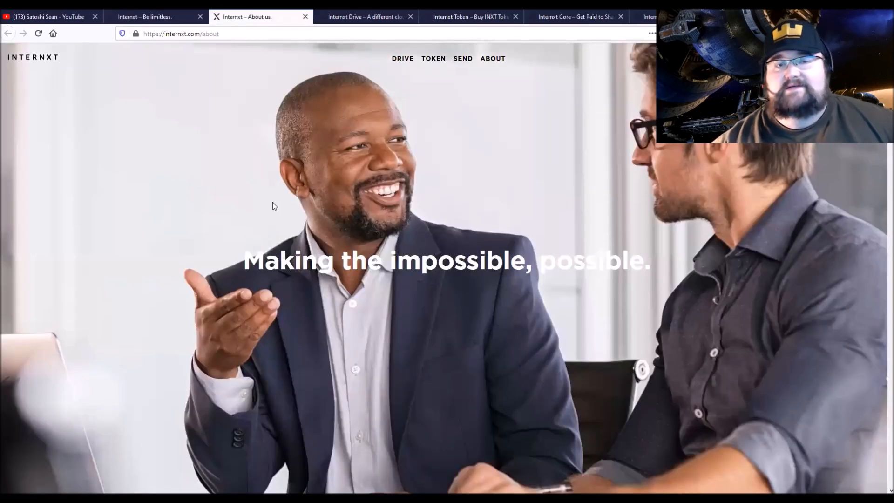
scroll("down", 3)
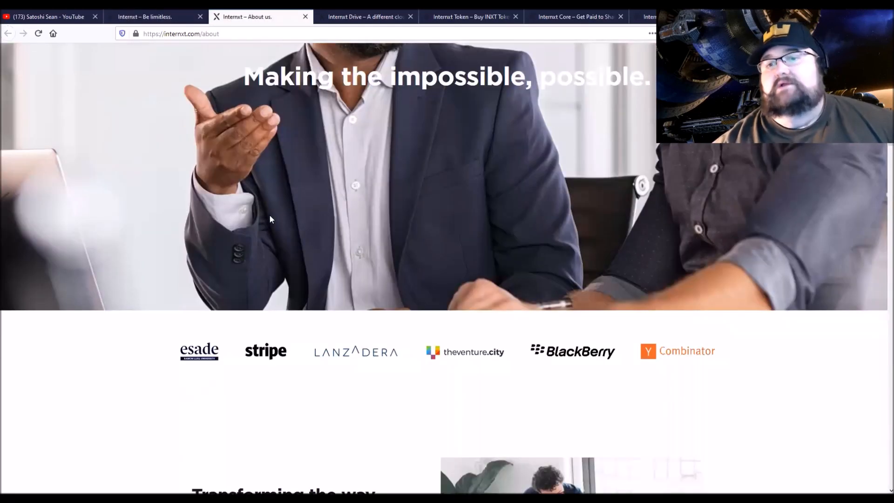
scroll("down", 3)
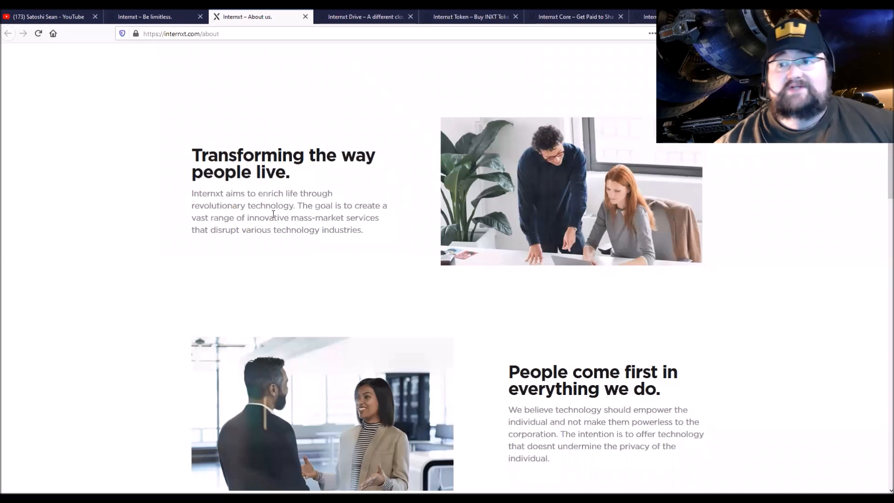
mouse_move(258, 228)
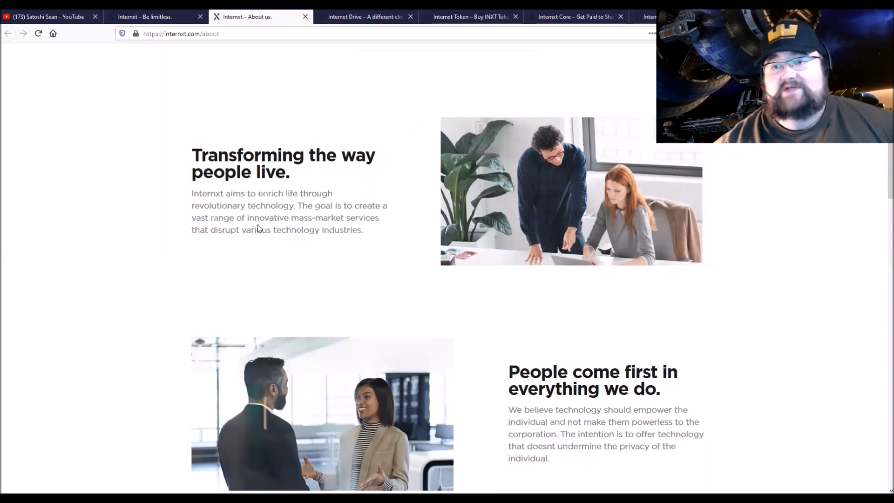
mouse_move(240, 267)
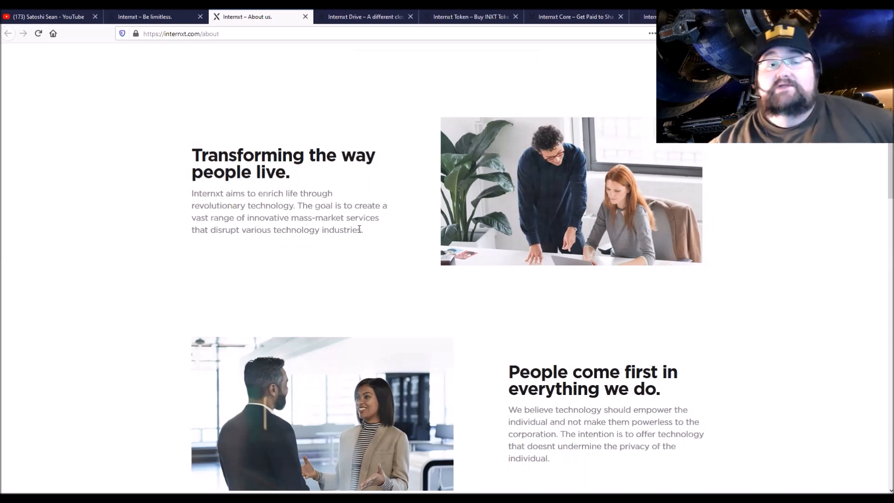
mouse_move(260, 228)
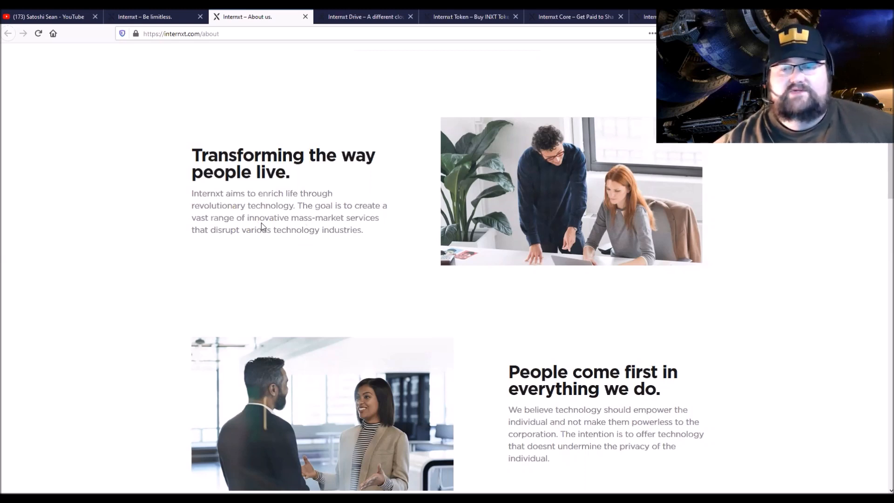
mouse_move(302, 319)
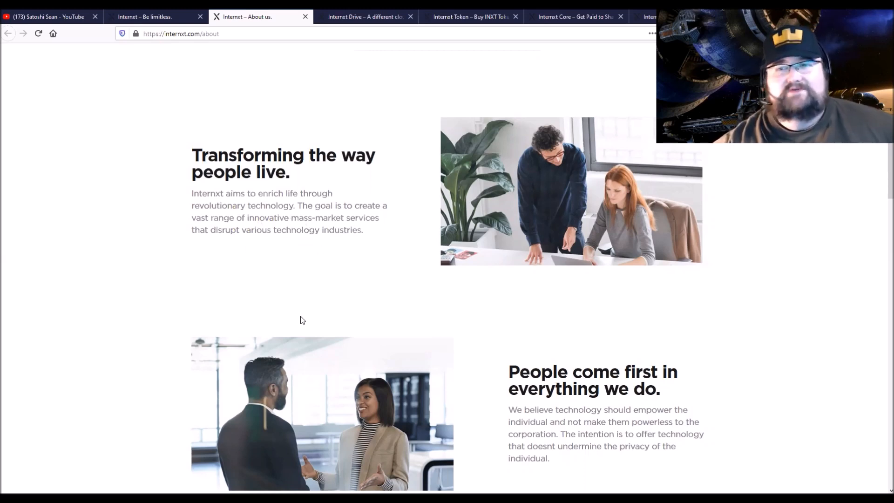
mouse_move(450, 289)
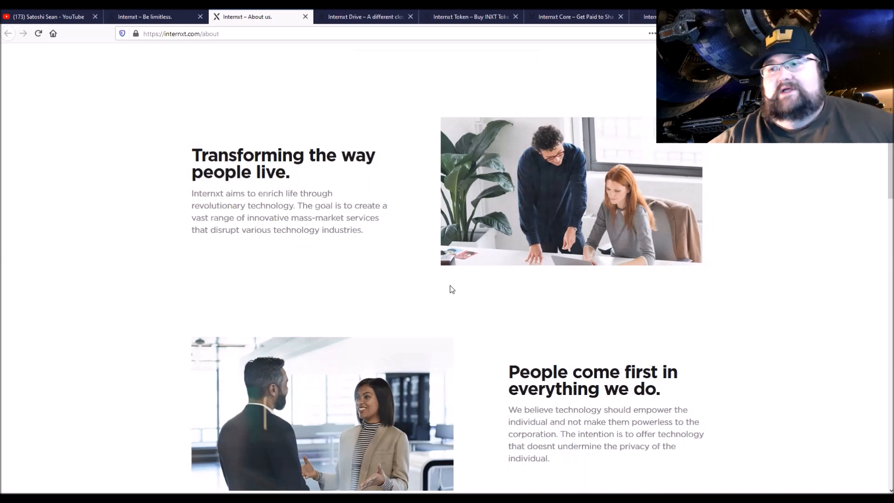
scroll("down", 3)
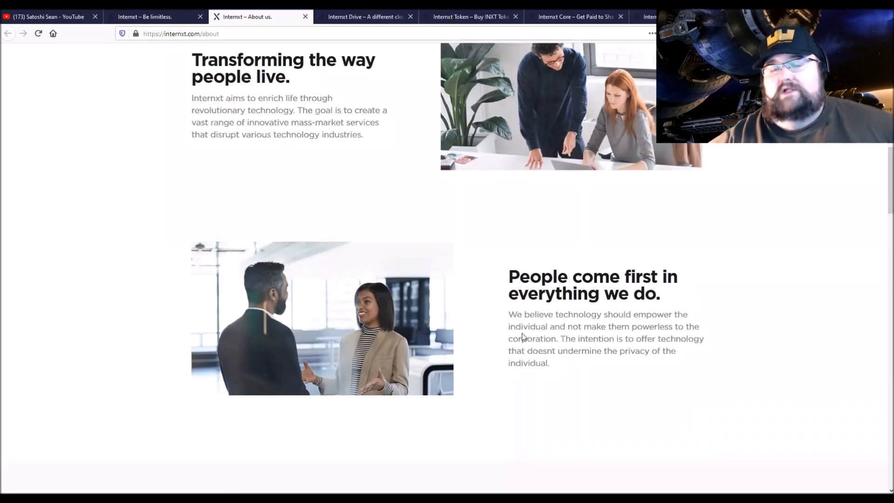
mouse_move(573, 337)
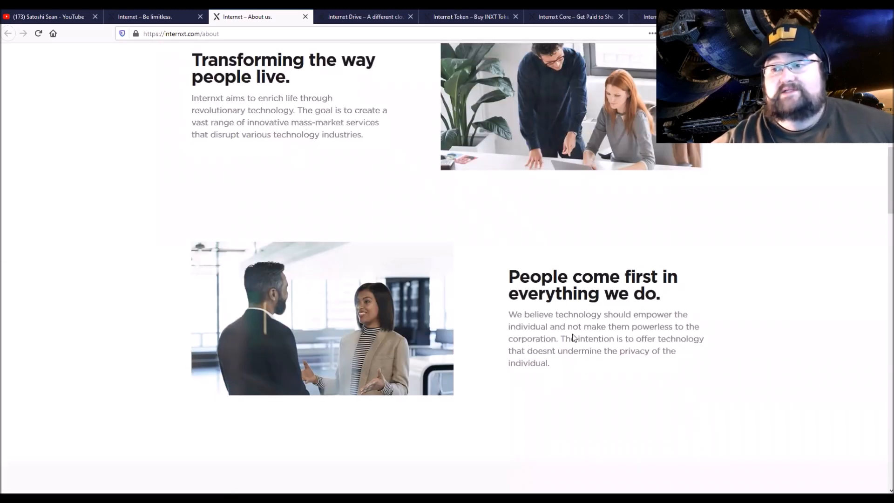
mouse_move(558, 336)
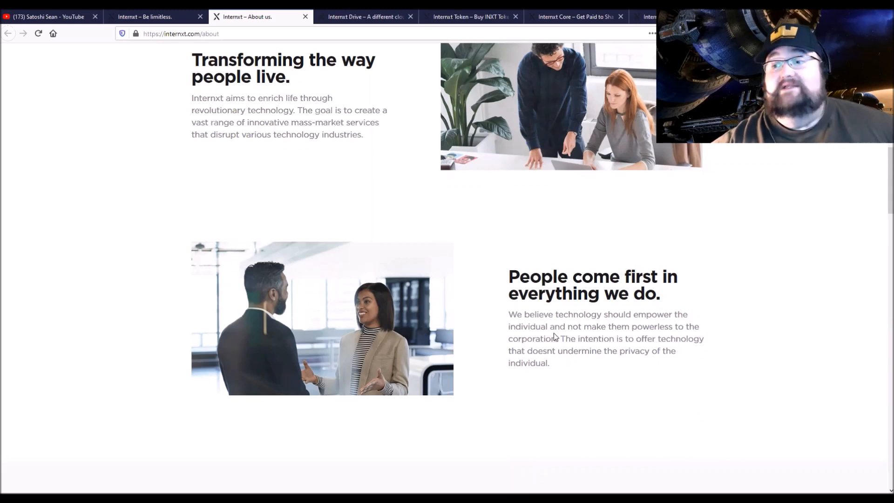
mouse_move(674, 336)
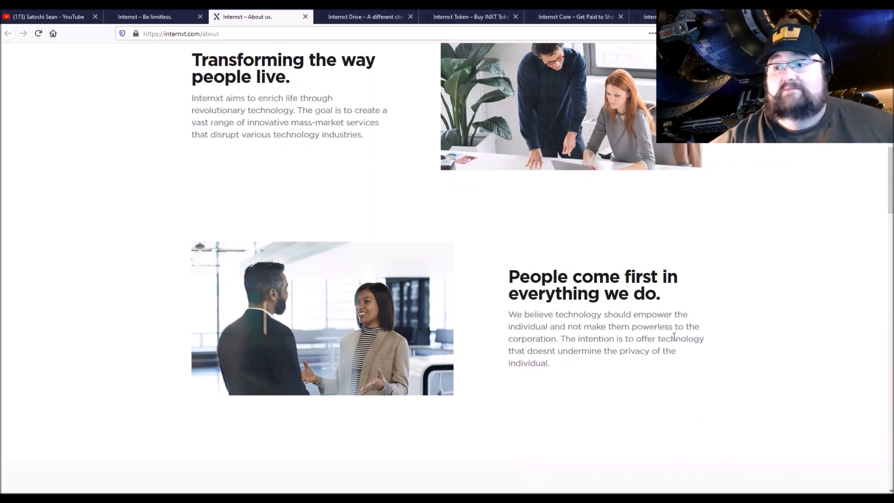
mouse_move(623, 352)
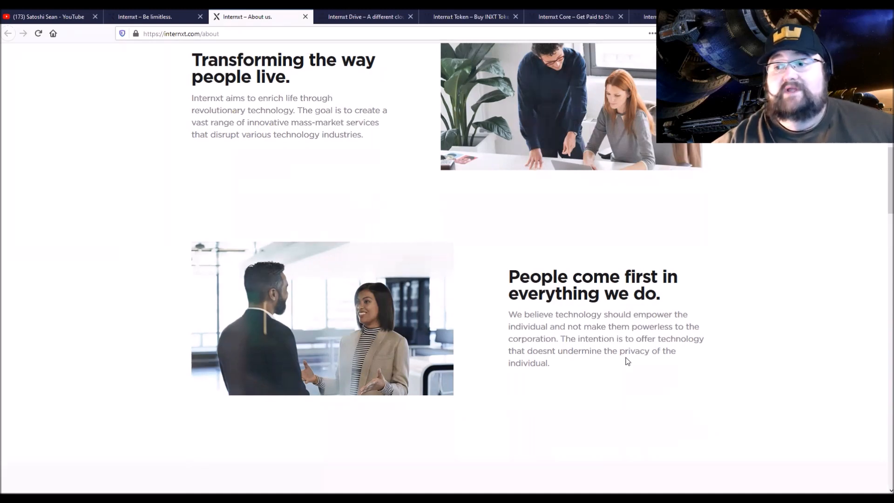
mouse_move(557, 372)
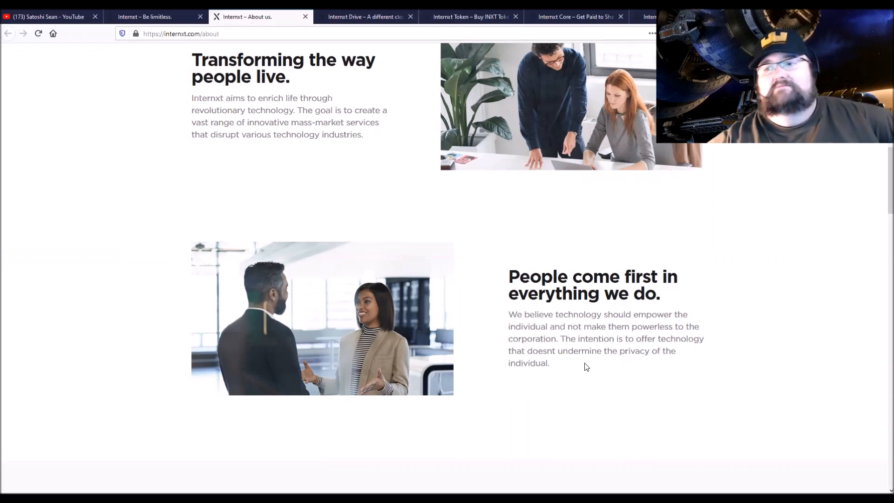
mouse_move(583, 349)
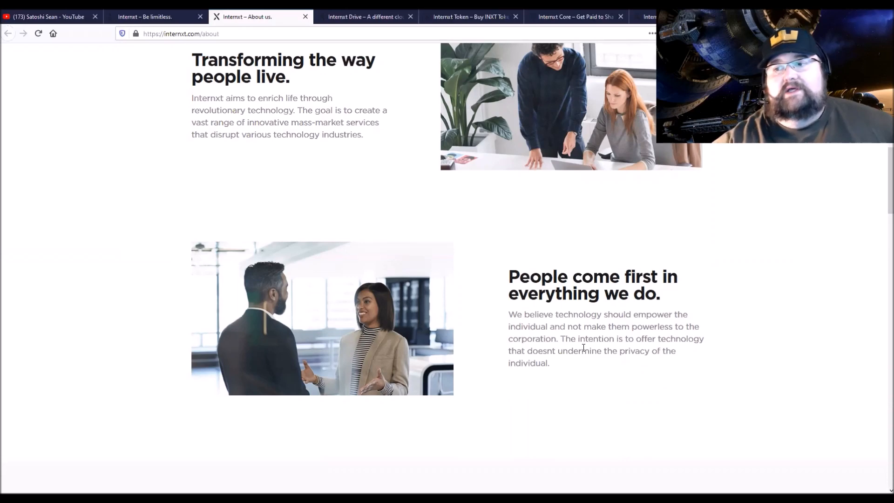
mouse_move(262, 353)
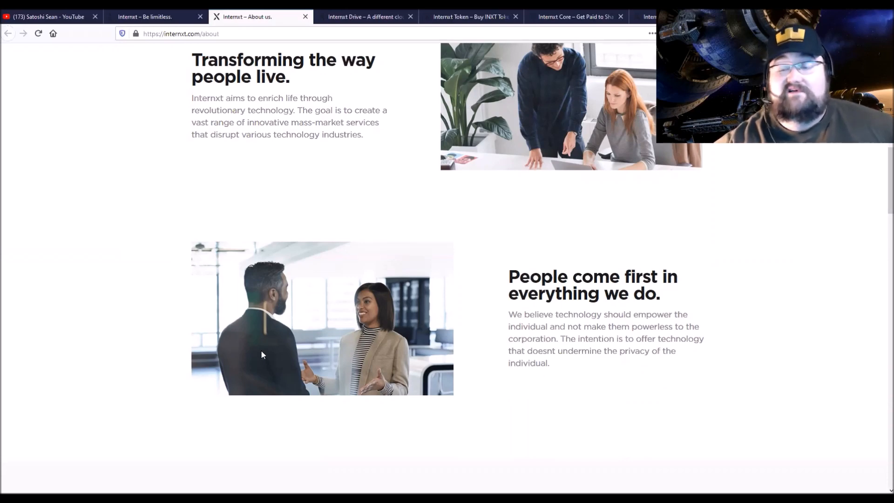
Step: Continue down past the leadership team and latest articles to the Drive signup pitch
scroll("down", 3)
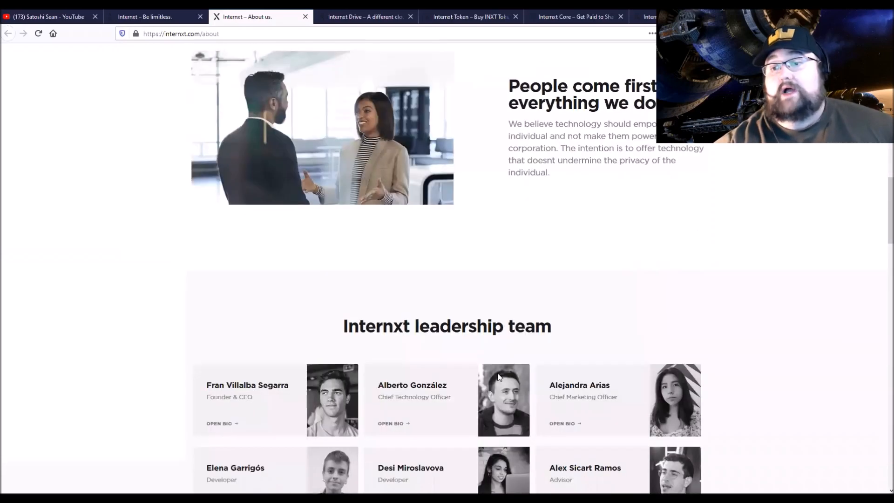
scroll("down", 3)
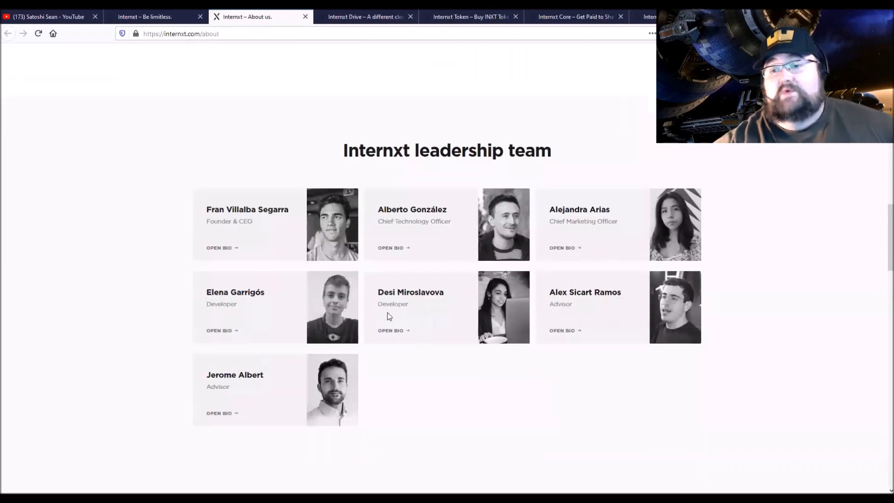
scroll("down", 3)
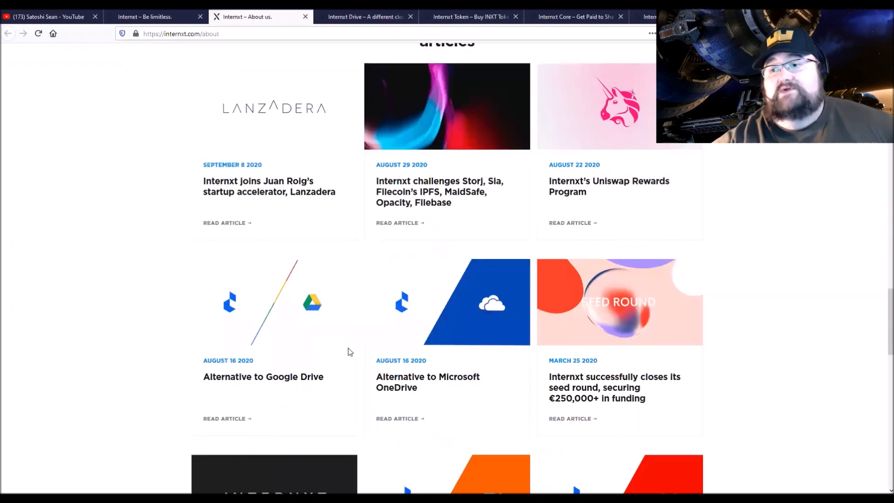
scroll("down", 3)
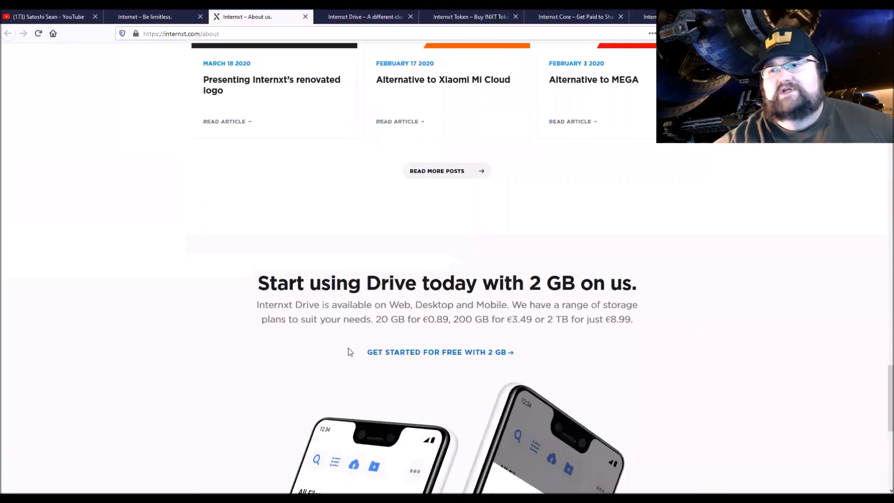
scroll("down", 3)
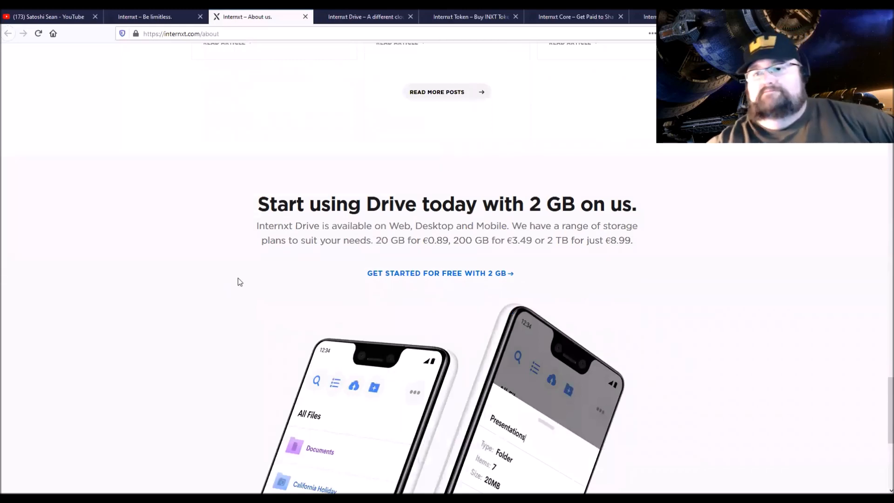
mouse_move(441, 273)
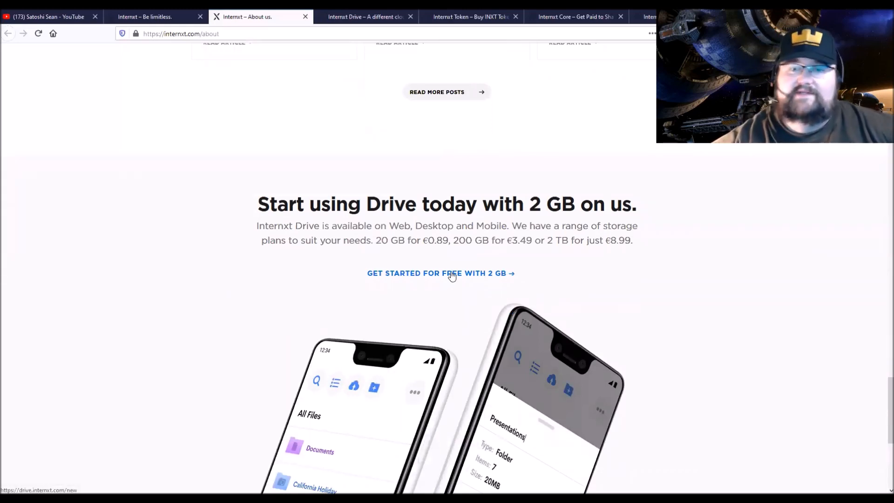
mouse_move(302, 261)
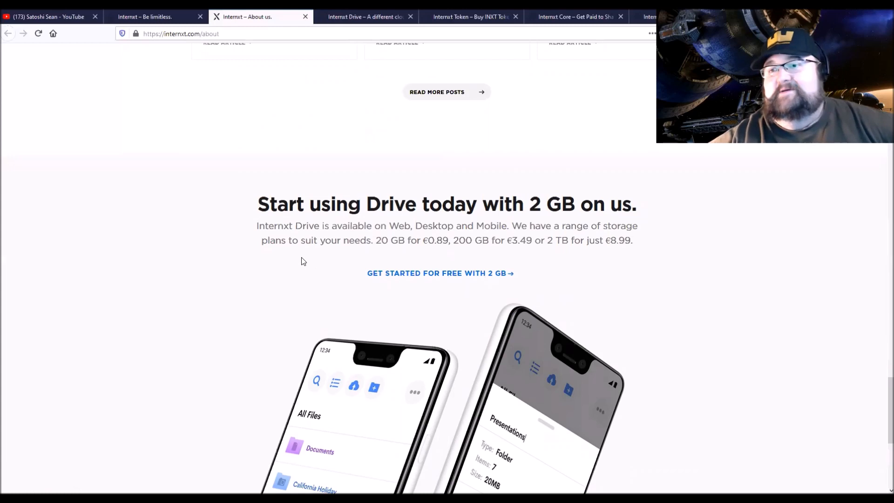
mouse_move(598, 236)
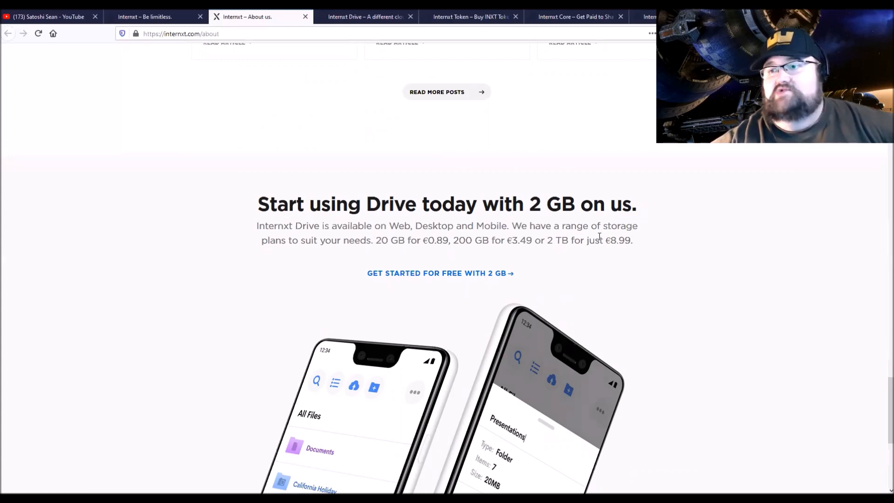
mouse_move(407, 244)
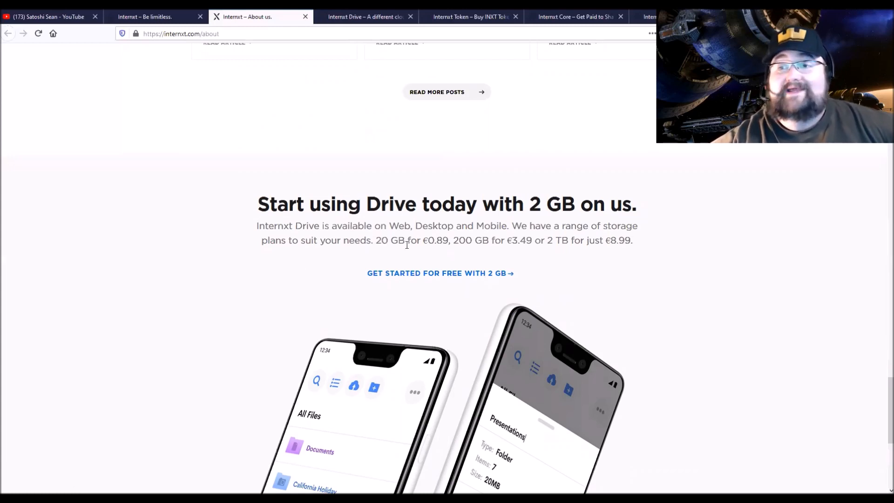
mouse_move(447, 249)
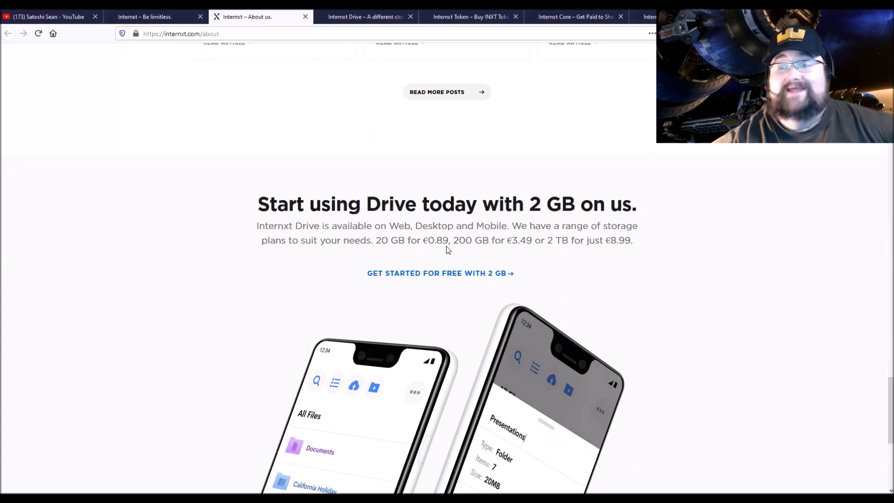
mouse_move(424, 255)
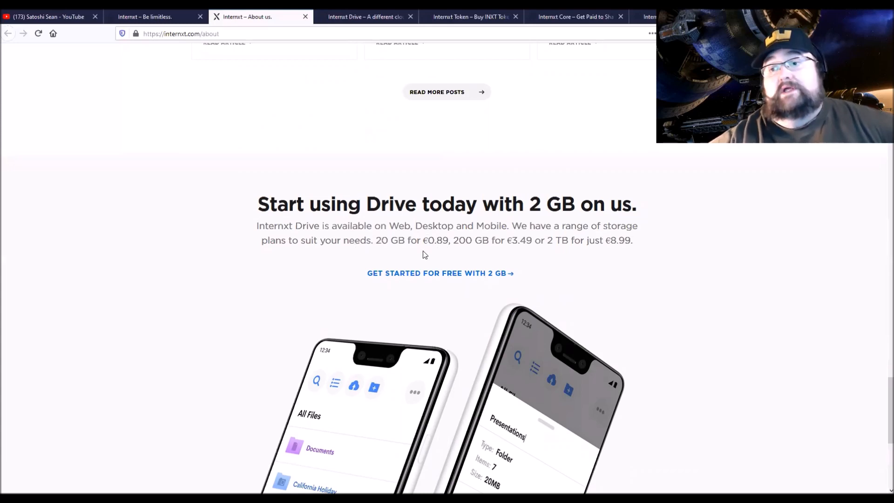
mouse_move(428, 252)
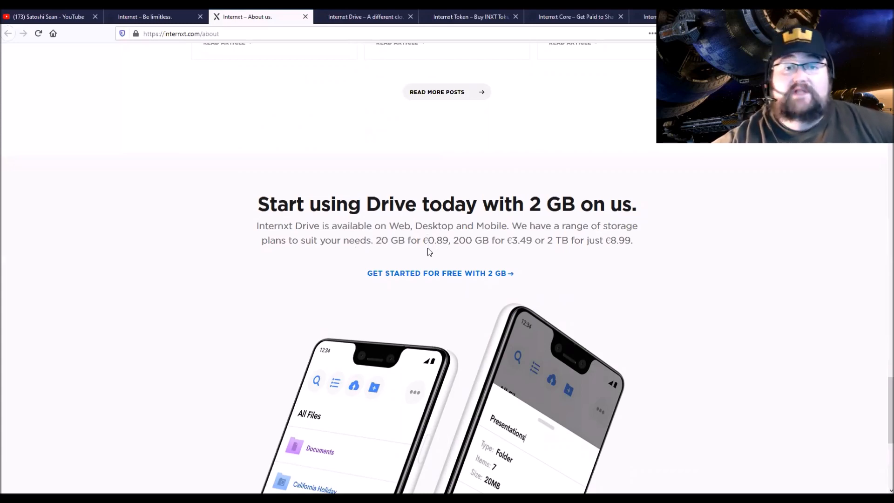
mouse_move(483, 244)
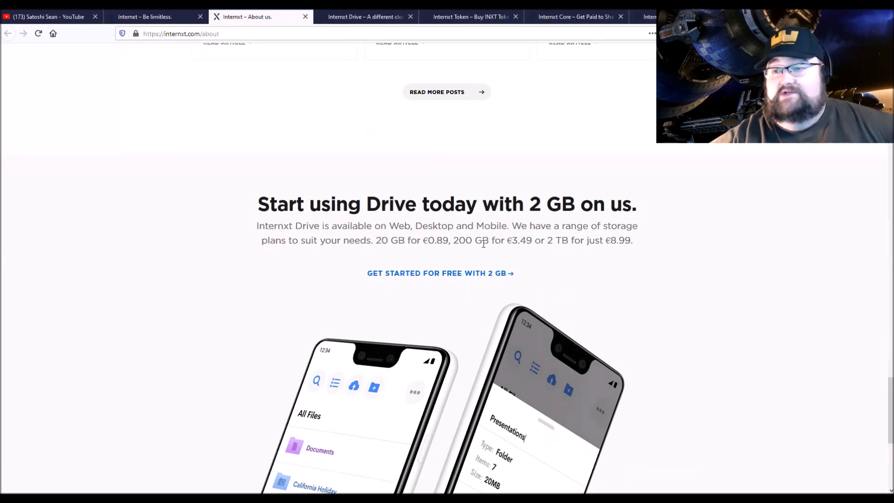
mouse_move(527, 249)
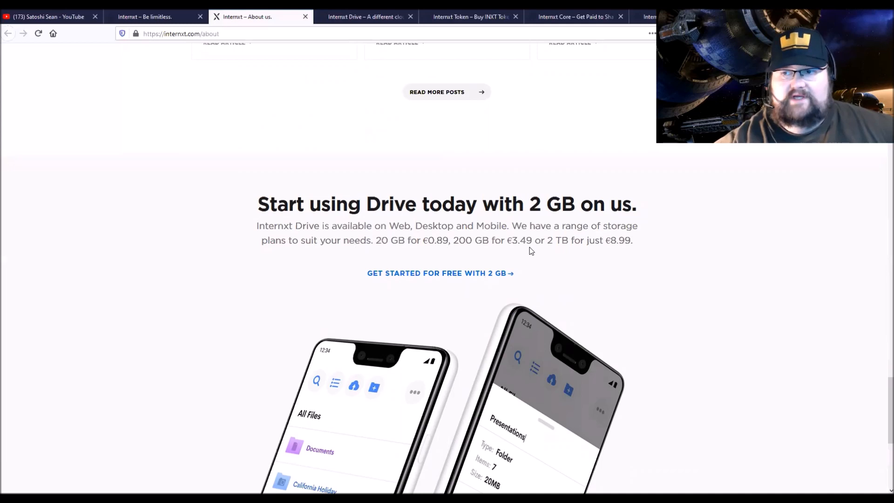
mouse_move(527, 246)
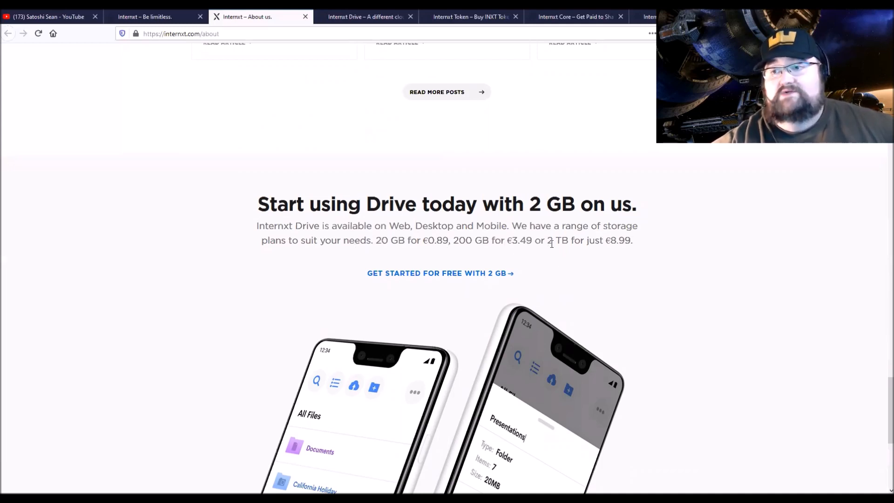
mouse_move(645, 247)
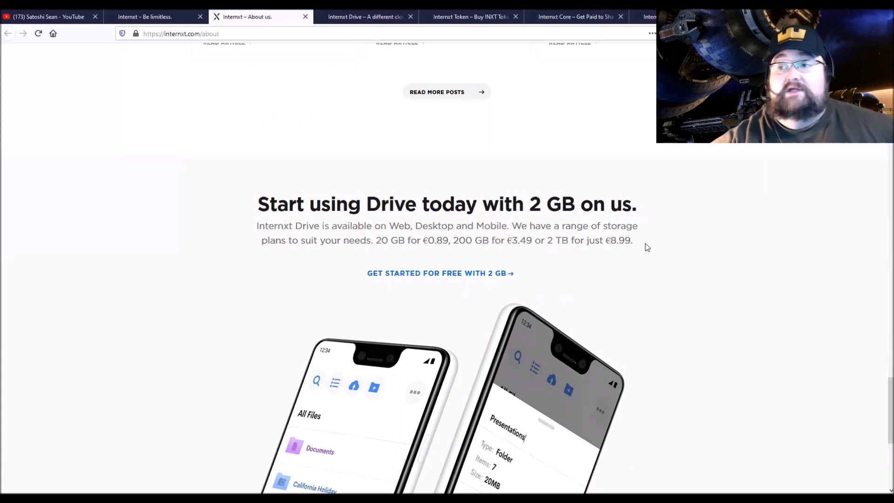
mouse_move(603, 266)
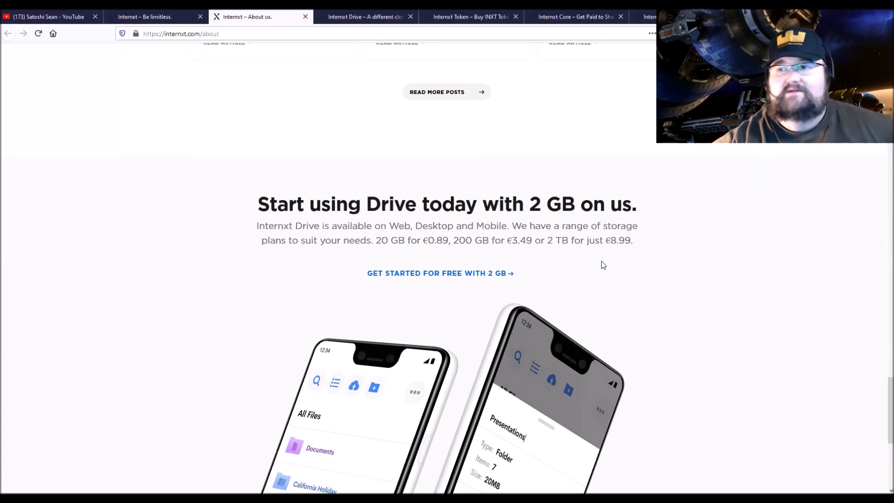
mouse_move(585, 238)
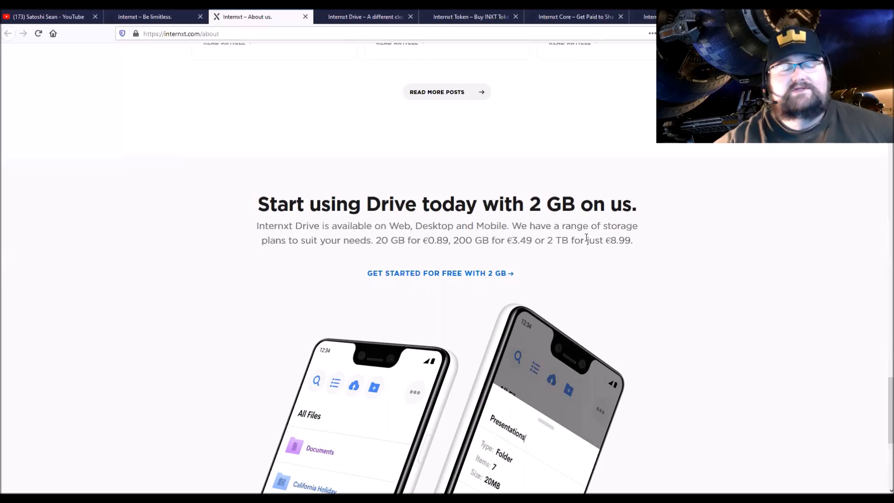
mouse_move(469, 295)
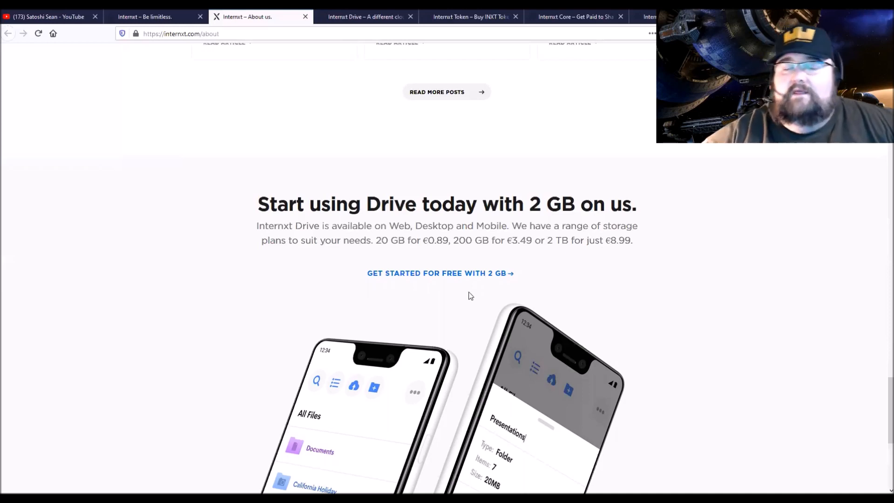
scroll("down", 3)
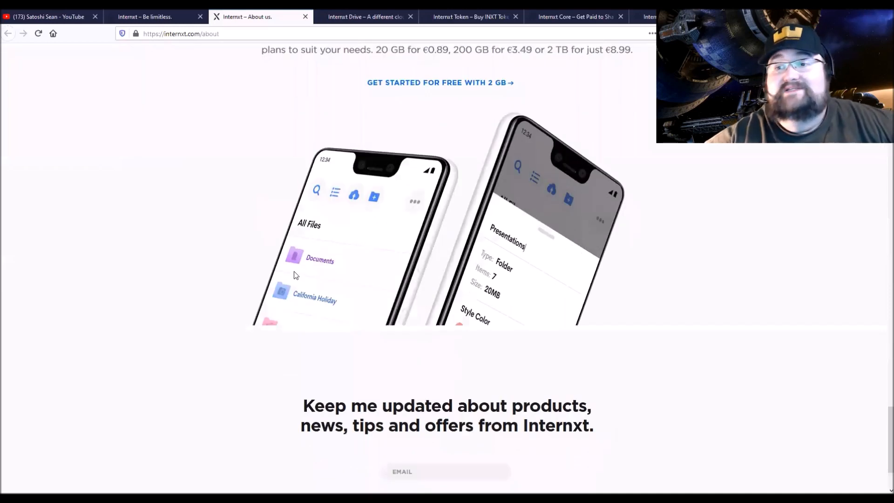
mouse_move(341, 285)
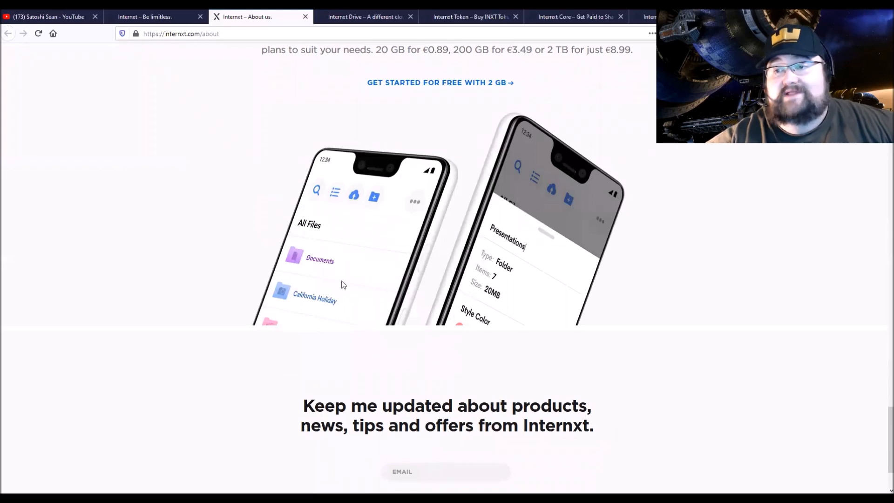
mouse_move(315, 286)
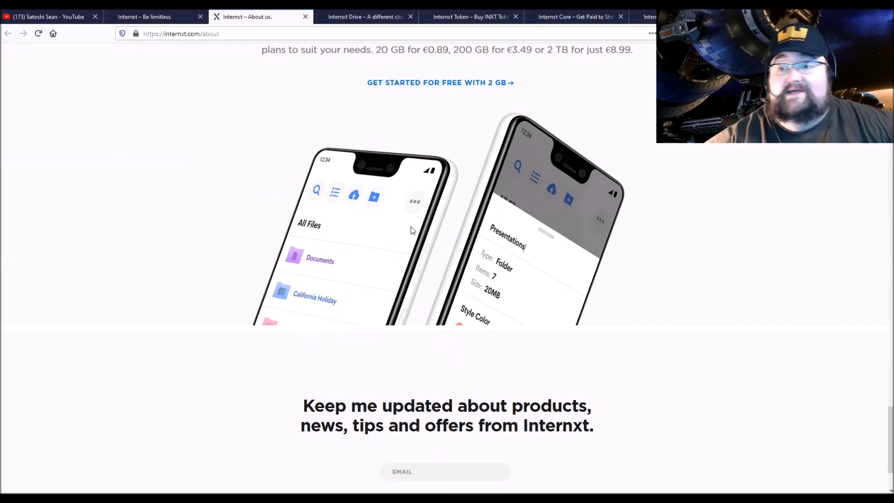
scroll("down", 3)
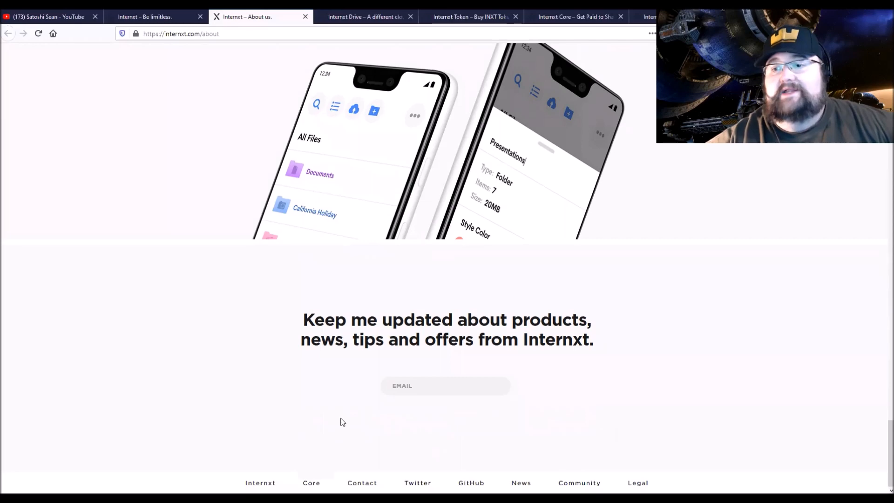
scroll("up", 3)
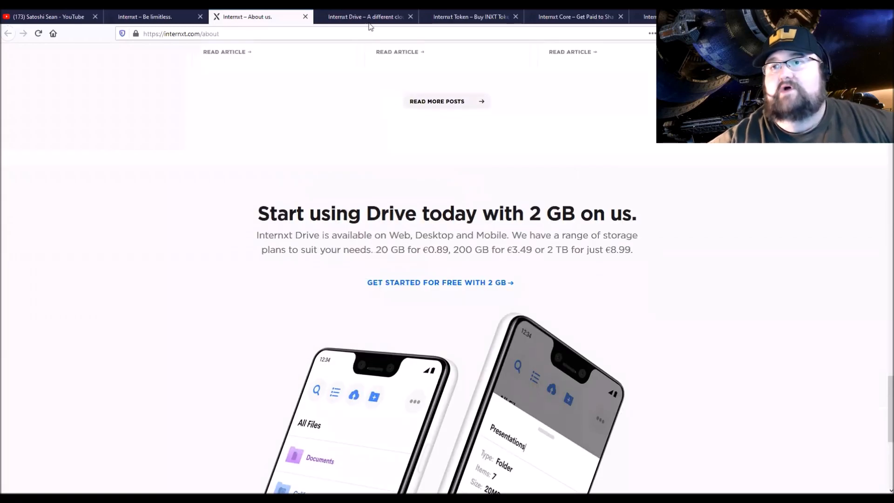
Step: Switch to the Internxt Drive page and scroll to its 'Privacy, reimagined' paragraph
left_click(365, 17)
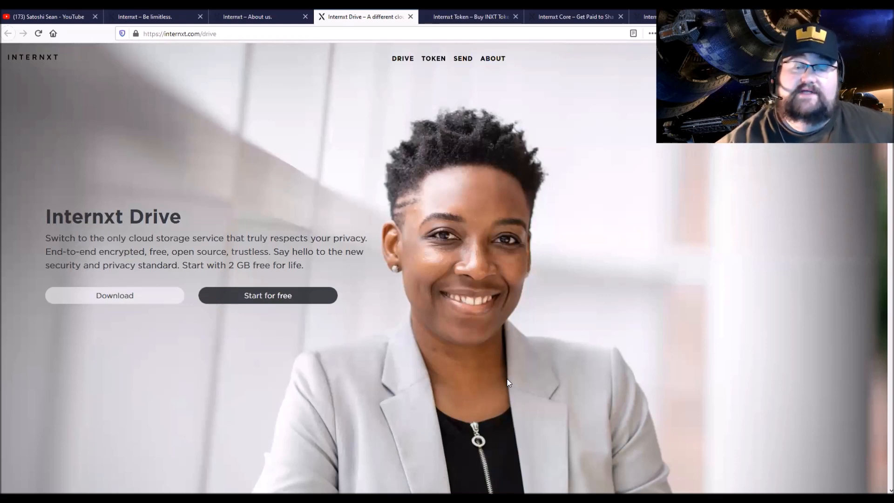
mouse_move(168, 352)
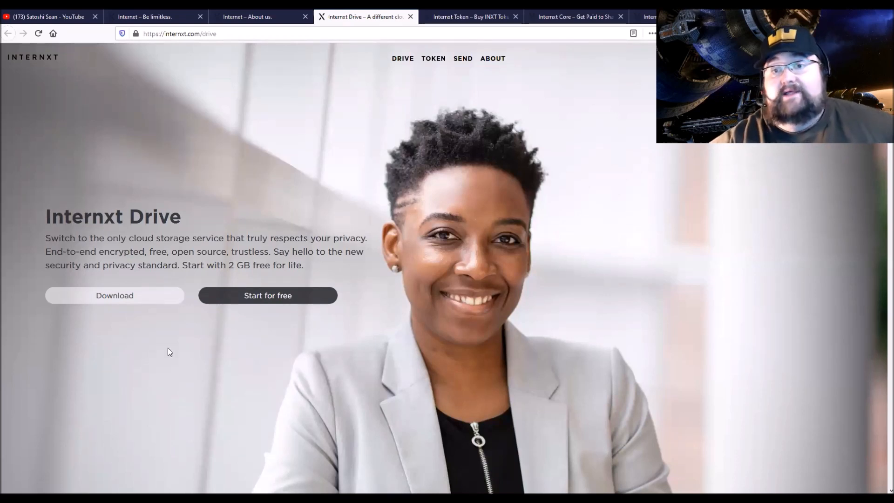
mouse_move(258, 248)
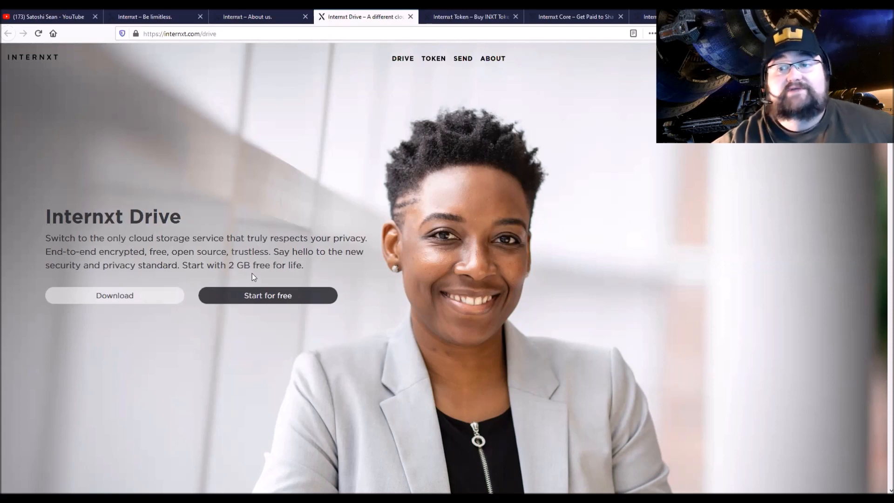
mouse_move(279, 297)
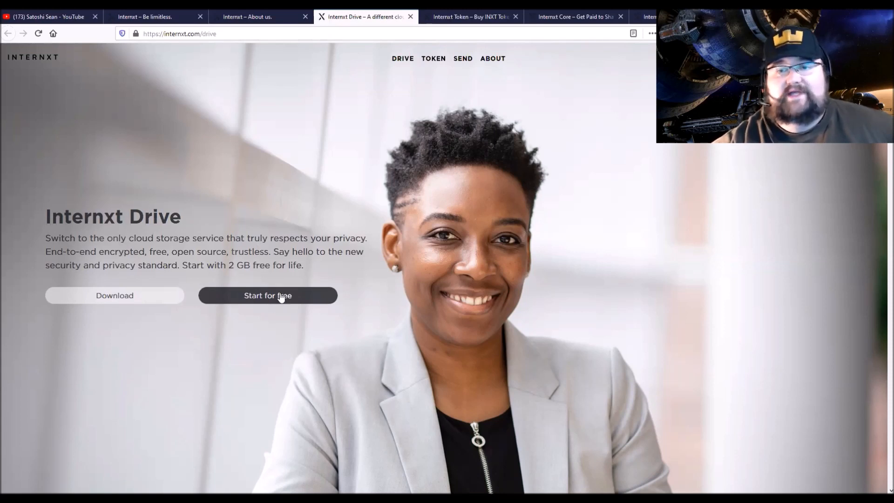
mouse_move(400, 262)
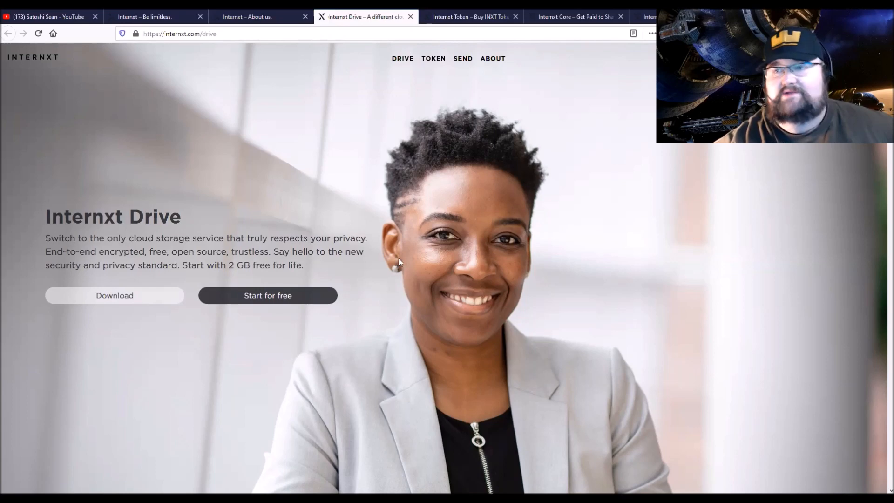
scroll("down", 3)
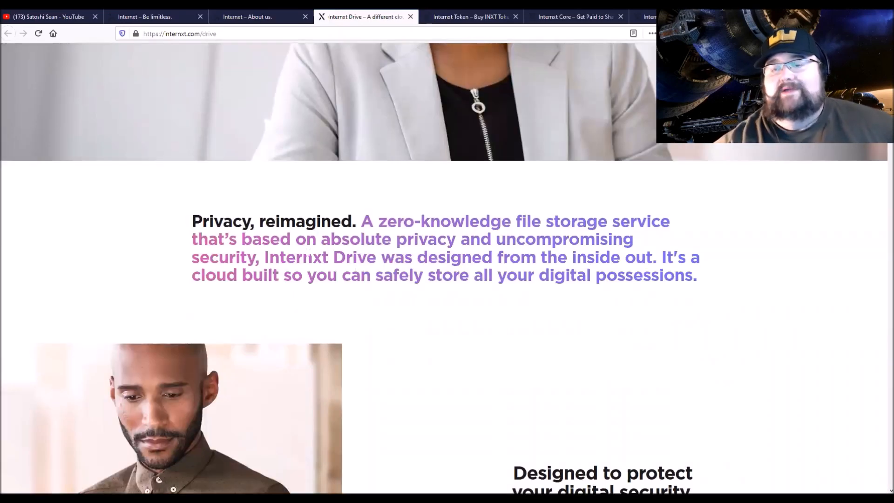
mouse_move(357, 220)
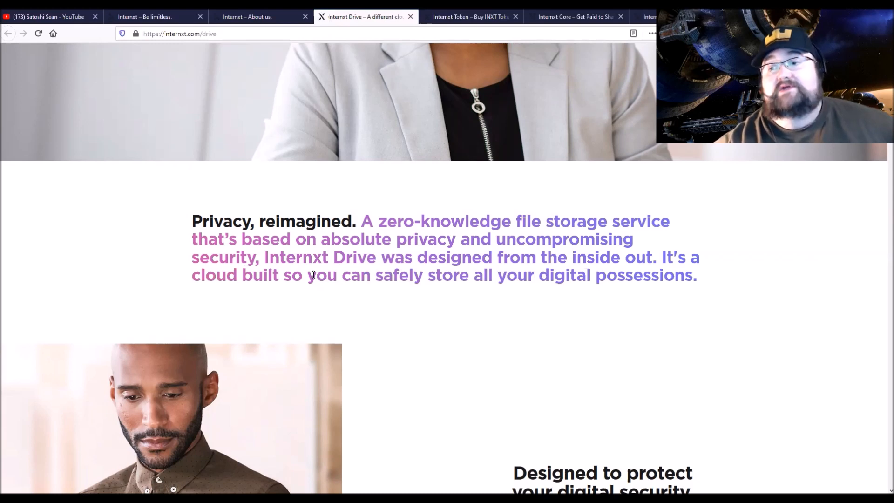
mouse_move(423, 292)
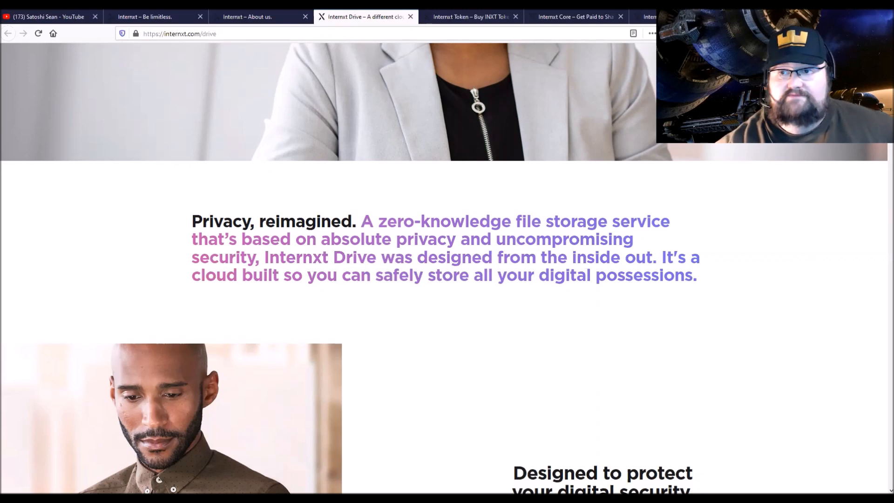
mouse_move(650, 331)
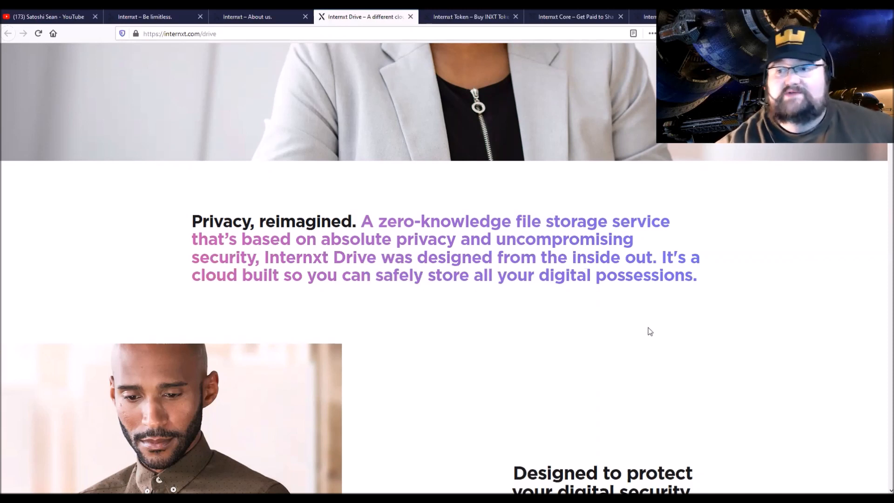
Step: Scroll the Drive page down to 'Designed to protect your digital security'
scroll("down", 3)
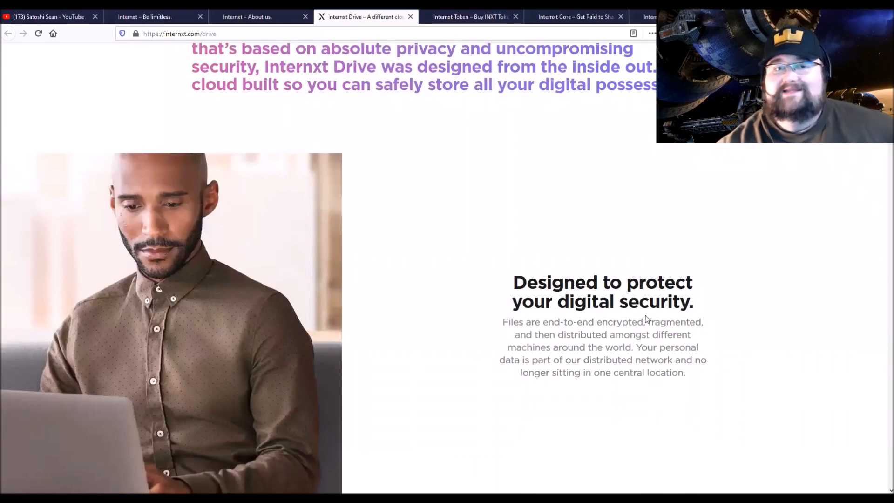
mouse_move(563, 325)
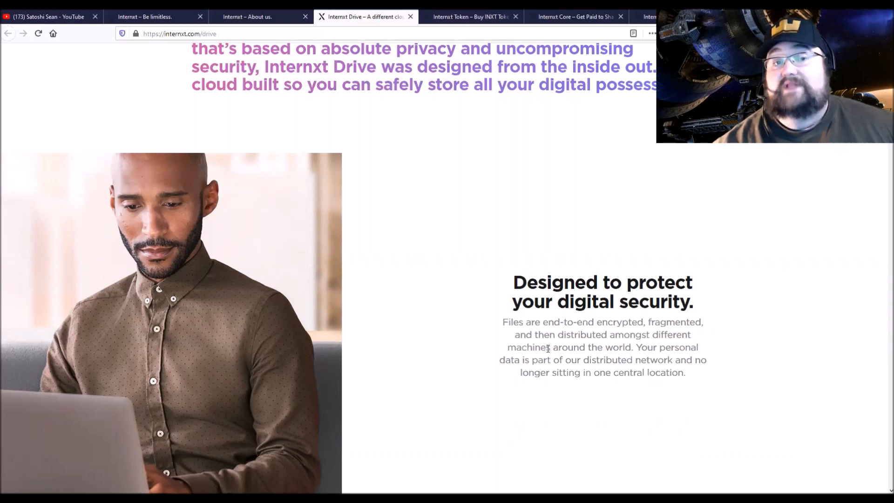
mouse_move(523, 204)
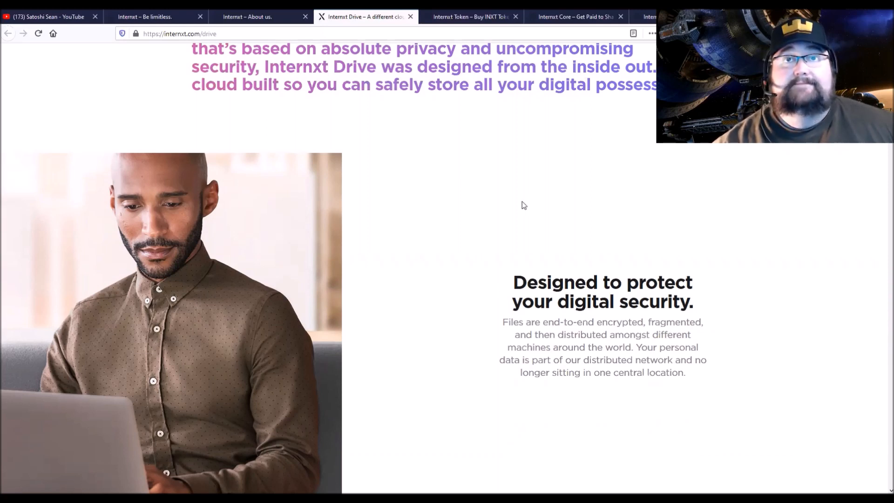
mouse_move(514, 202)
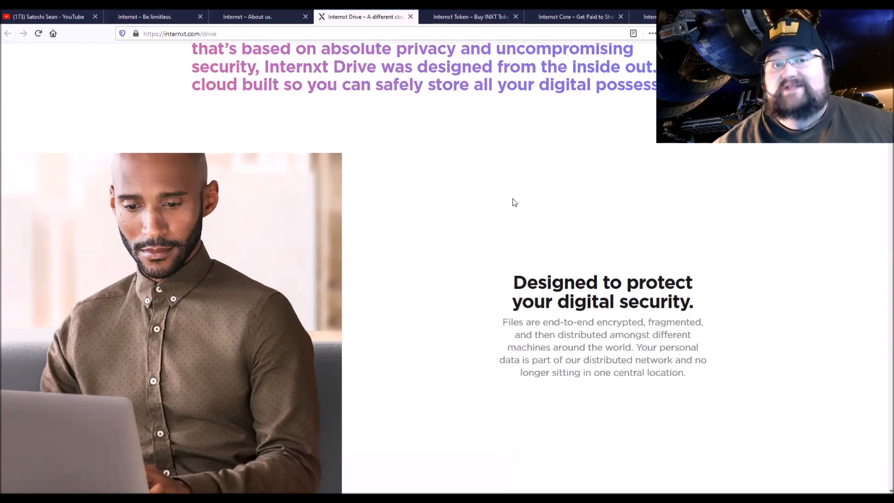
mouse_move(668, 393)
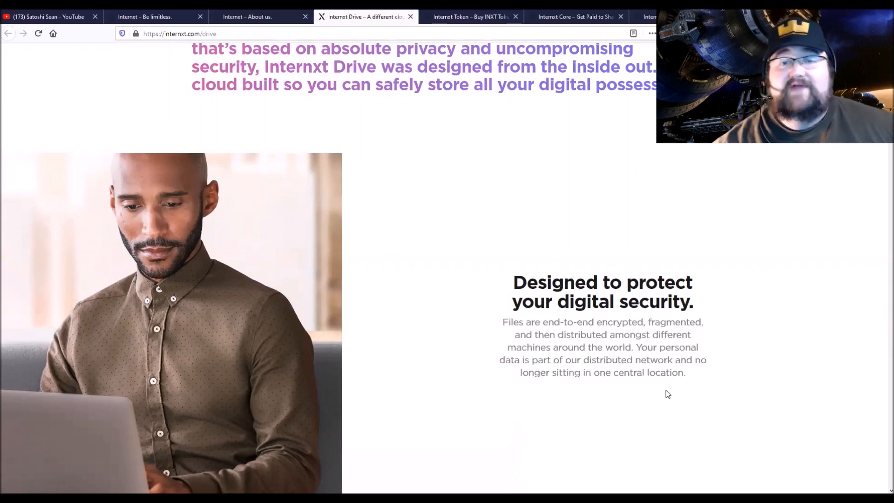
mouse_move(614, 357)
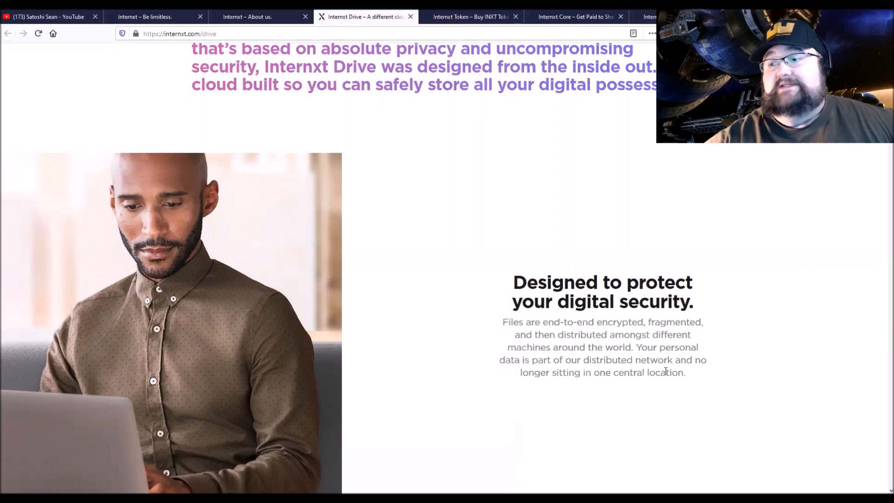
mouse_move(599, 386)
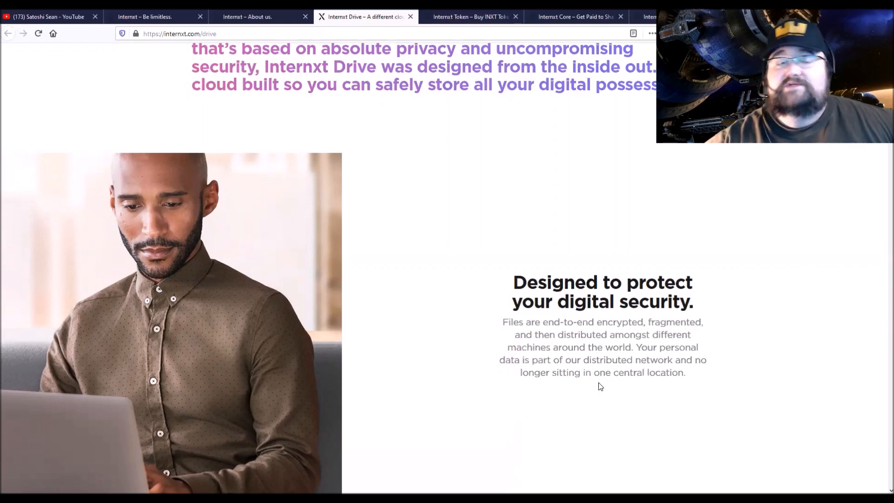
scroll("down", 3)
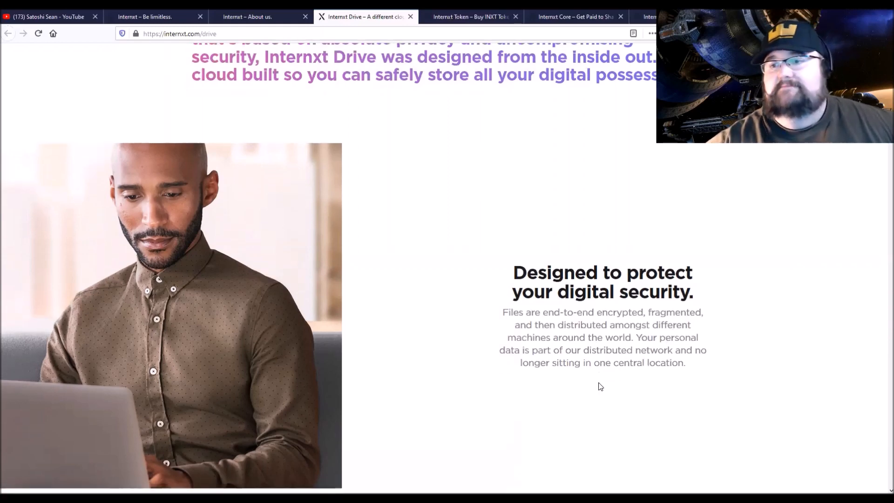
Step: Scroll past the storage plan prices and OneTreePlanted note to the Decentralization heading
scroll("down", 3)
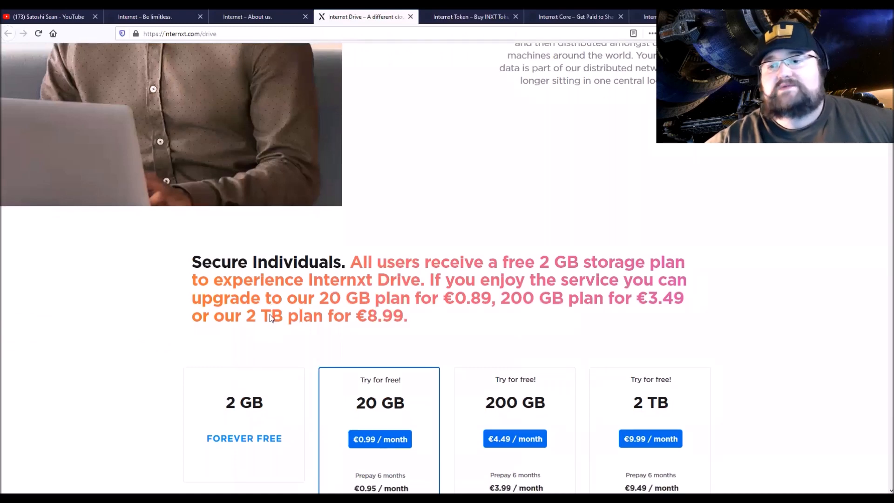
scroll("down", 3)
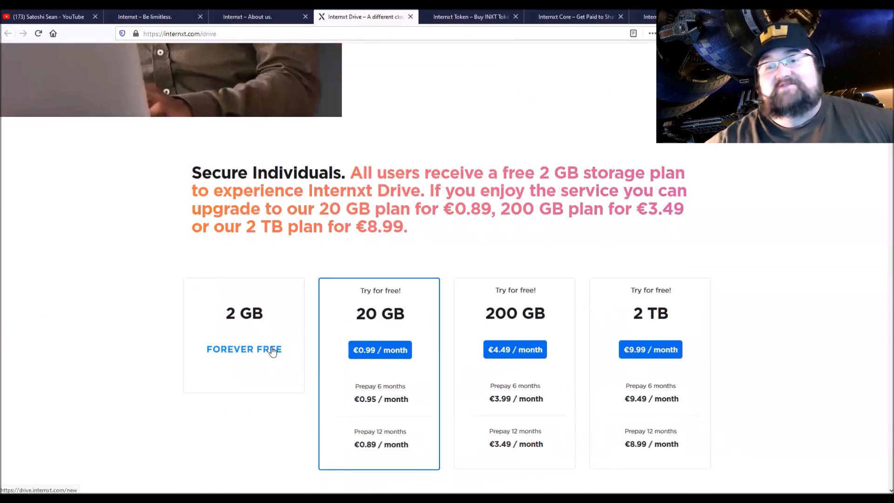
mouse_move(389, 362)
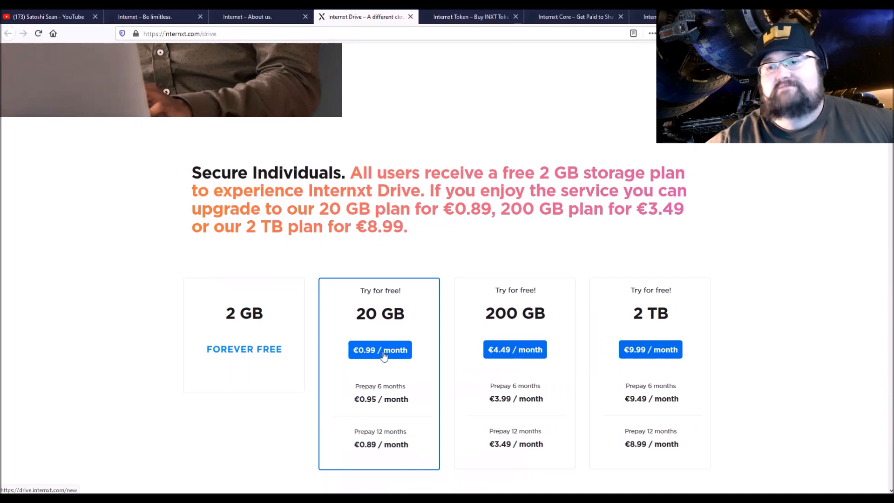
mouse_move(408, 319)
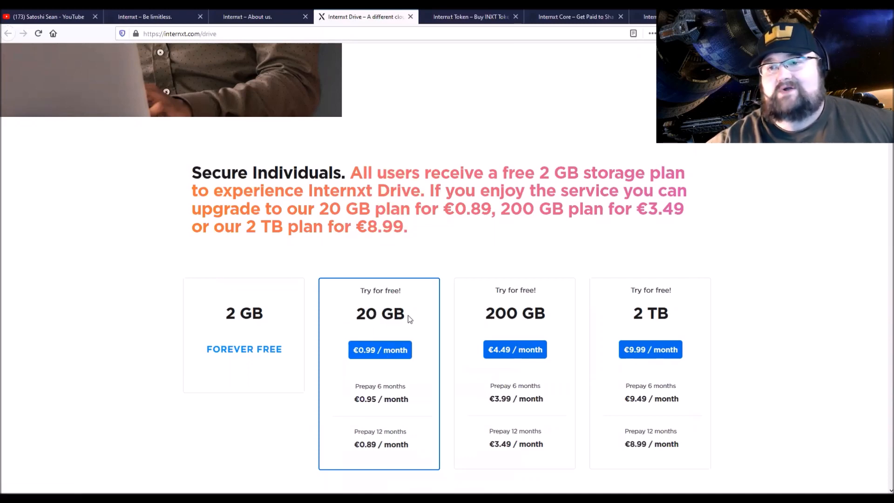
mouse_move(372, 330)
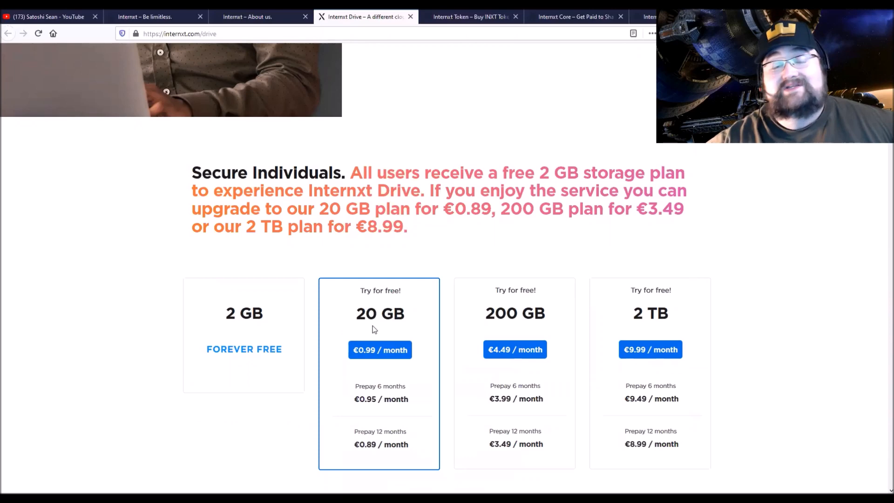
scroll("down", 3)
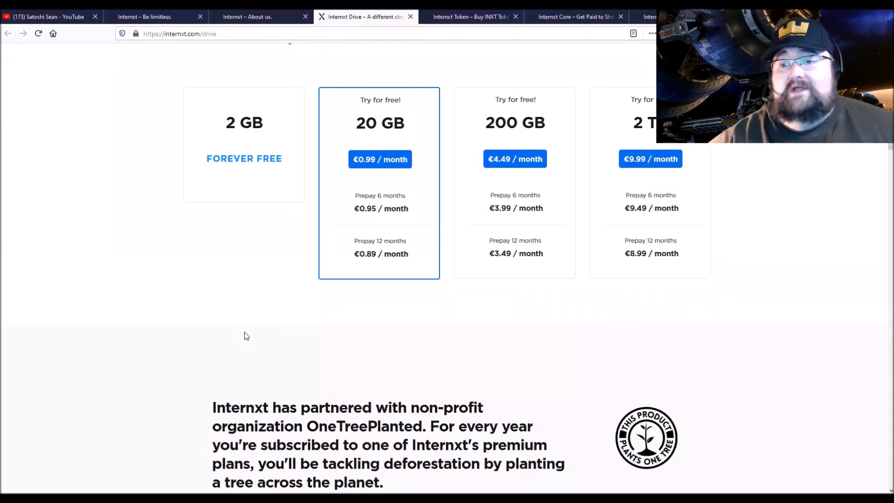
scroll("down", 3)
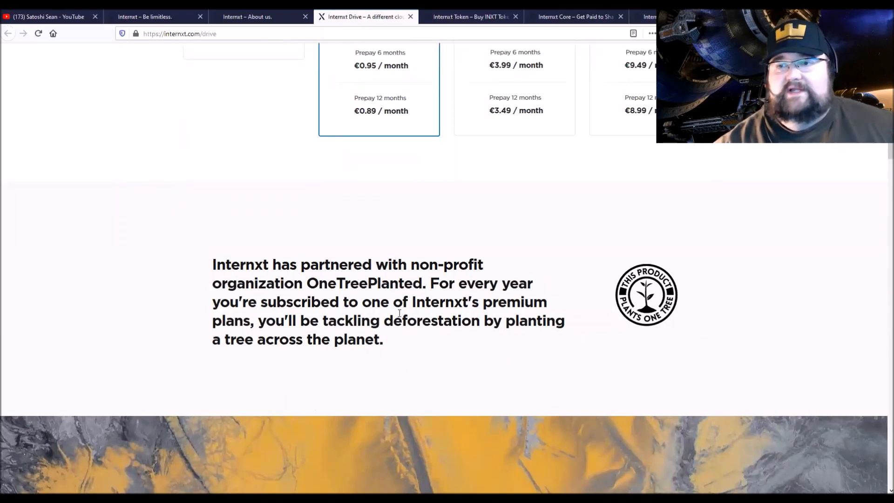
mouse_move(723, 341)
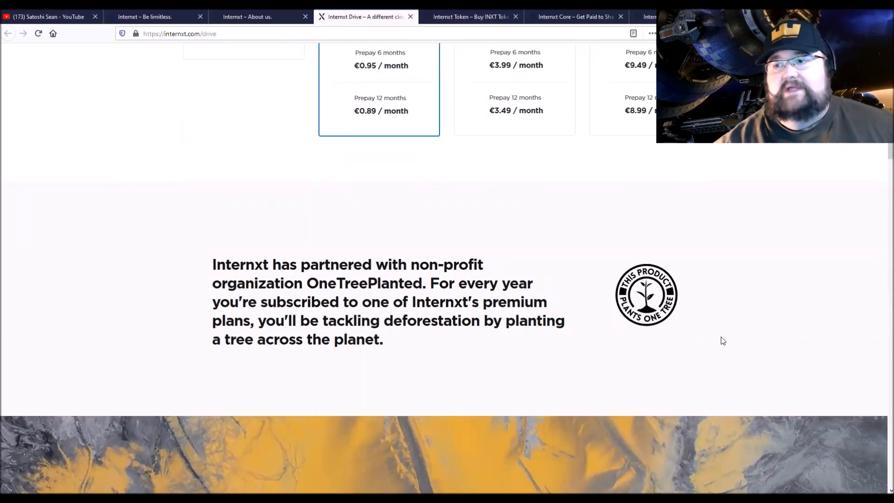
scroll("down", 3)
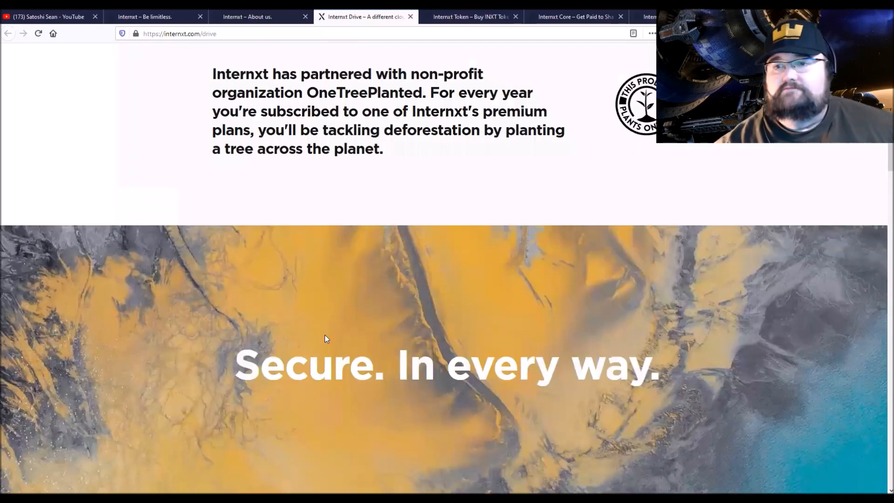
scroll("down", 3)
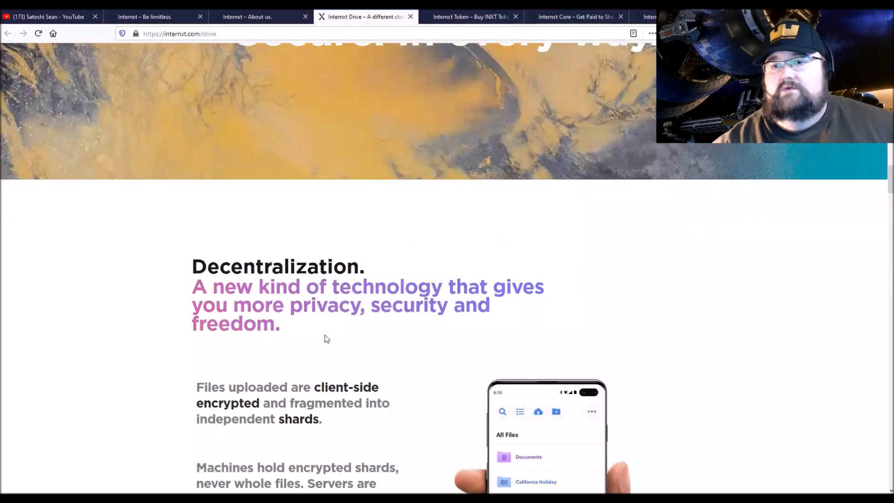
scroll("down", 3)
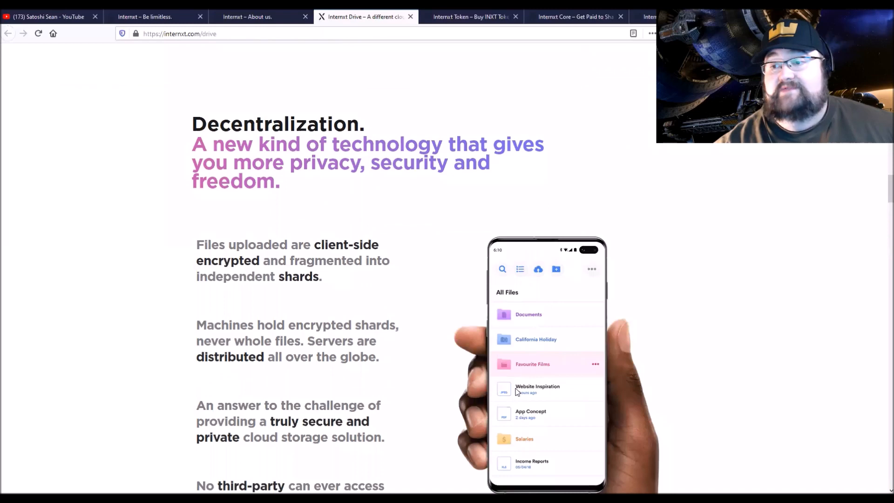
mouse_move(485, 376)
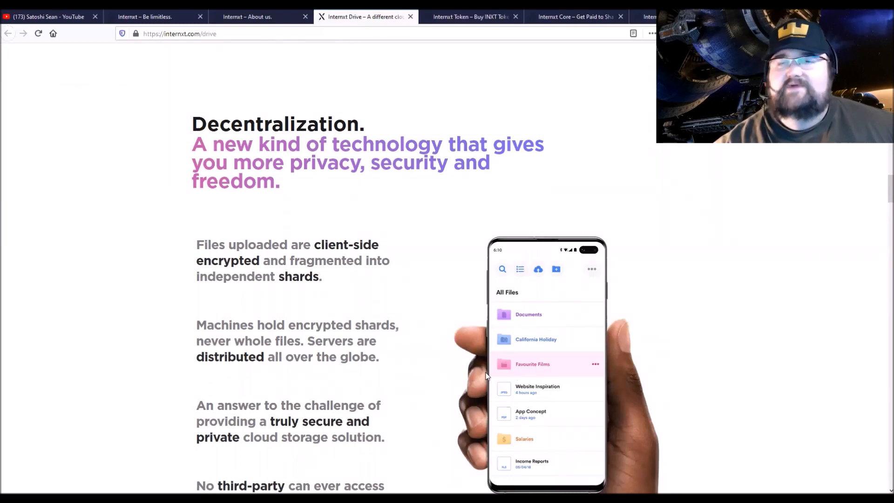
mouse_move(357, 342)
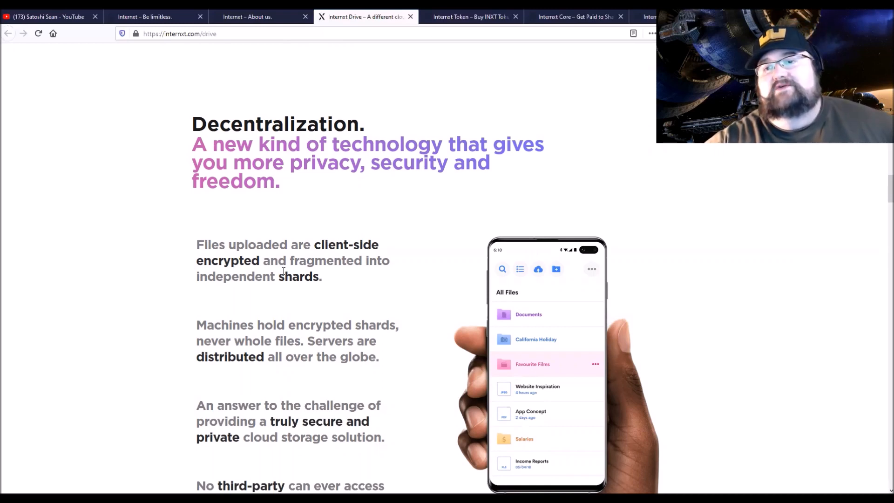
mouse_move(295, 296)
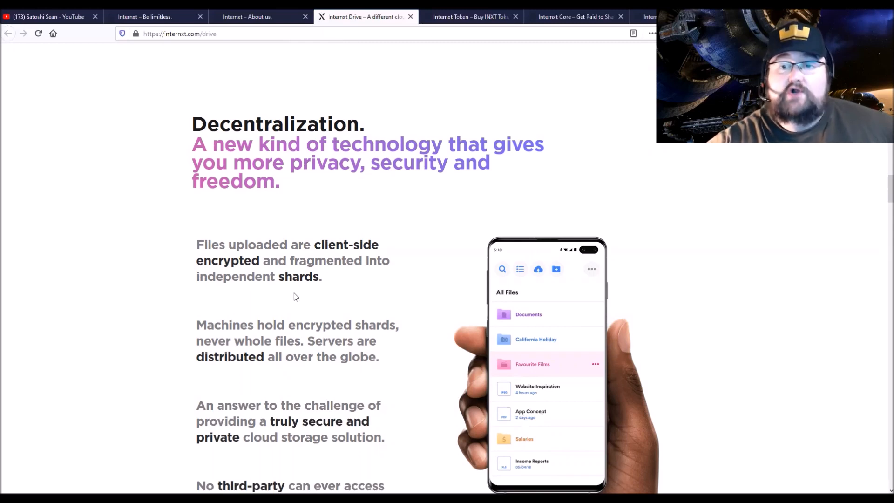
Step: Reveal the 'No third-party' Decentralization point and the Beautiful Interface heading
scroll("down", 3)
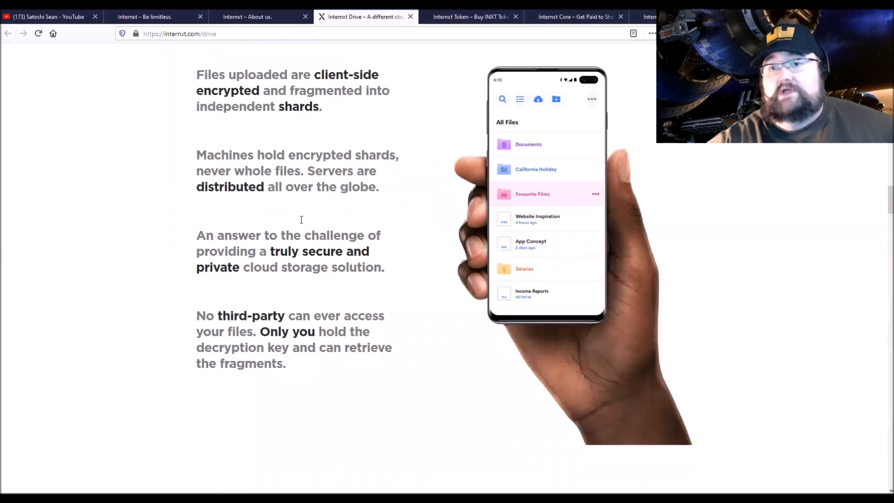
scroll("down", 3)
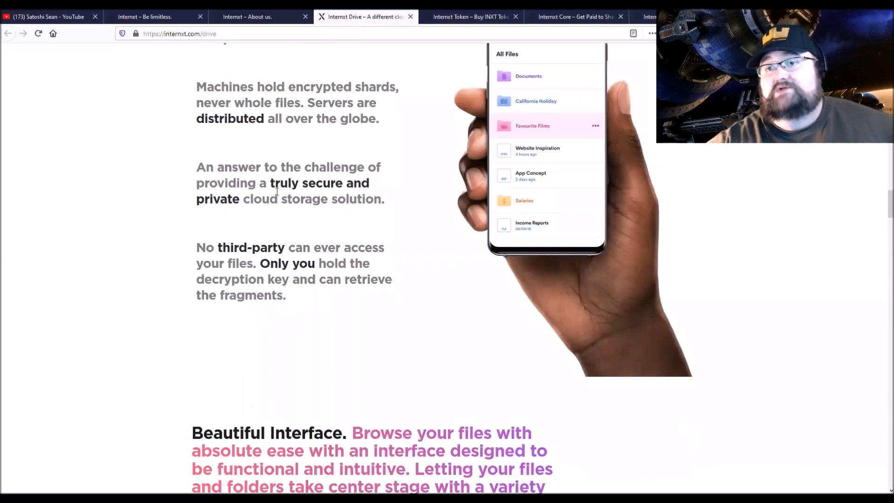
mouse_move(248, 222)
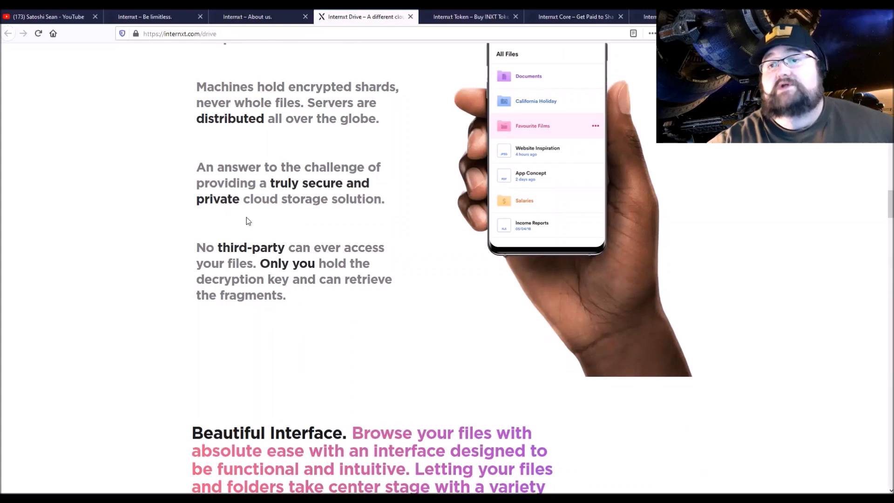
mouse_move(326, 214)
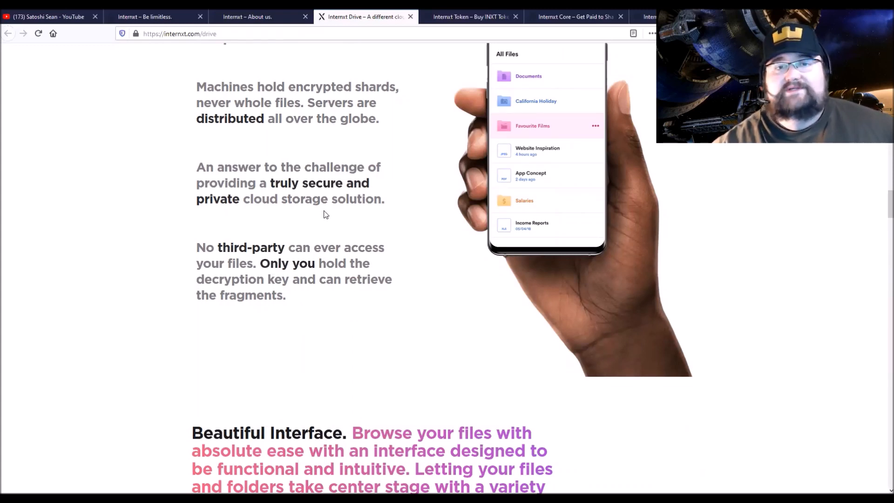
mouse_move(334, 199)
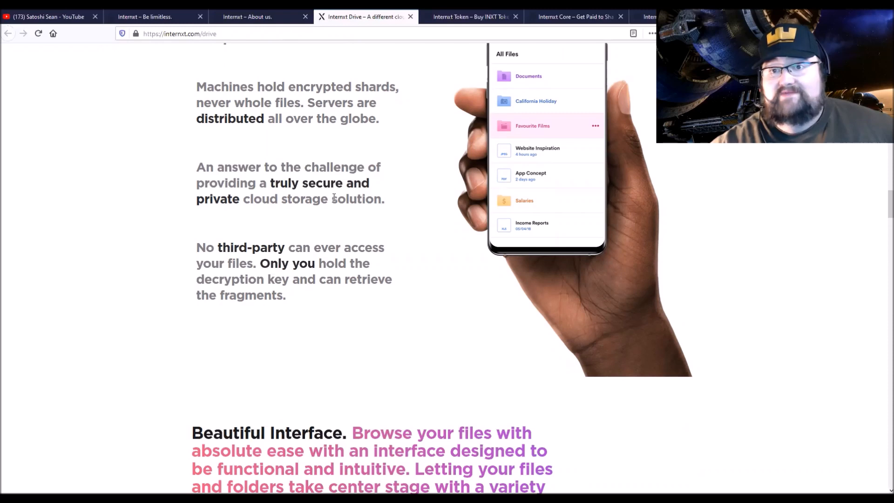
mouse_move(303, 217)
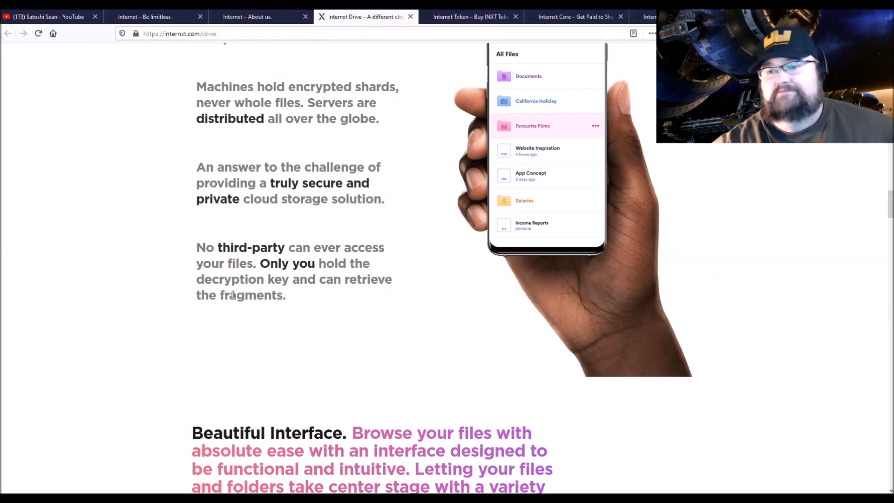
Step: Scroll through the Folders customization feature to the 'Subscribe to a plan' section
scroll("down", 3)
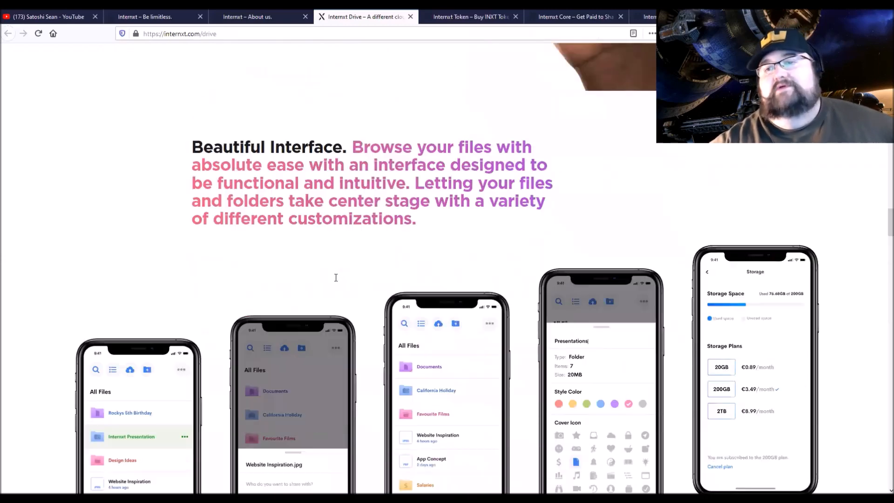
scroll("down", 3)
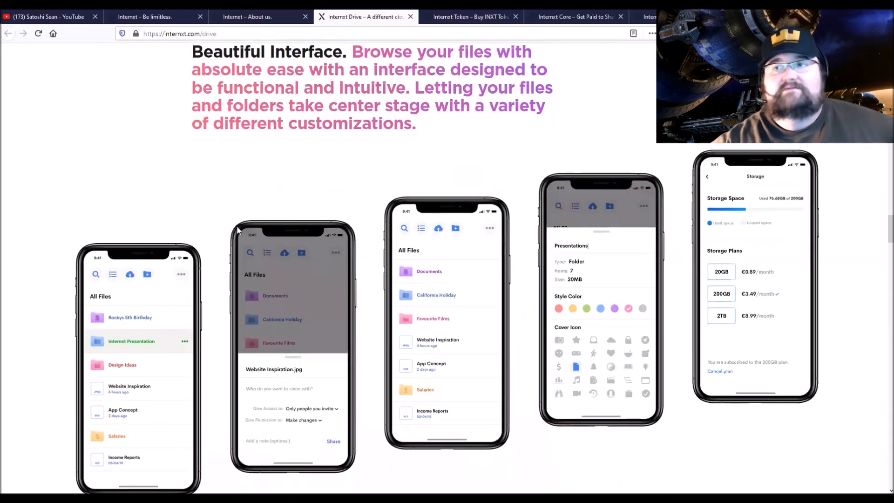
mouse_move(510, 287)
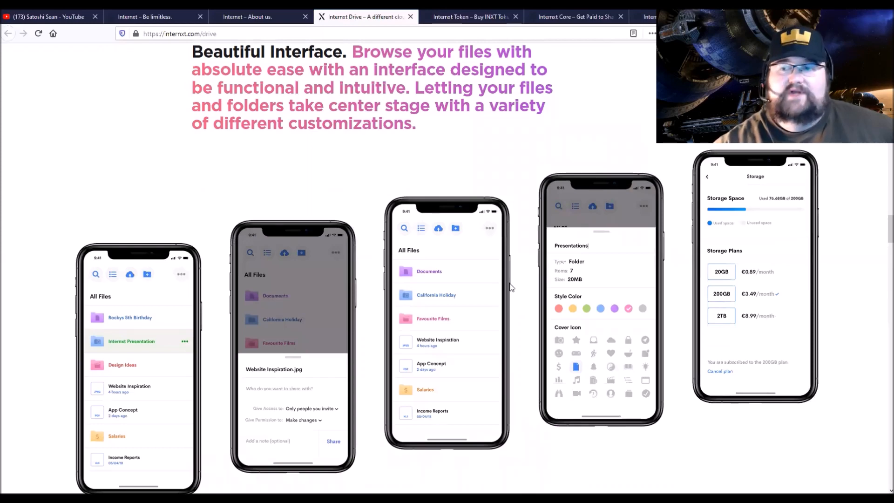
mouse_move(588, 356)
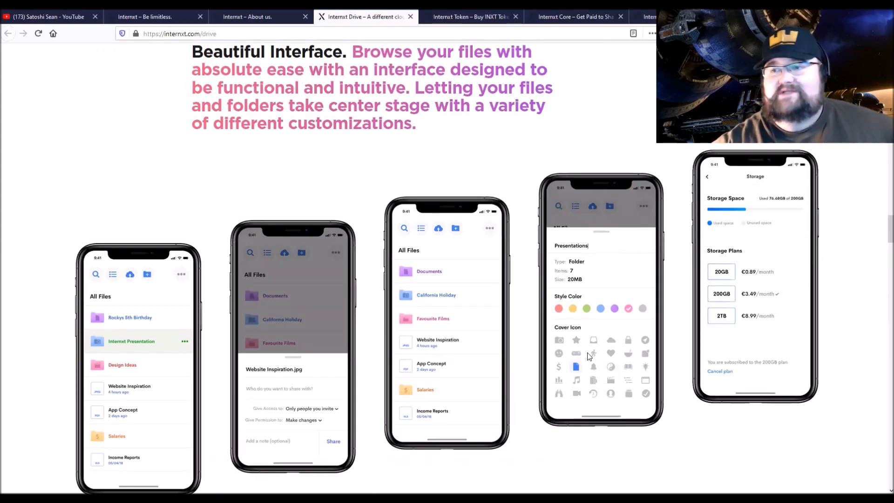
scroll("down", 3)
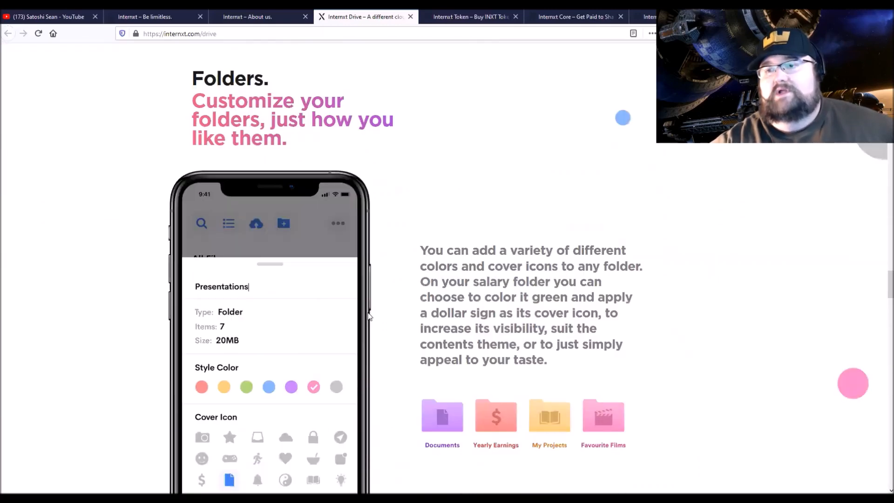
scroll("down", 3)
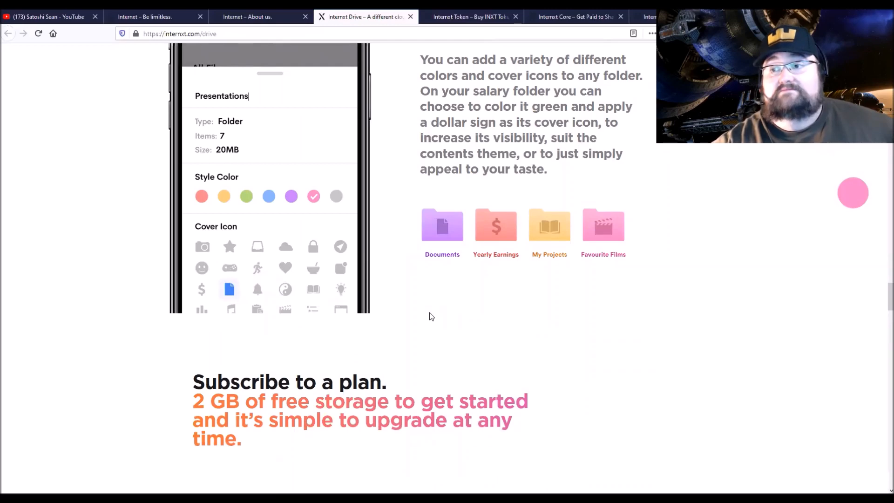
mouse_move(470, 222)
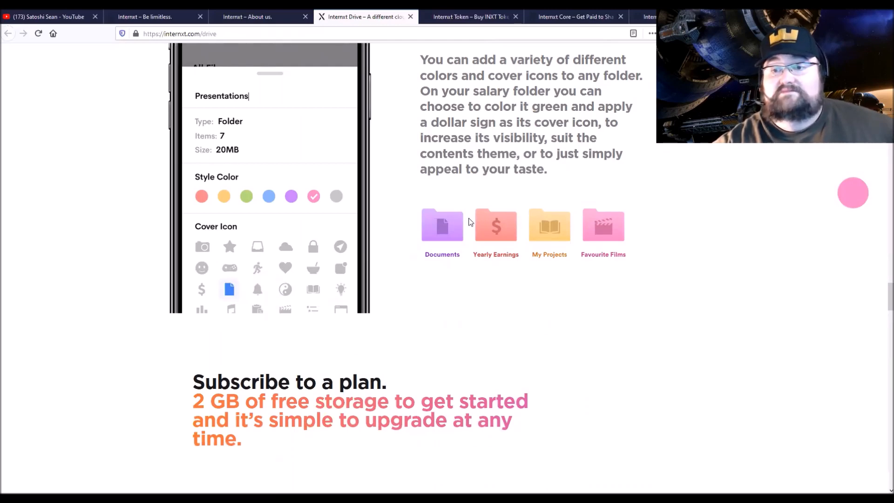
scroll("down", 3)
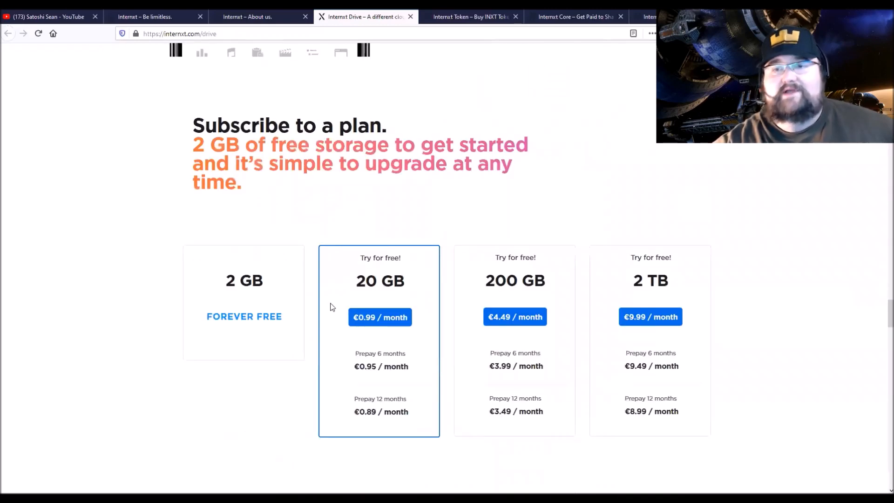
Step: Look over the subscription plans and Secure Teams, settling back on the plans section
scroll("up", 3)
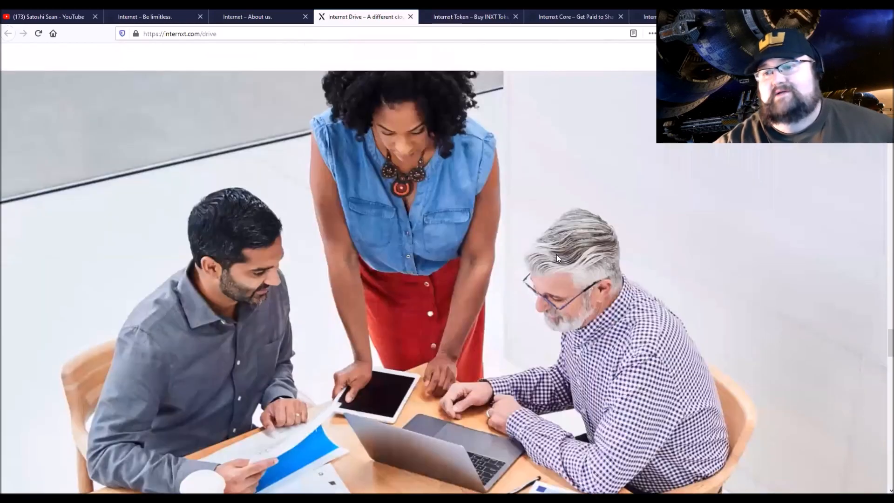
scroll("down", 3)
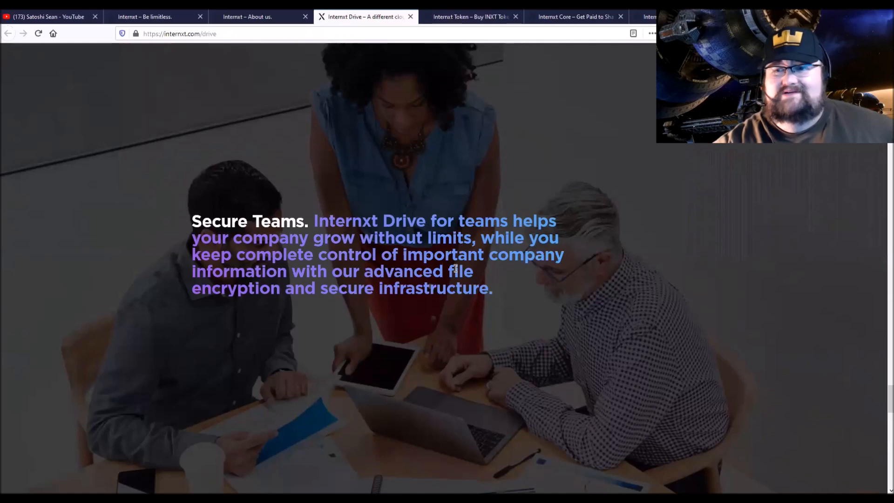
scroll("down", 3)
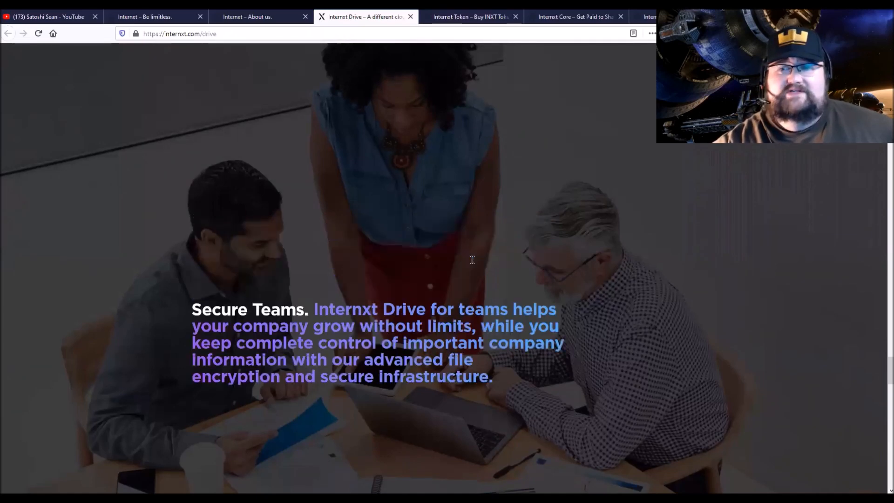
scroll("down", 3)
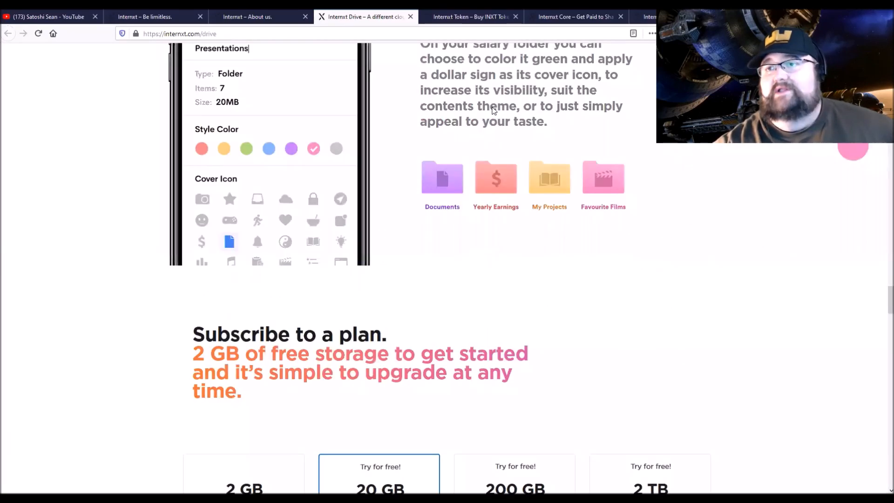
Step: Switch to the Internxt Token 'Buy INXT Tokens' page
left_click(470, 17)
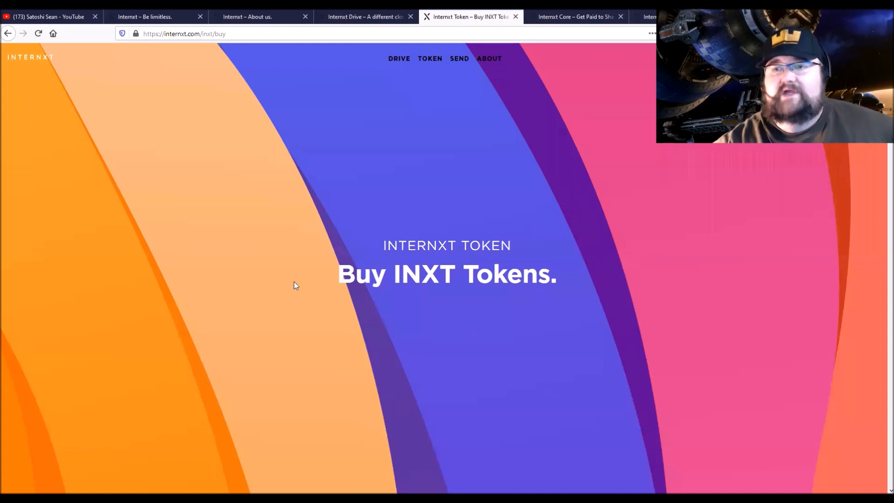
mouse_move(503, 240)
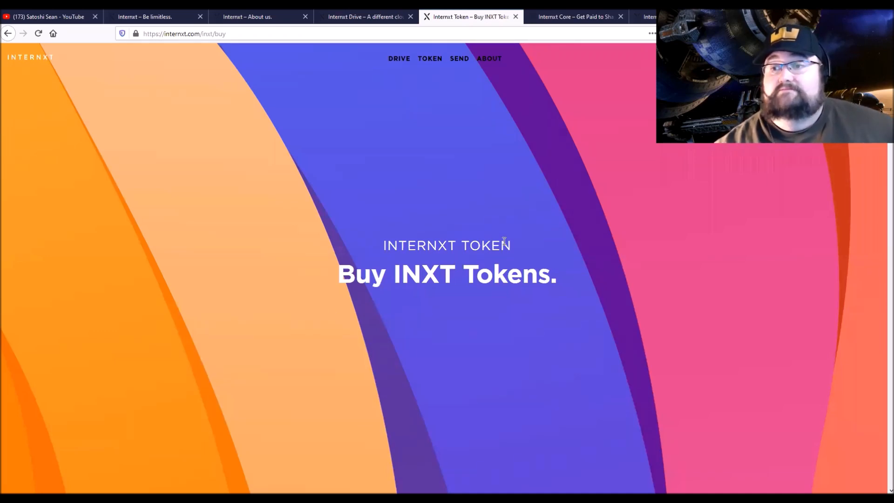
mouse_move(377, 177)
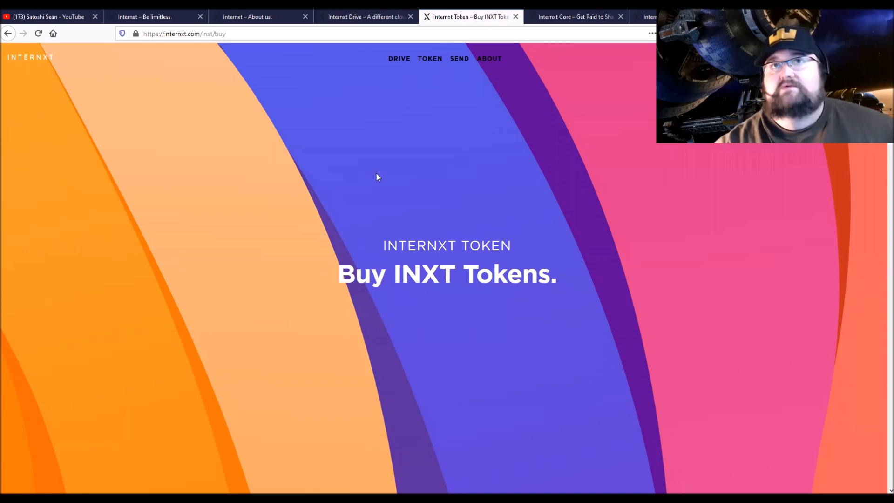
mouse_move(391, 187)
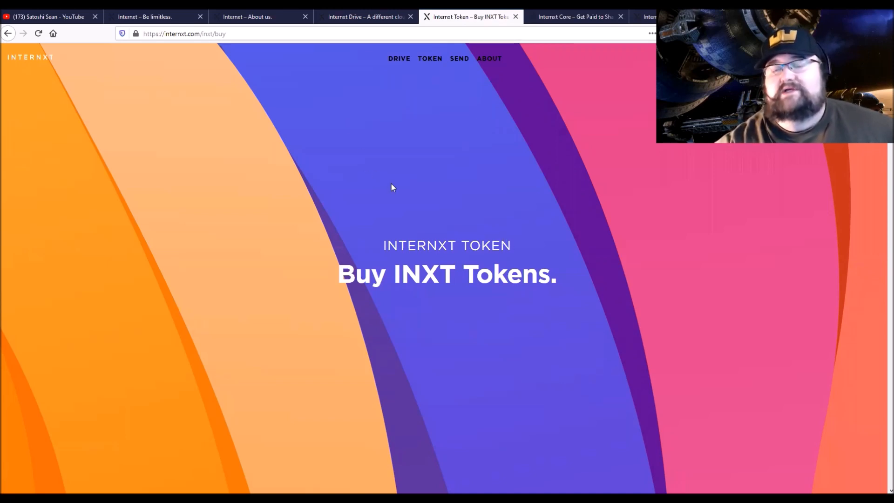
Step: Set the 'Buy directly through us' form to a deposit of 5 in Litecoin, giving about 61.02 INXT
scroll("down", 3)
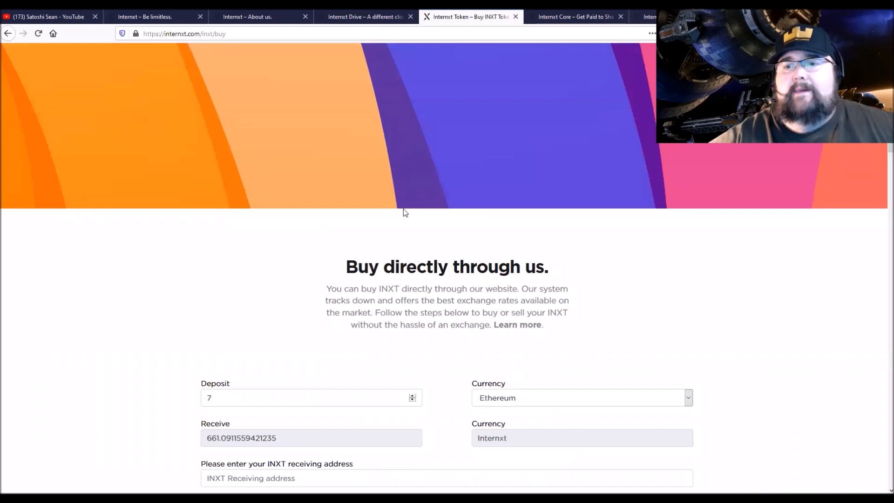
scroll("down", 3)
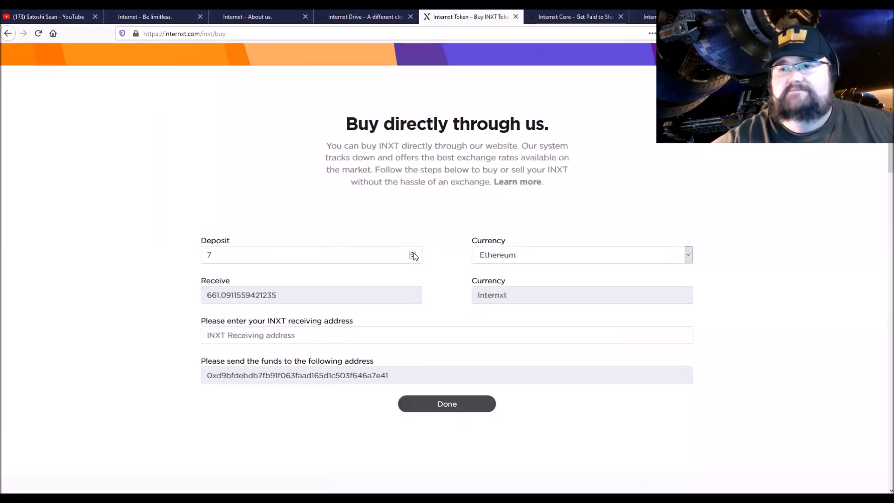
left_click(413, 258)
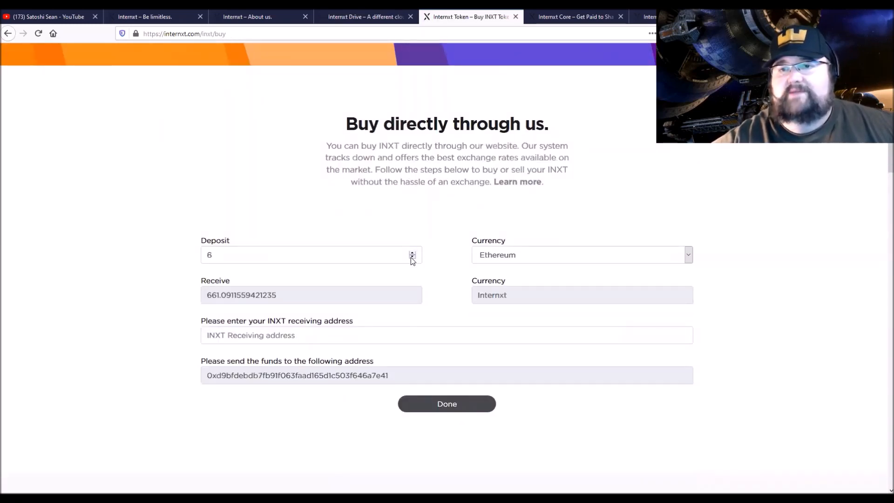
left_click(413, 258)
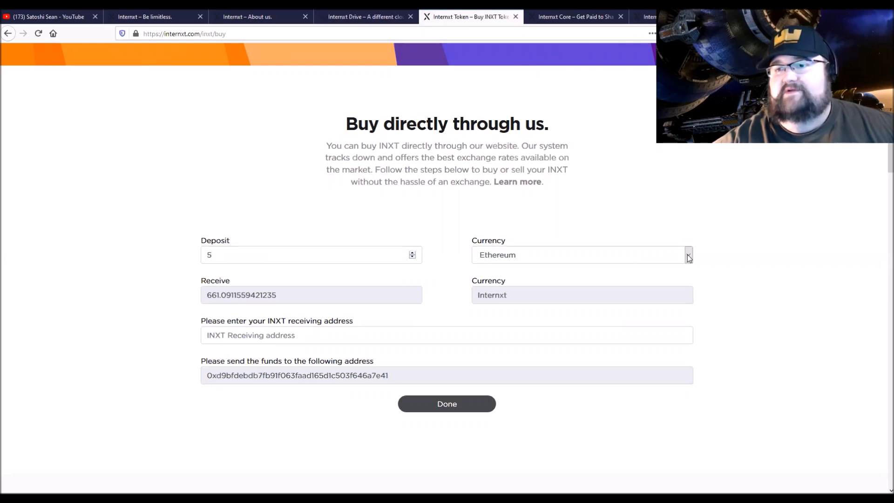
left_click(687, 255)
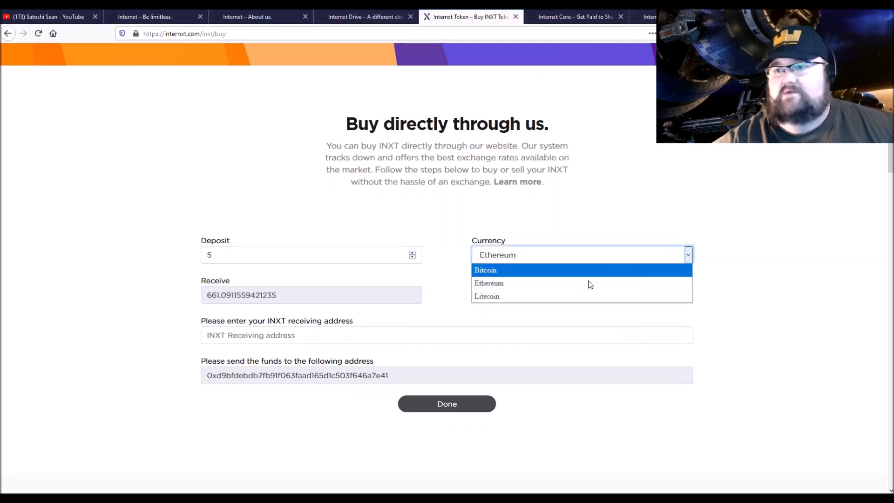
left_click(486, 296)
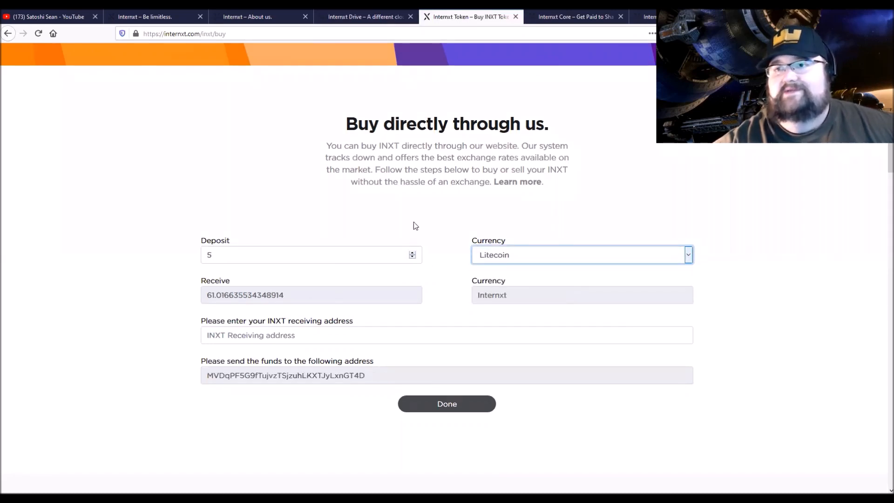
scroll("down", 3)
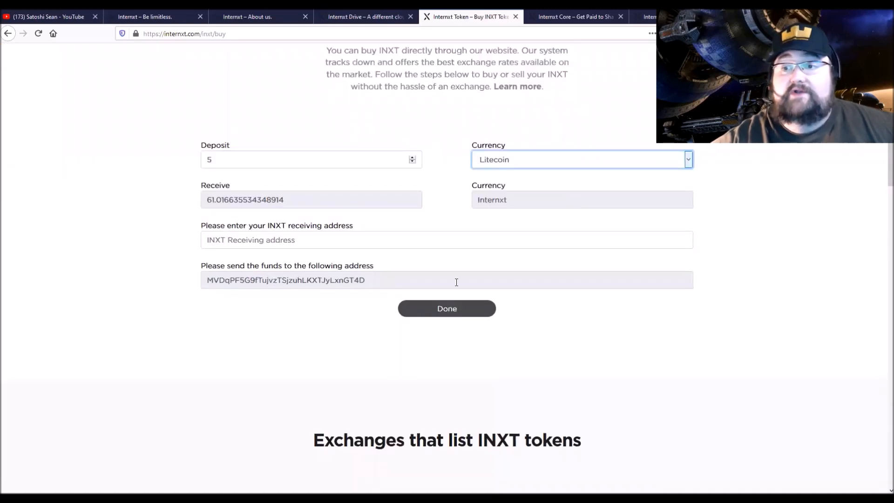
Step: Scroll through the exchange listings and INXT articles, back up, then switch to the Internxt Core page
scroll("down", 3)
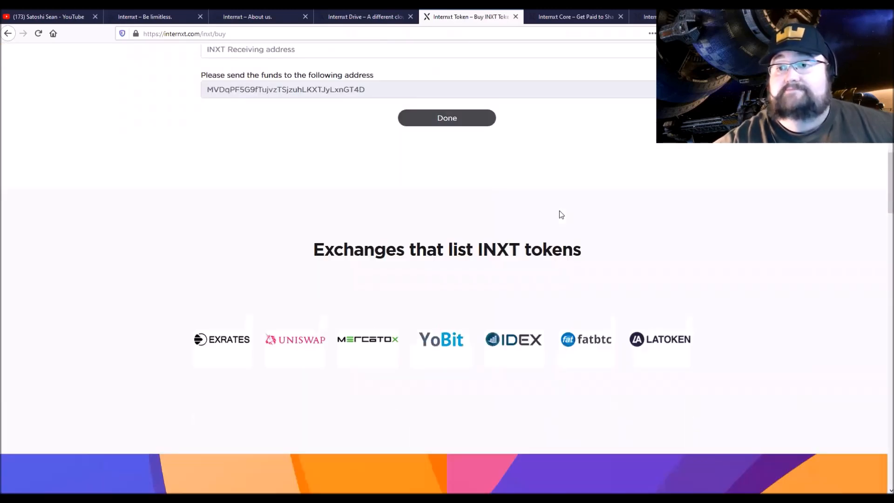
mouse_move(355, 339)
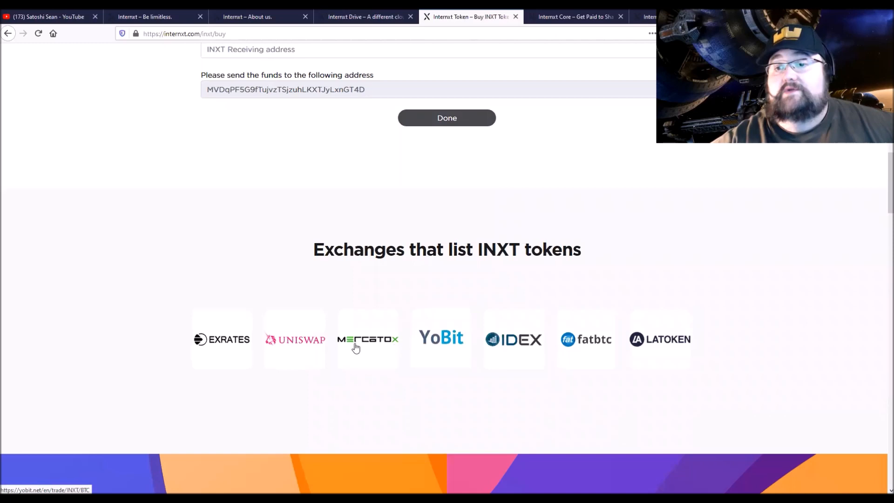
scroll("down", 3)
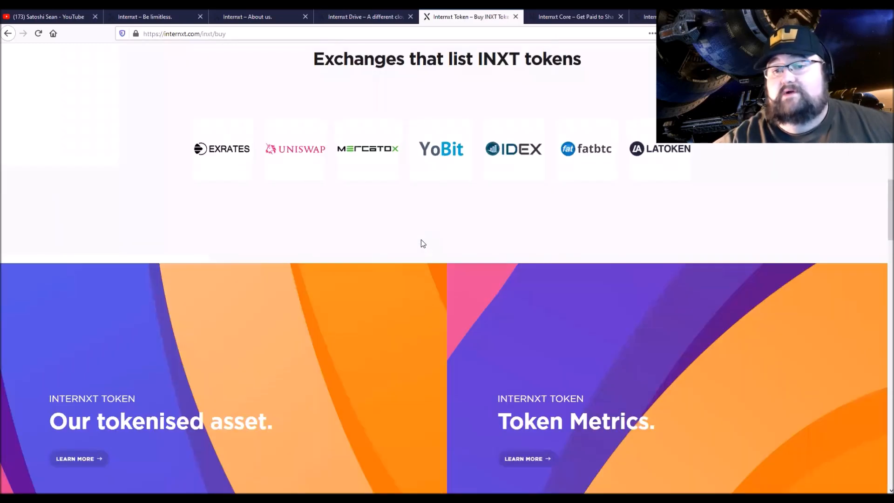
scroll("down", 3)
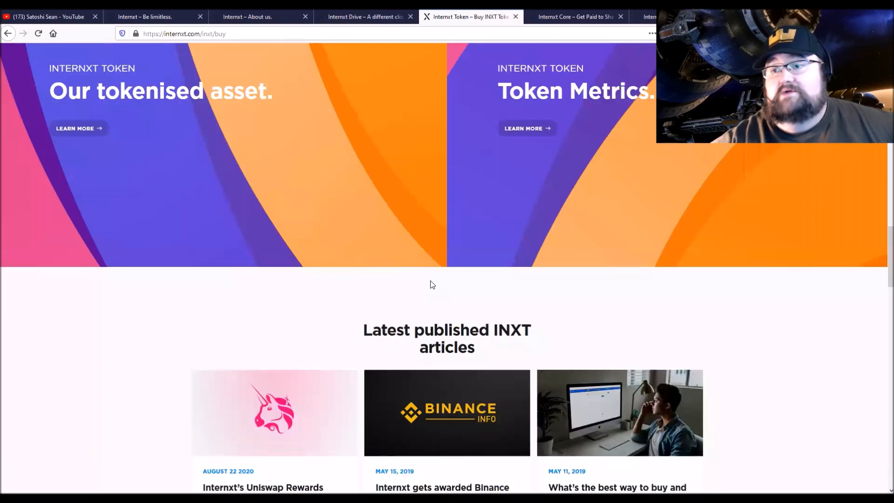
scroll("down", 3)
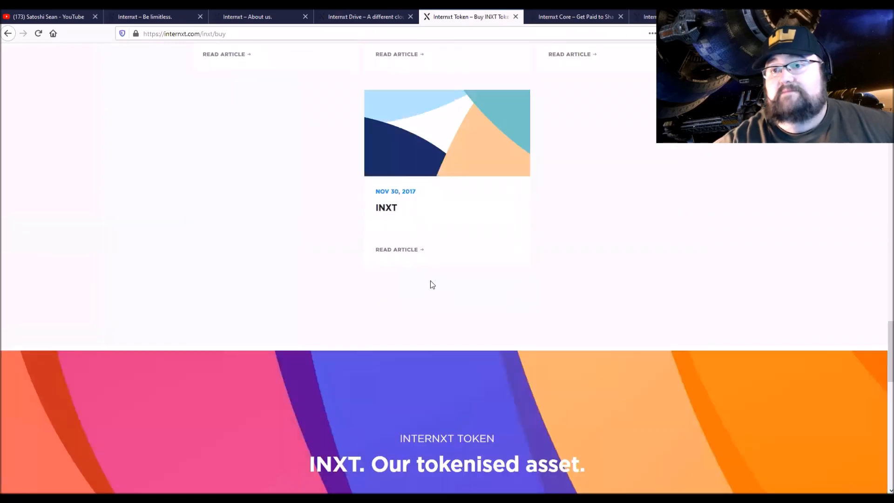
scroll("up", 3)
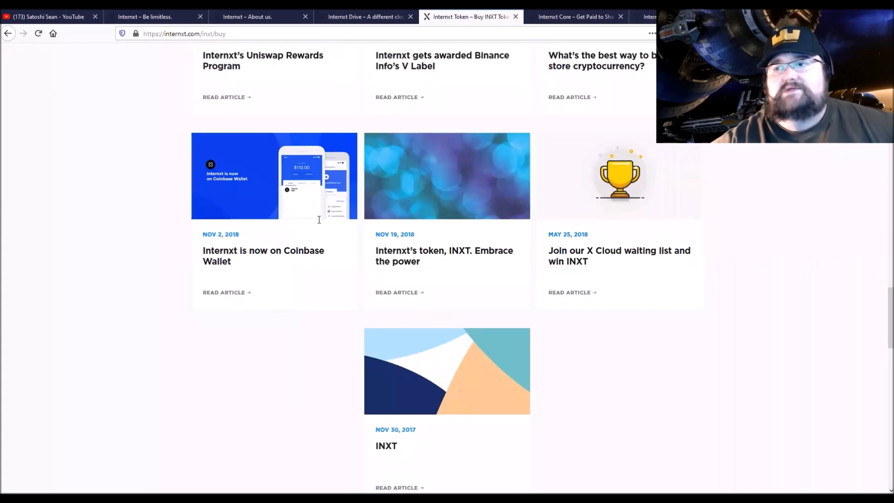
scroll("up", 3)
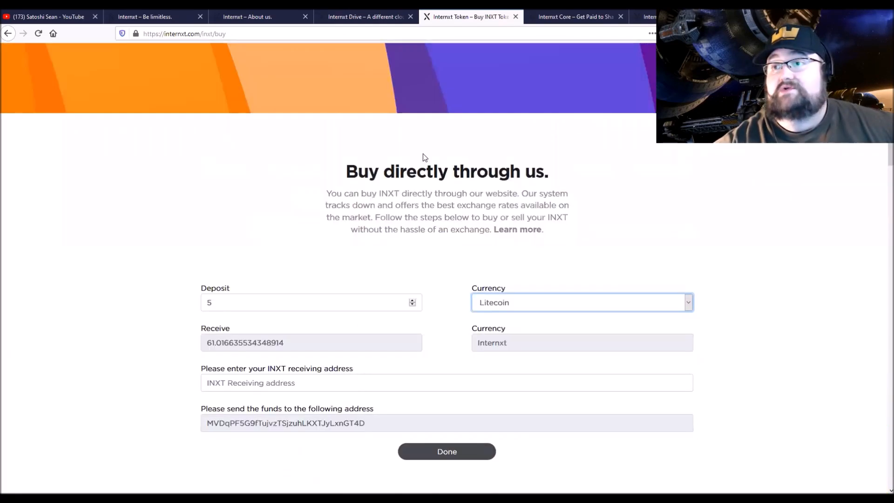
left_click(575, 16)
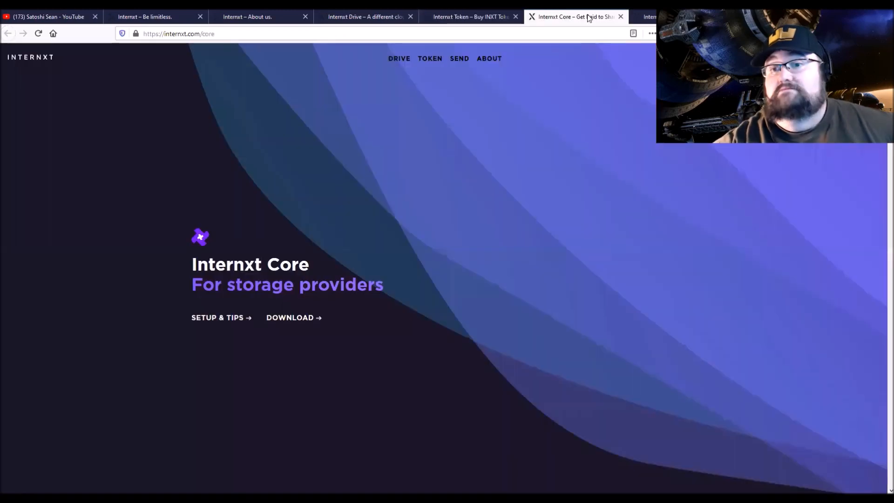
scroll("down", 3)
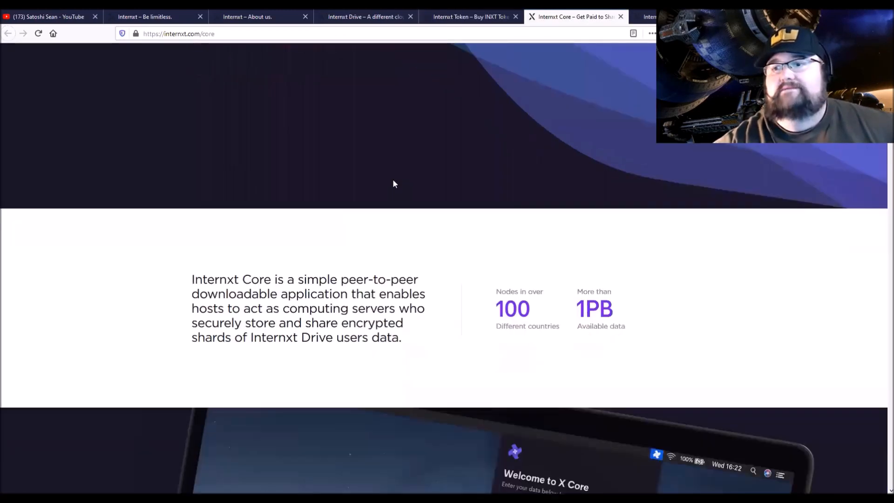
scroll("up", 3)
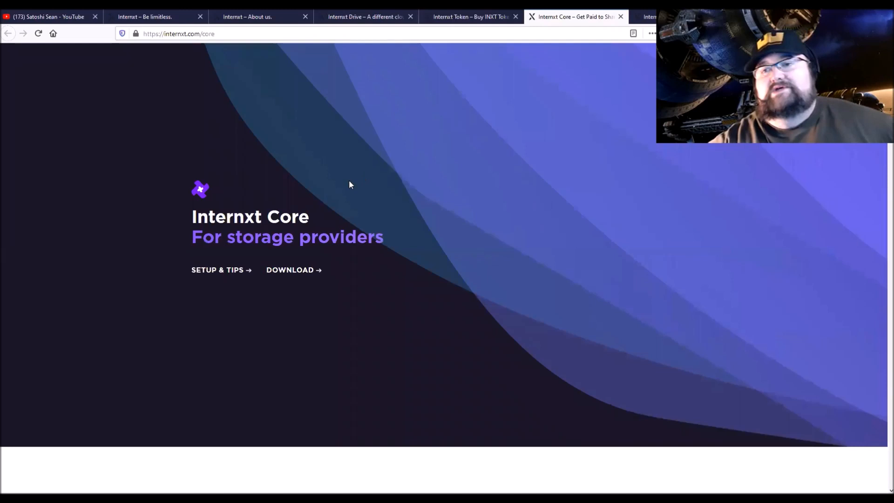
mouse_move(265, 221)
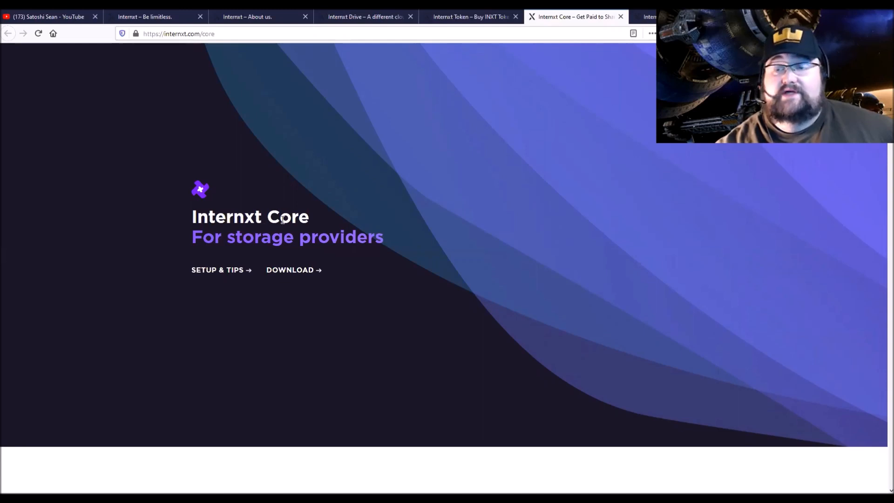
mouse_move(433, 256)
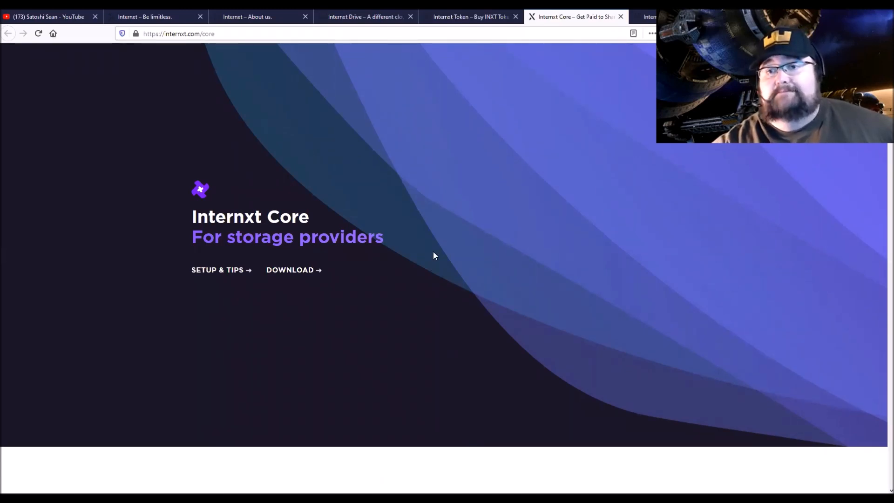
scroll("down", 3)
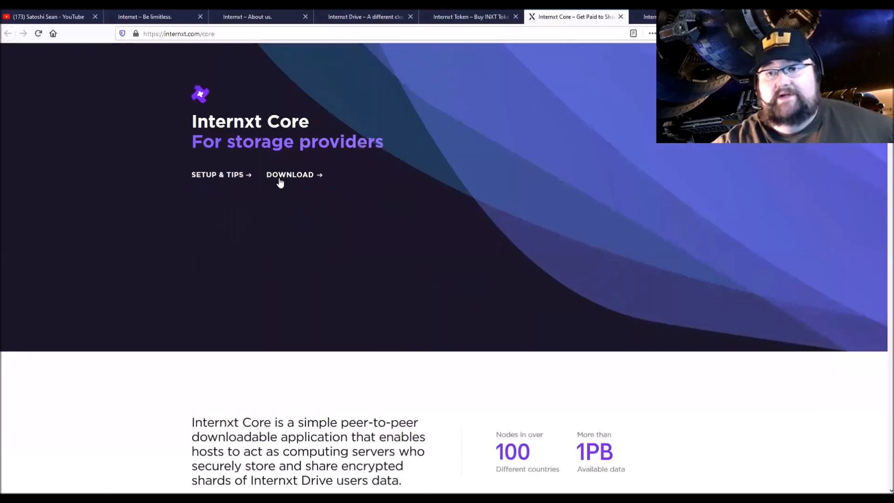
scroll("down", 3)
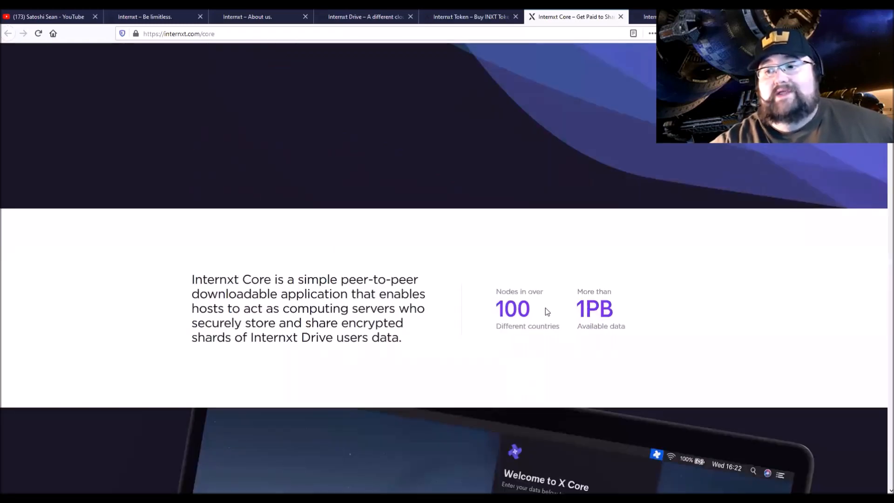
mouse_move(536, 349)
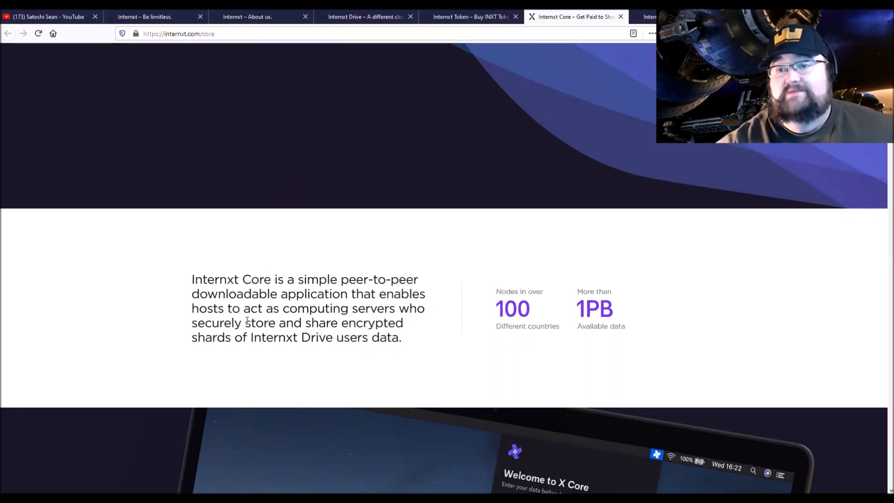
mouse_move(255, 318)
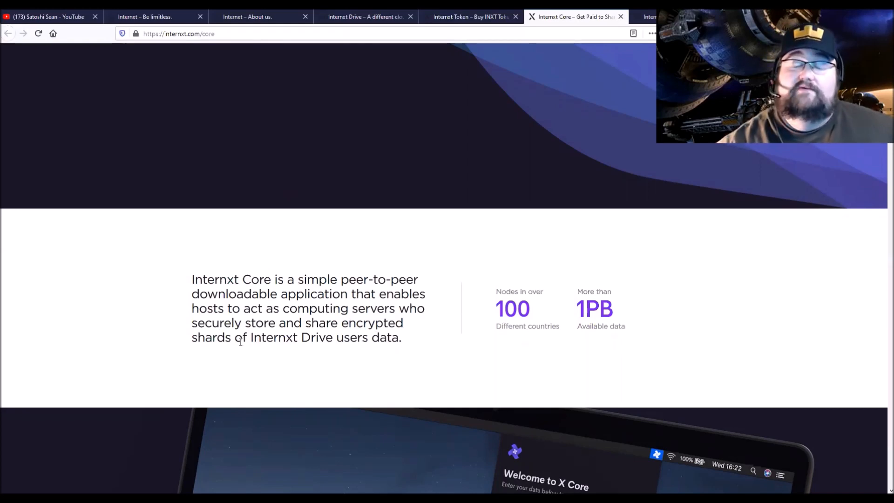
mouse_move(333, 343)
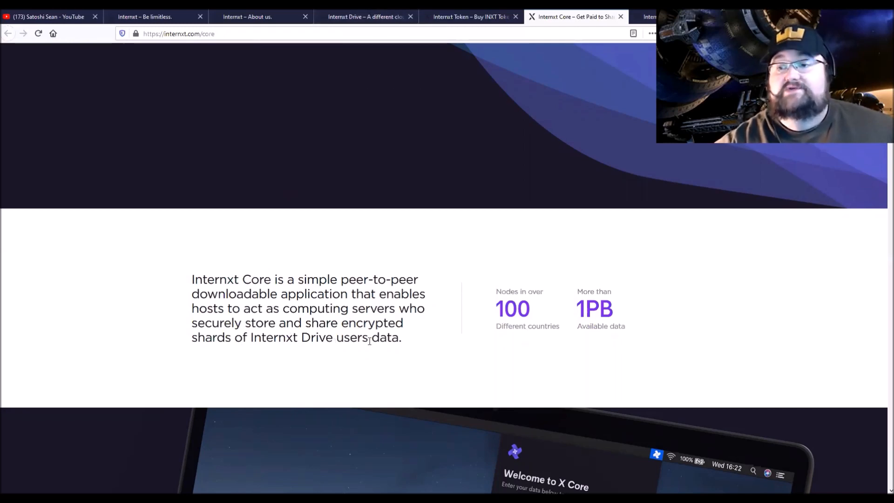
mouse_move(570, 335)
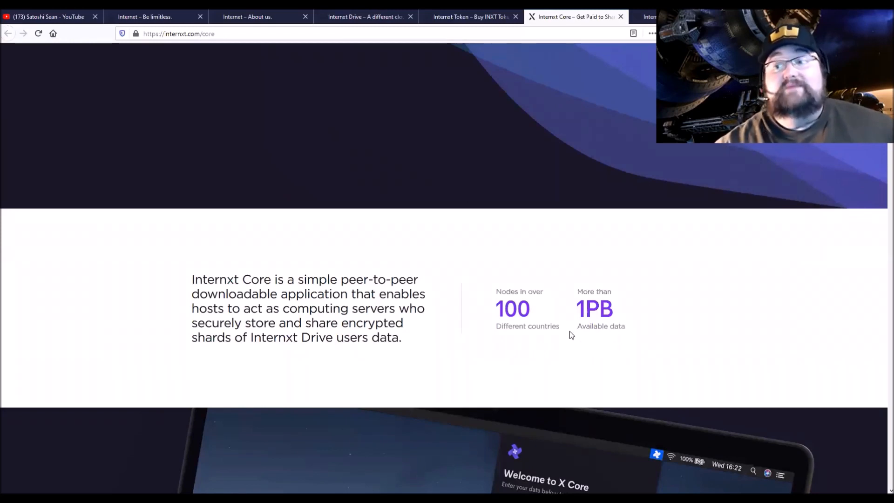
mouse_move(558, 330)
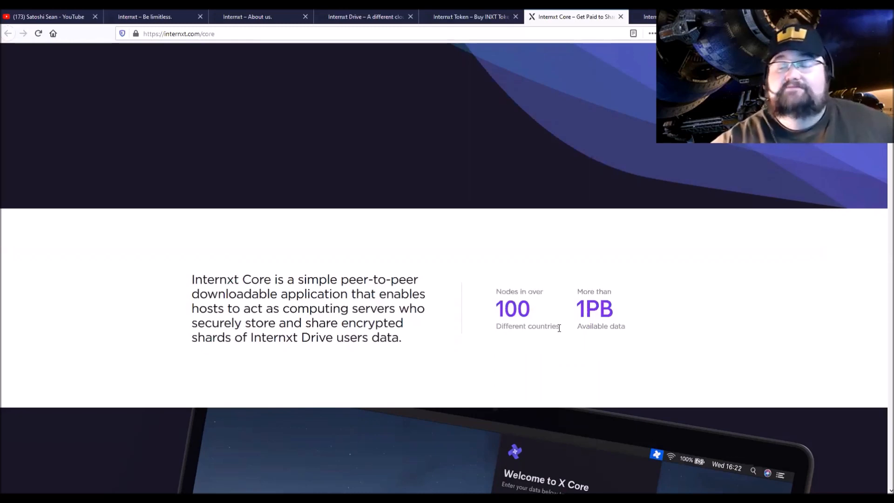
mouse_move(584, 328)
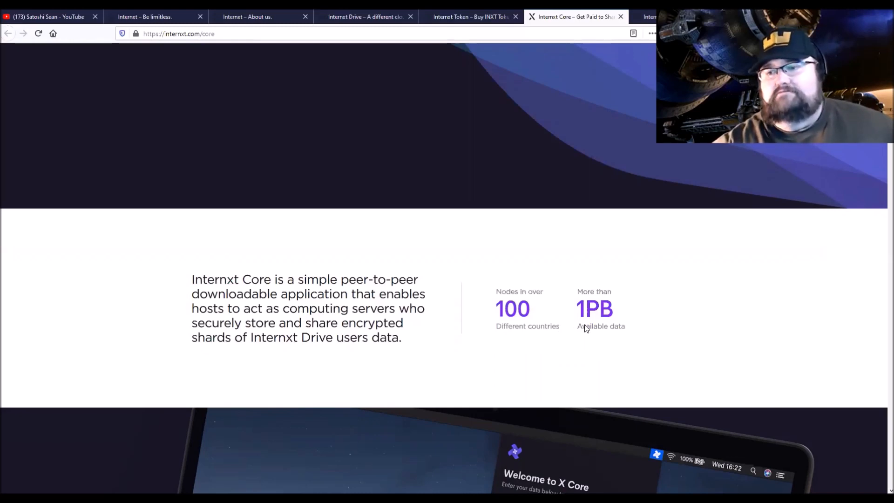
Step: Scroll past the X Core screenshot to the easy setup, store-more-earn-more and reclaim-your-power sections
scroll("down", 3)
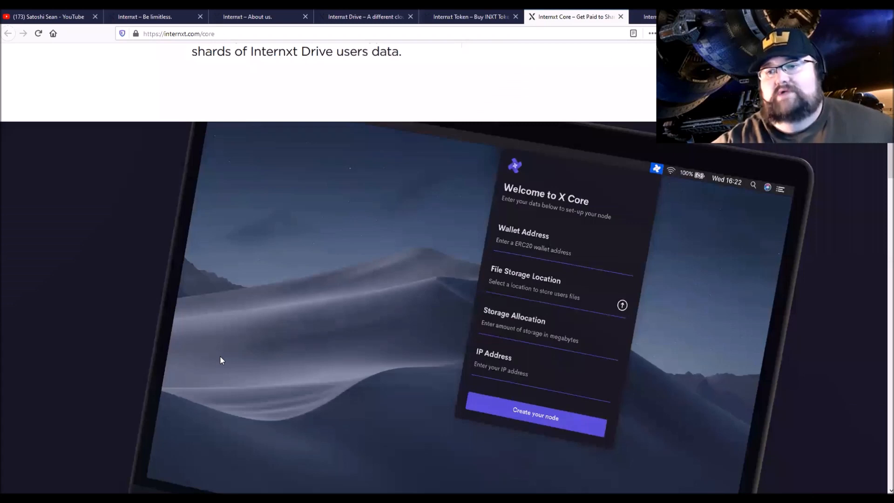
scroll("down", 3)
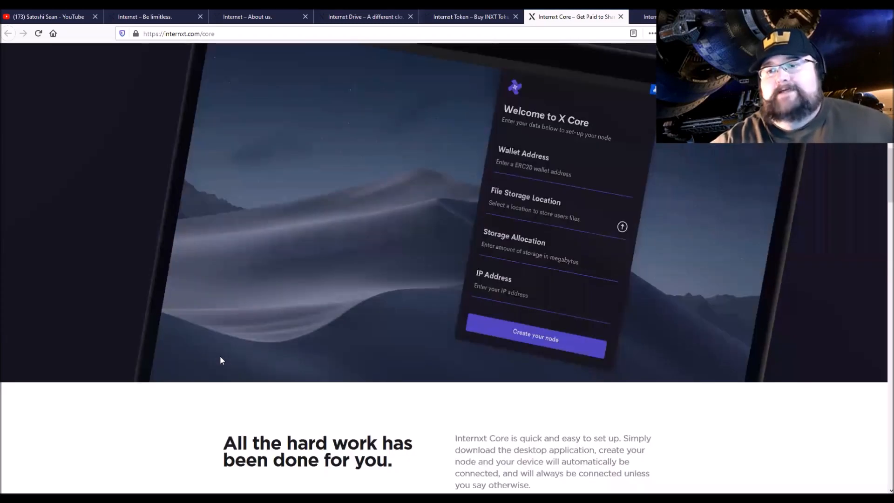
scroll("down", 3)
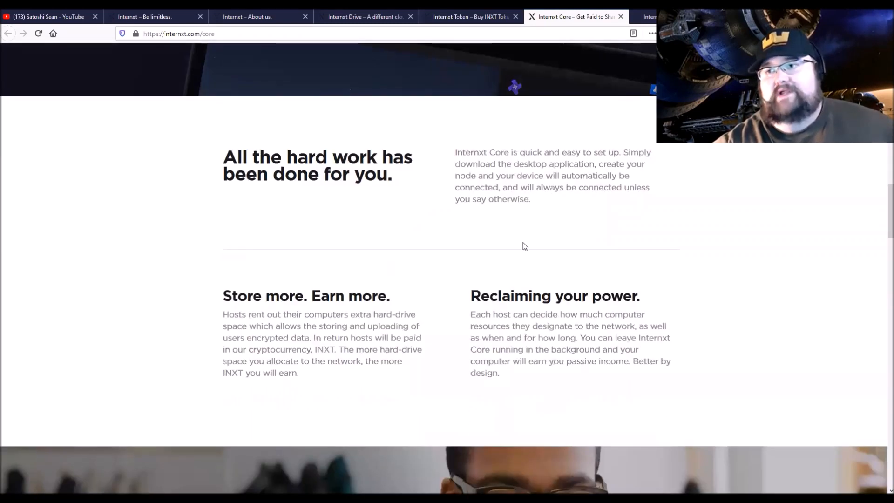
mouse_move(503, 237)
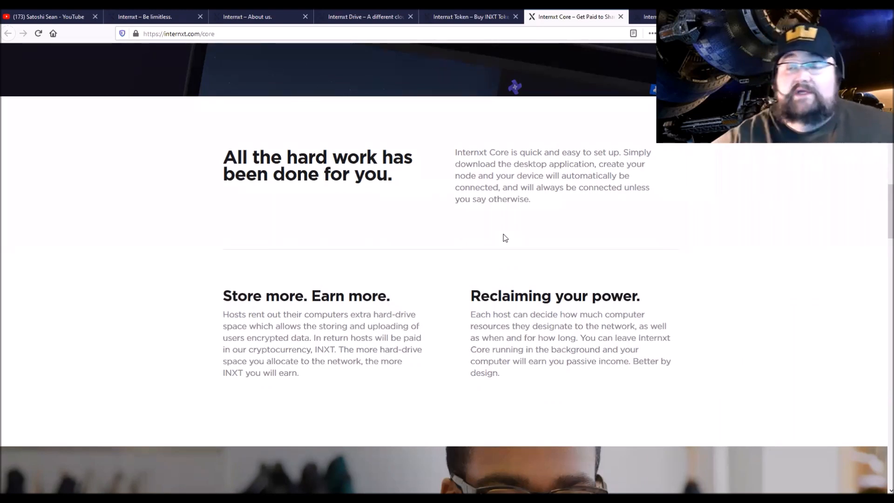
mouse_move(504, 272)
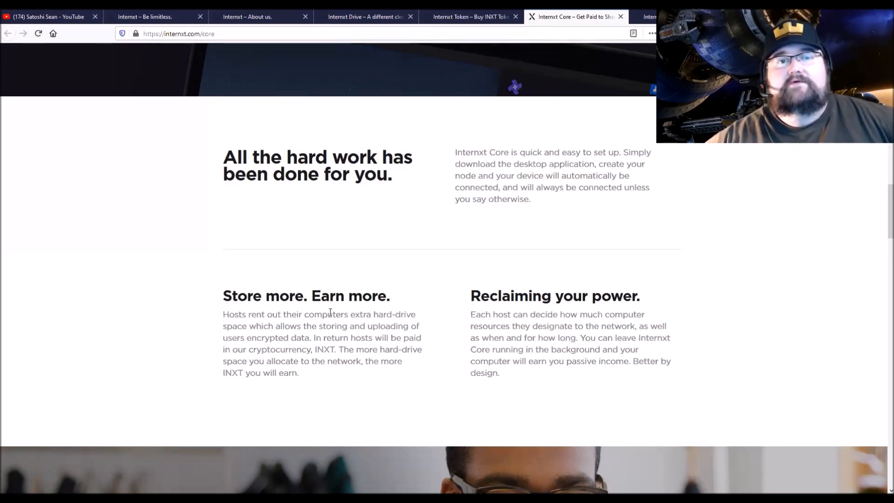
mouse_move(365, 330)
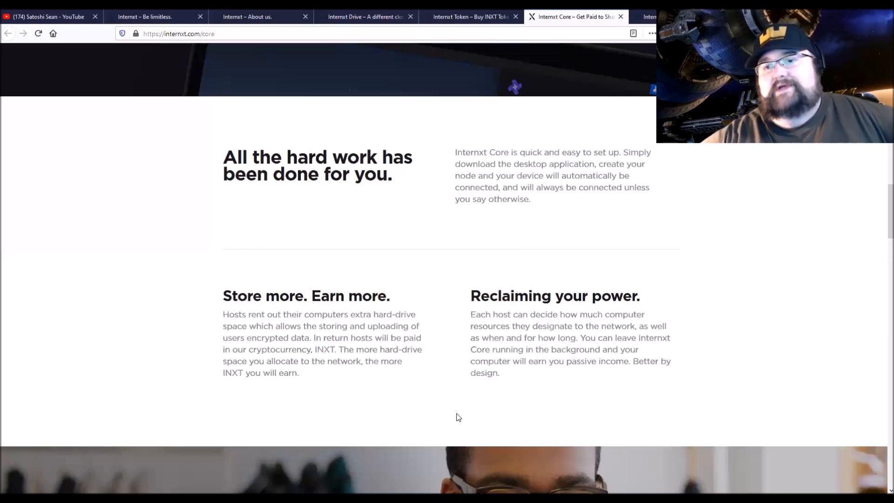
Step: Scroll slightly to reveal the 'Setup & Tips – Get paid to share' banner below the earnings paragraphs
scroll("down", 3)
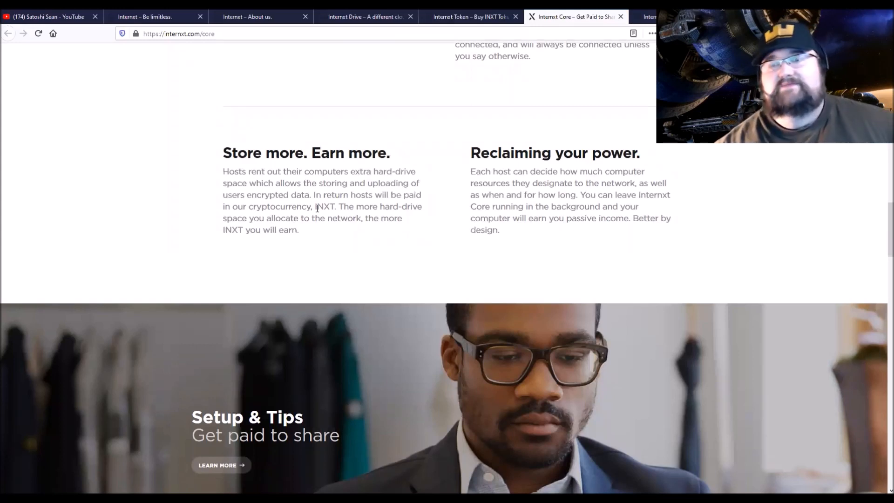
mouse_move(392, 181)
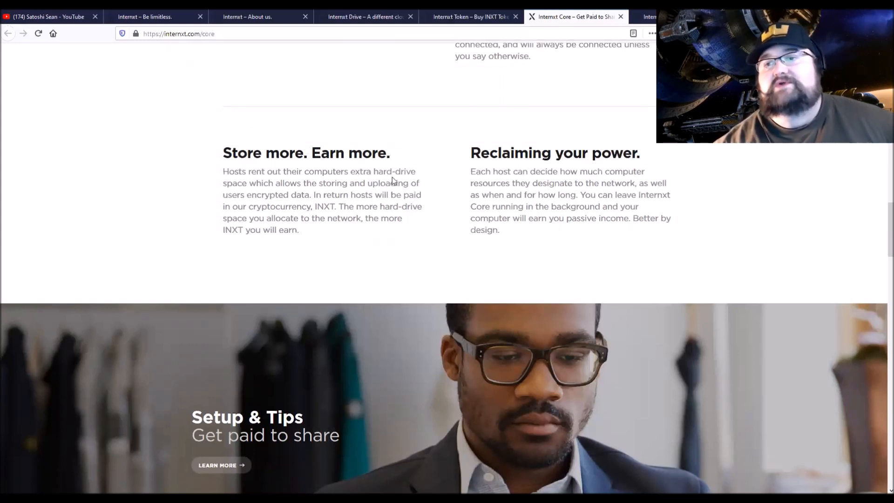
mouse_move(314, 205)
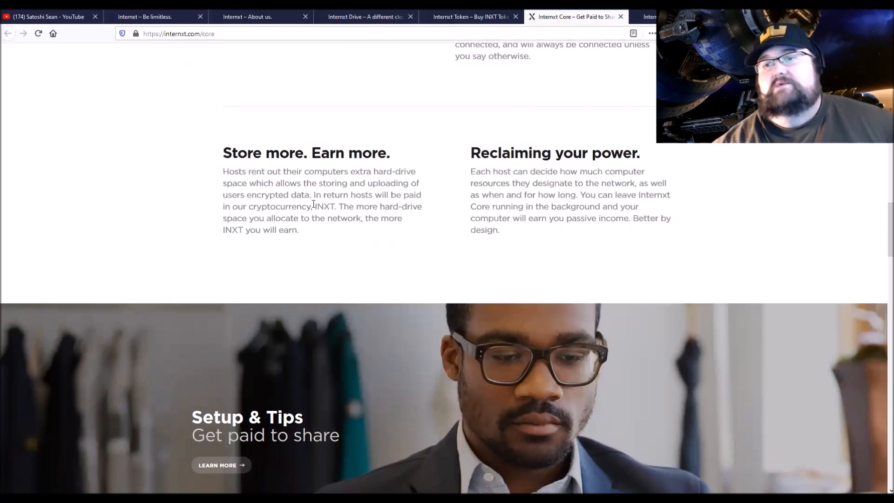
mouse_move(393, 194)
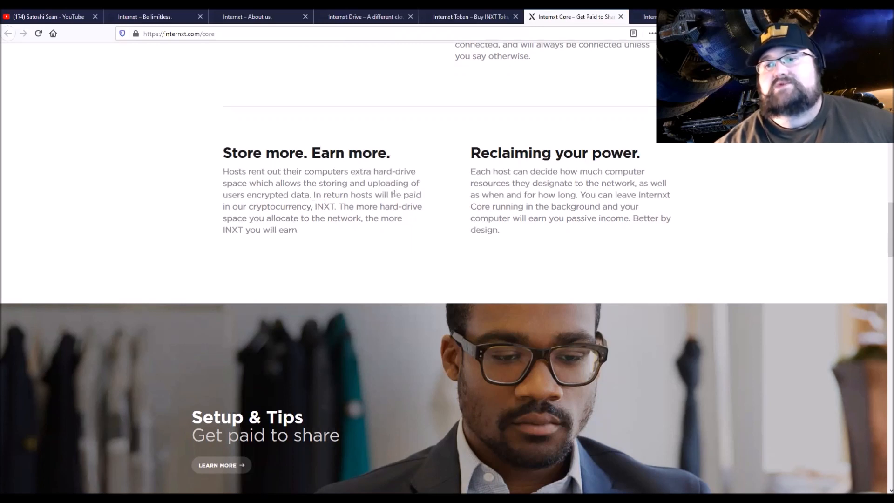
mouse_move(309, 192)
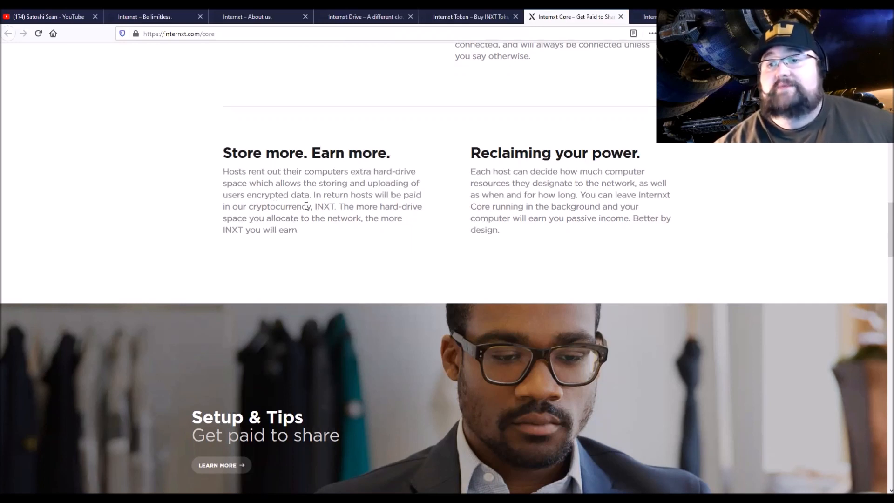
mouse_move(332, 217)
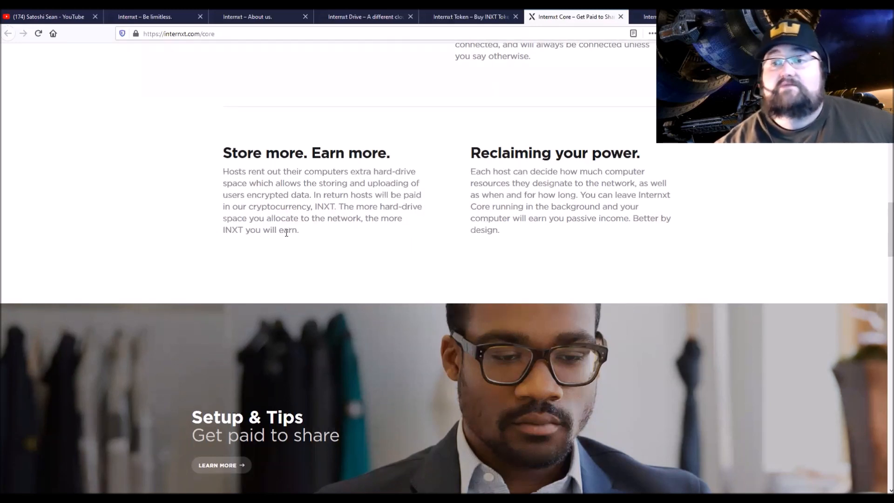
mouse_move(360, 239)
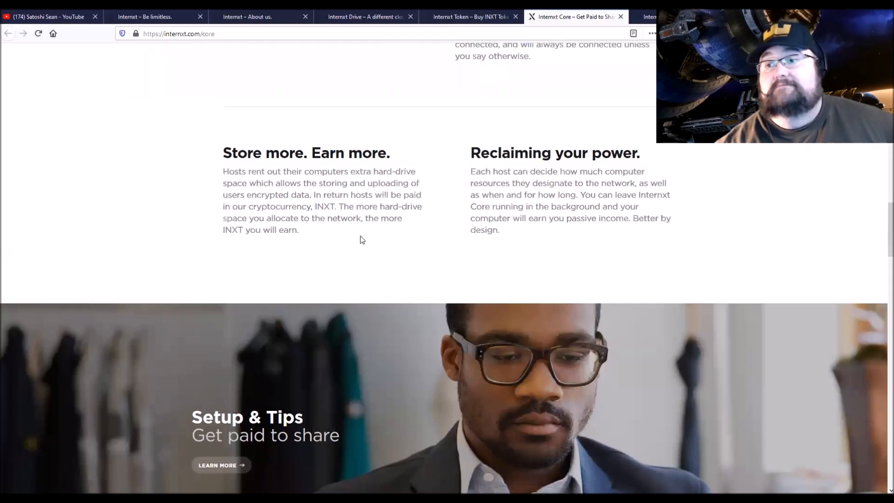
mouse_move(431, 241)
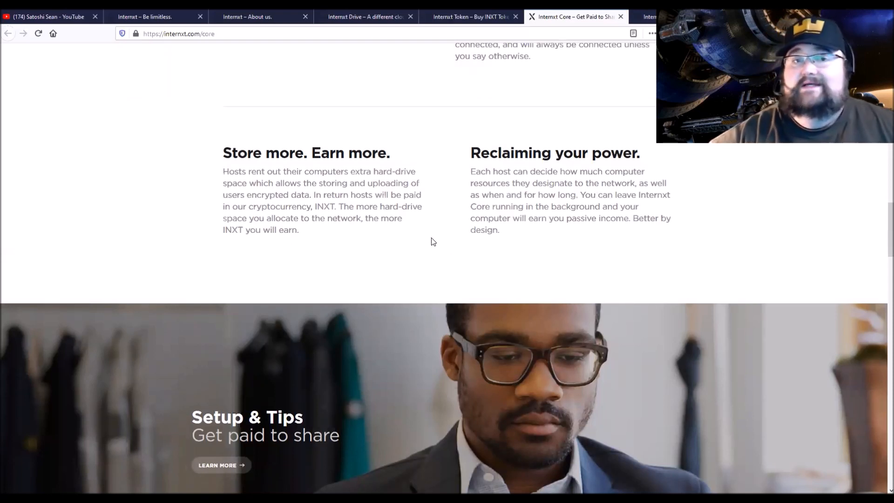
mouse_move(412, 227)
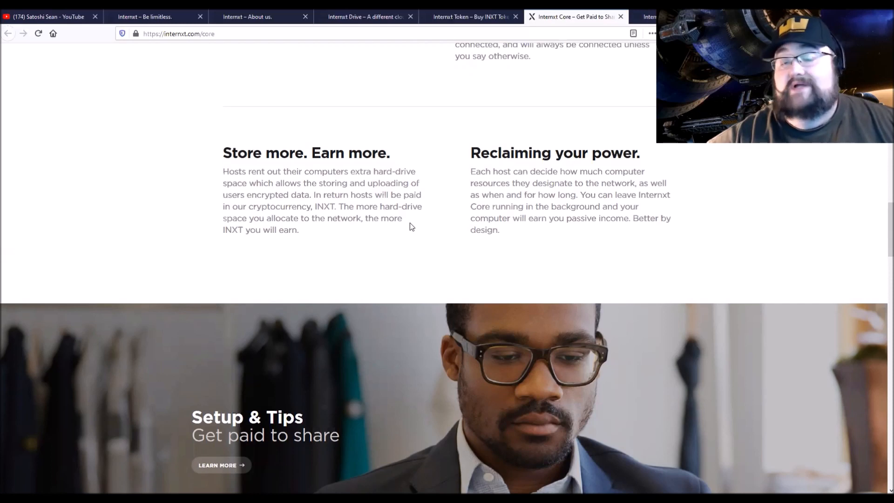
mouse_move(486, 210)
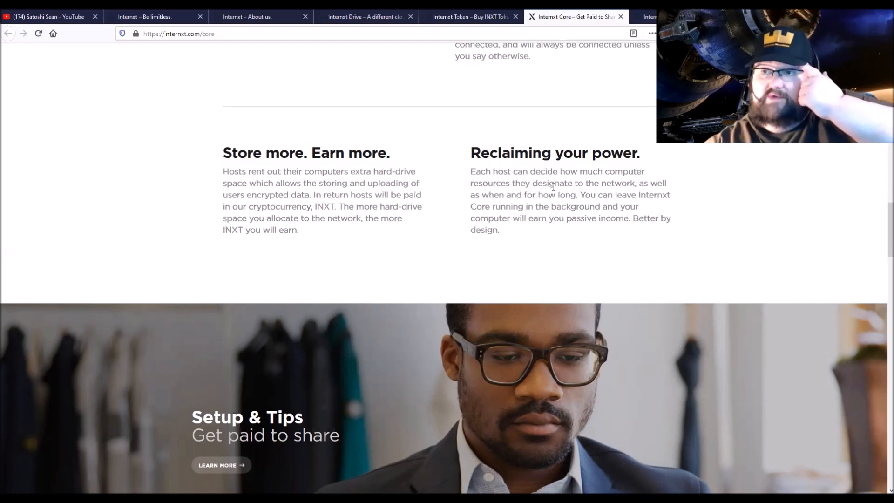
mouse_move(486, 220)
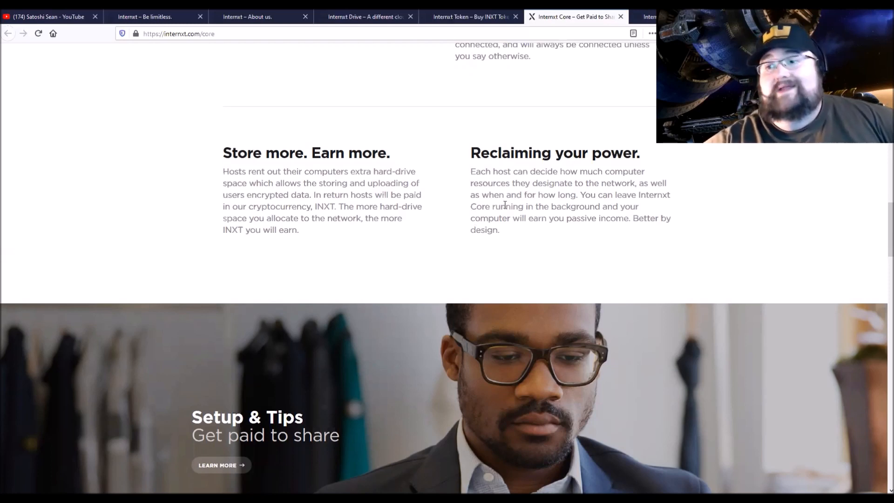
mouse_move(581, 207)
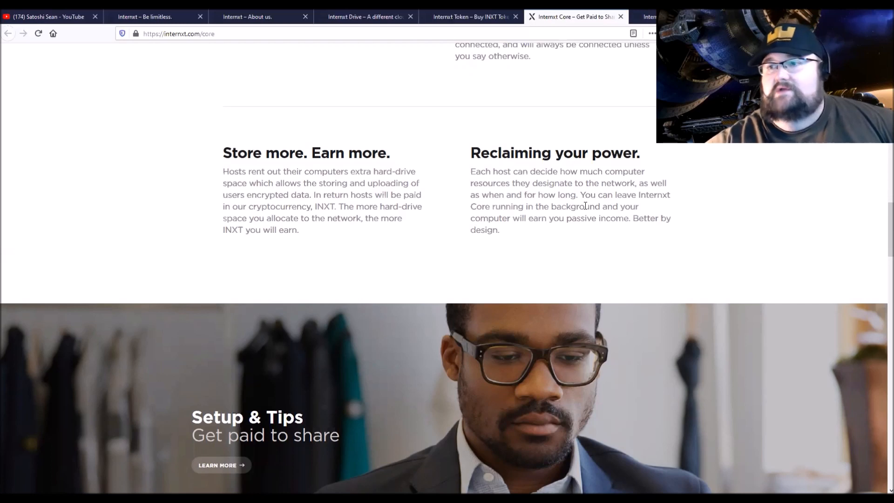
mouse_move(588, 204)
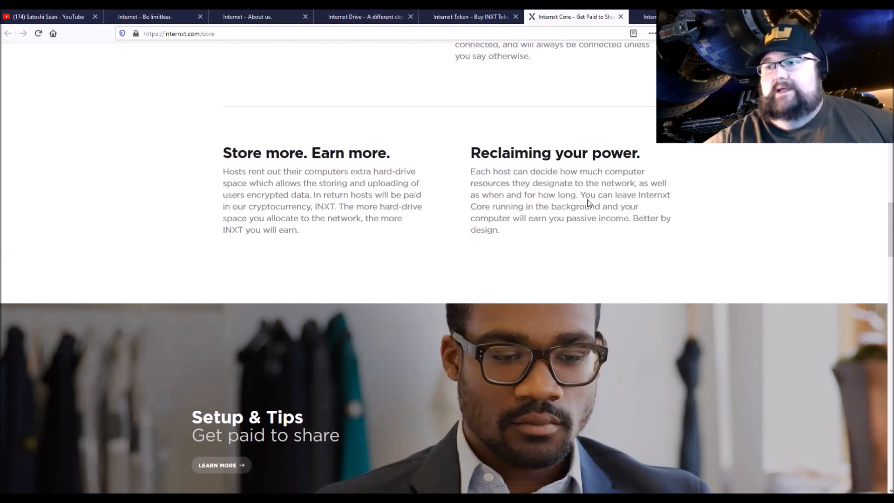
mouse_move(545, 218)
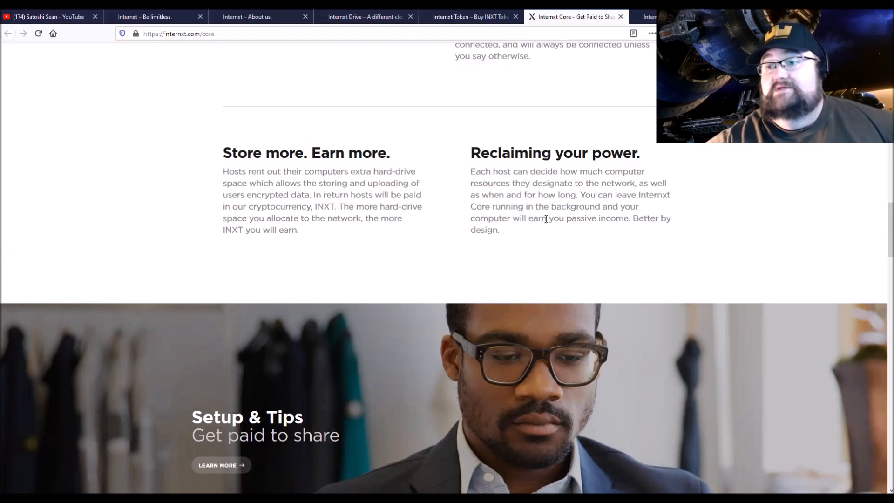
mouse_move(553, 233)
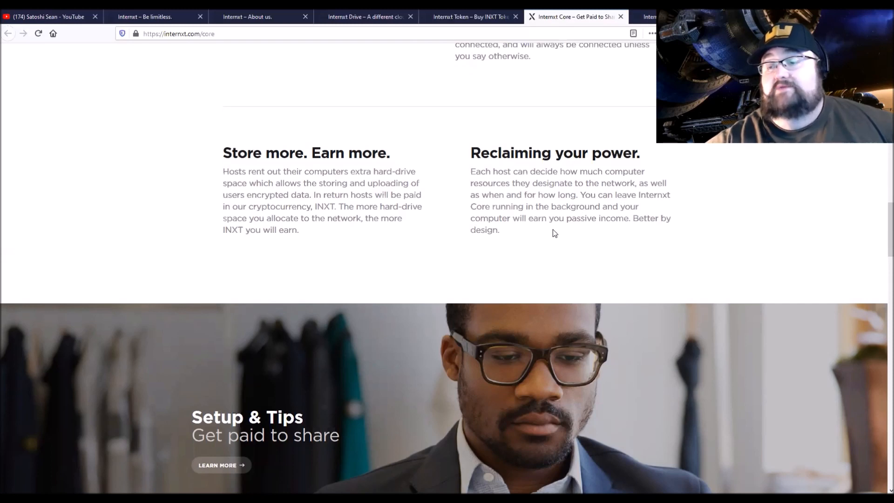
mouse_move(487, 249)
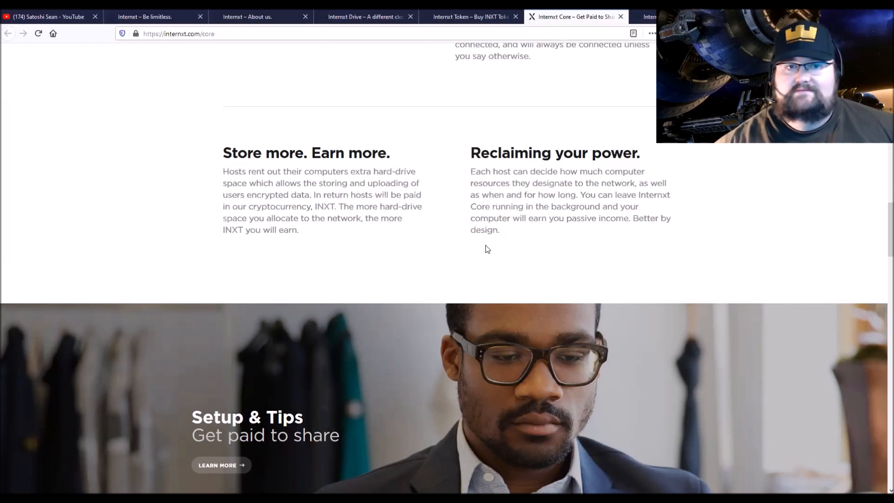
mouse_move(475, 197)
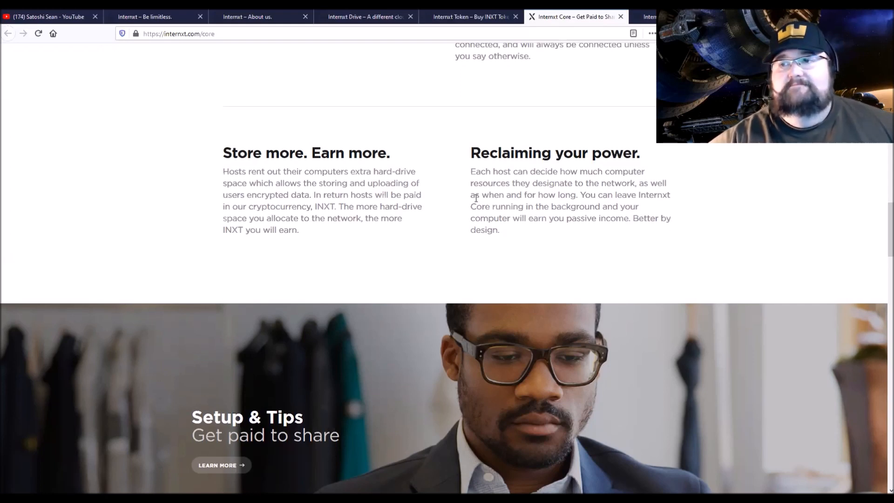
mouse_move(490, 244)
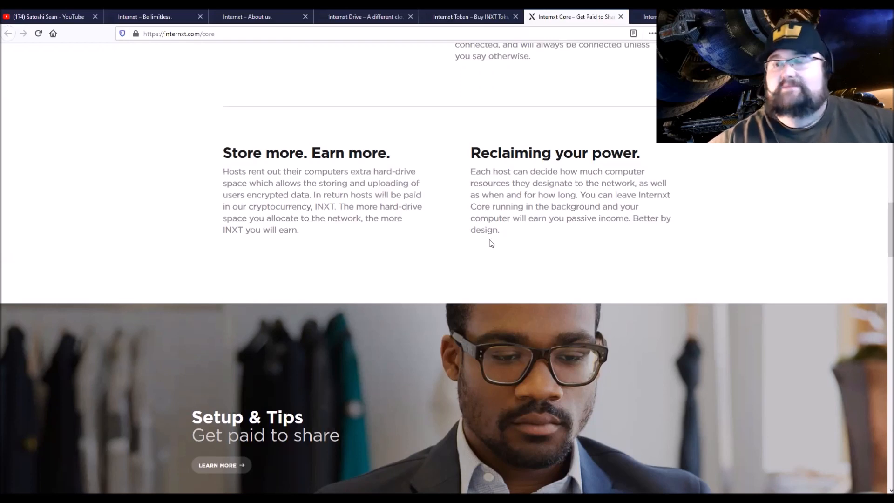
Step: Reach the earnings calculator and set Storage allocated to 1000 GB, estimating €30.00 per month
scroll("down", 3)
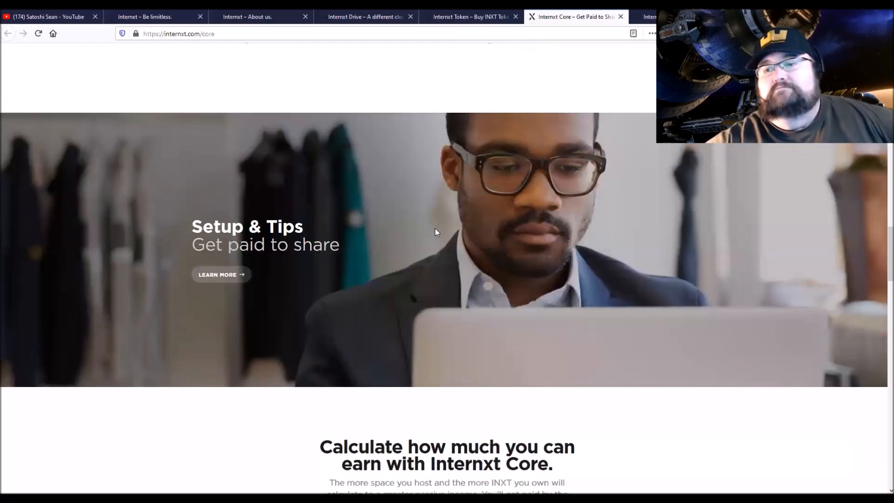
scroll("down", 3)
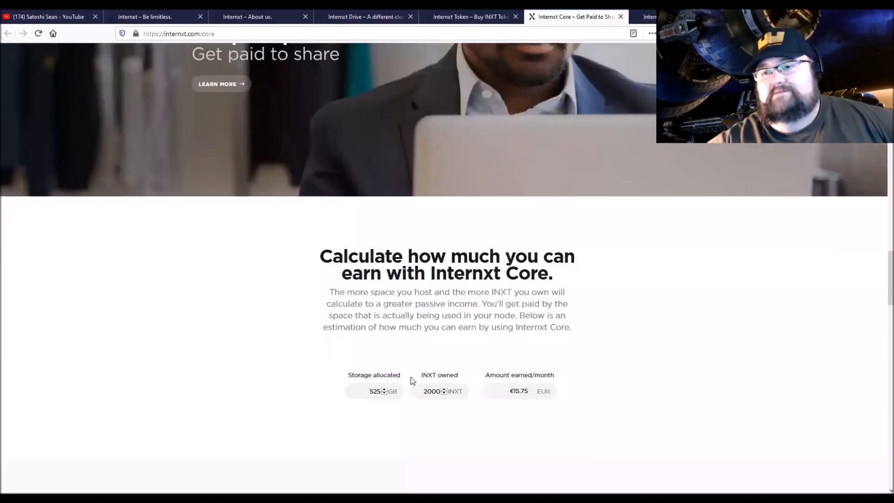
scroll("down", 3)
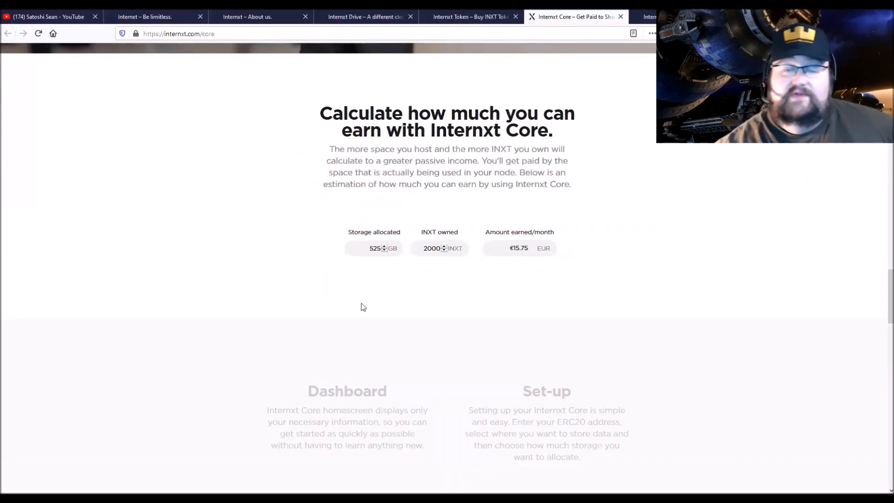
mouse_move(389, 258)
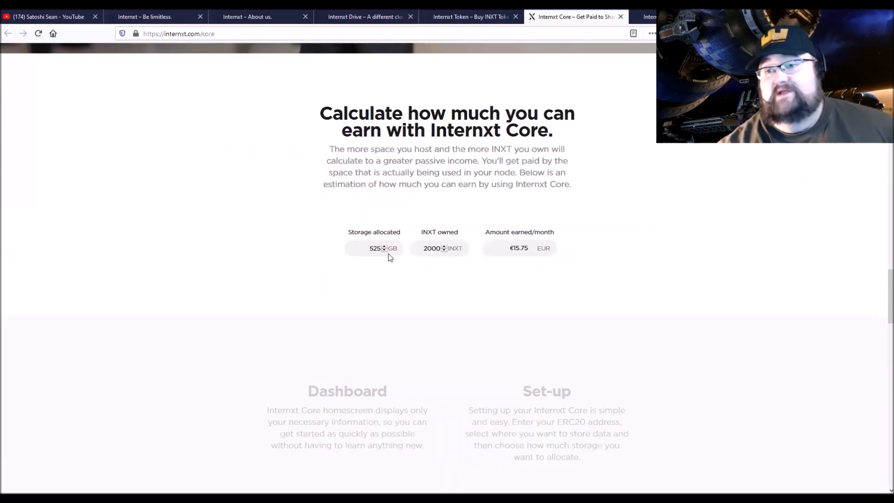
mouse_move(387, 252)
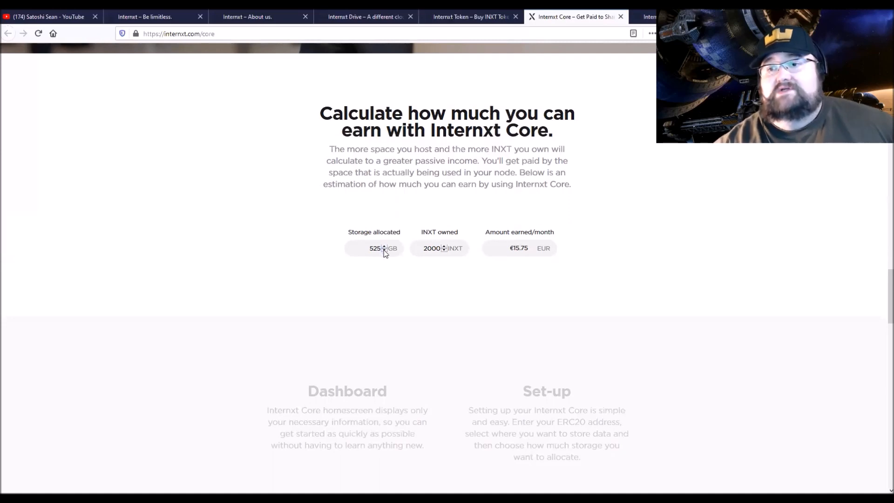
left_click(385, 245)
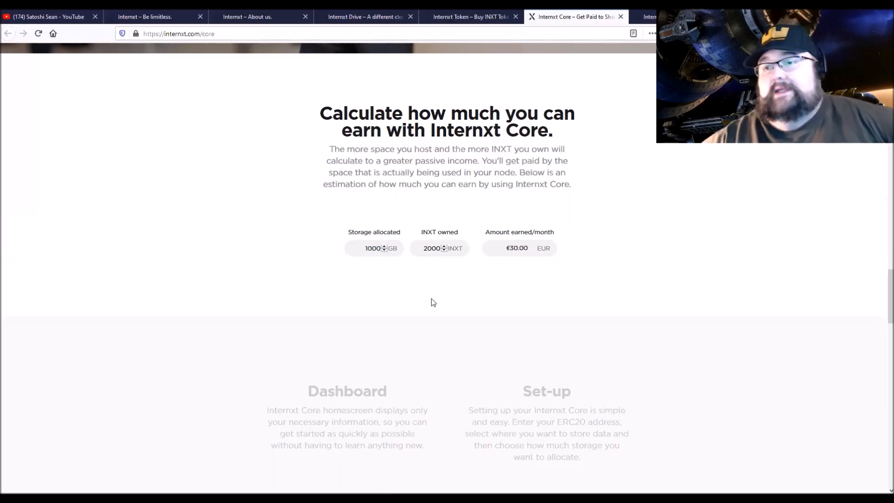
mouse_move(430, 249)
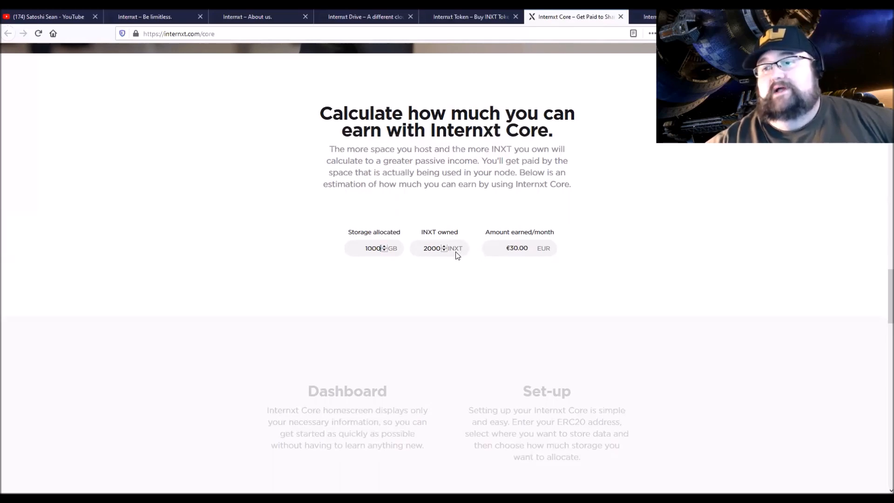
mouse_move(530, 260)
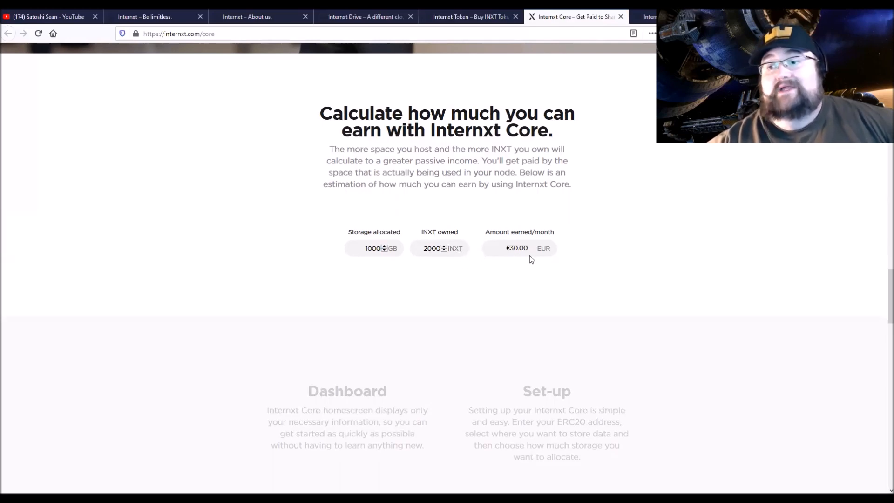
mouse_move(539, 267)
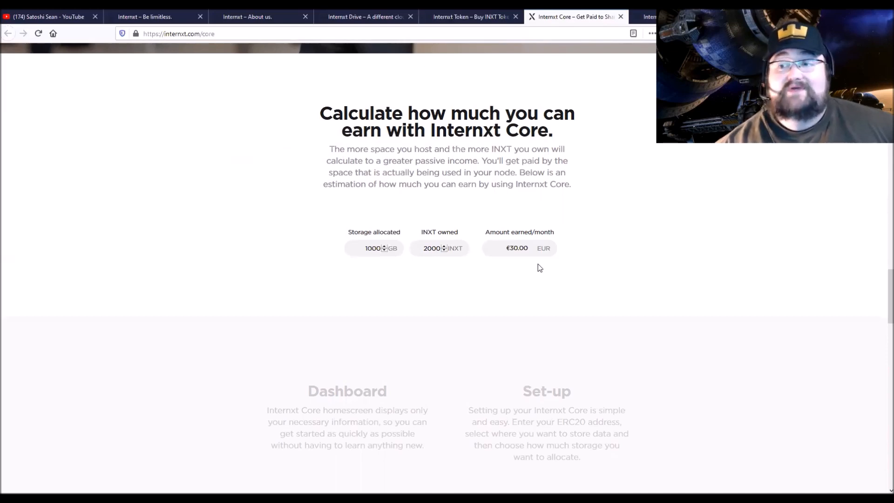
mouse_move(477, 242)
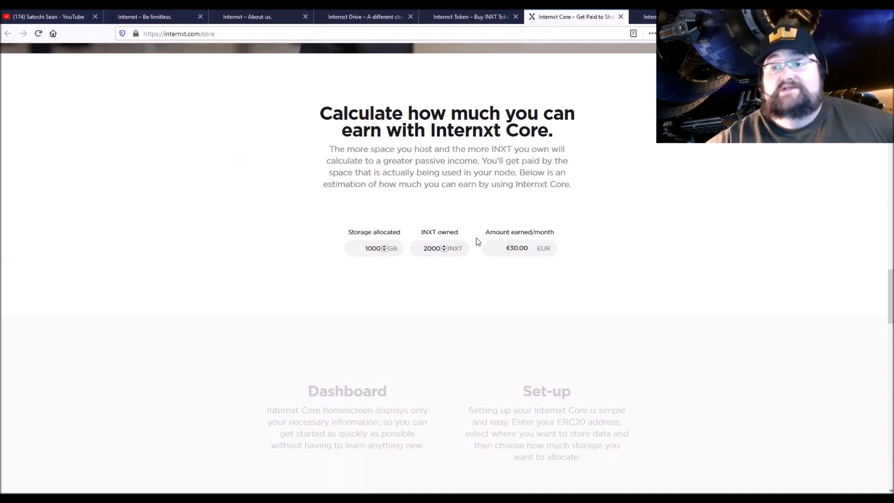
mouse_move(332, 182)
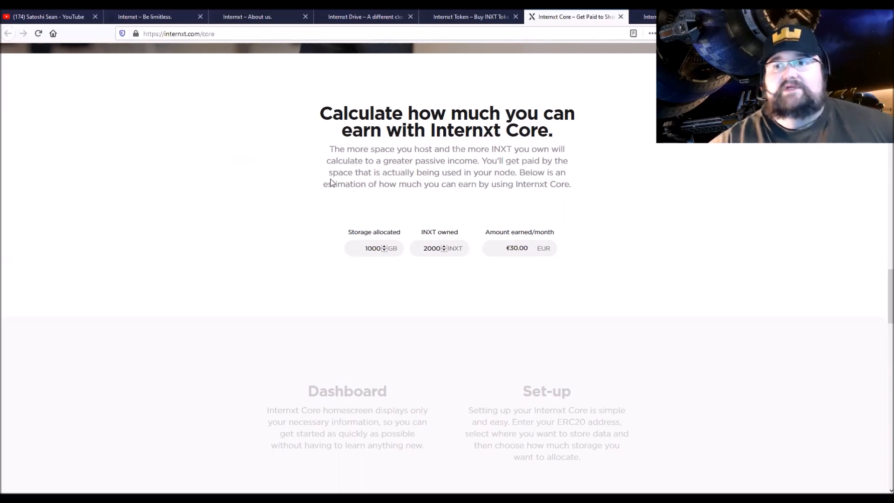
mouse_move(403, 270)
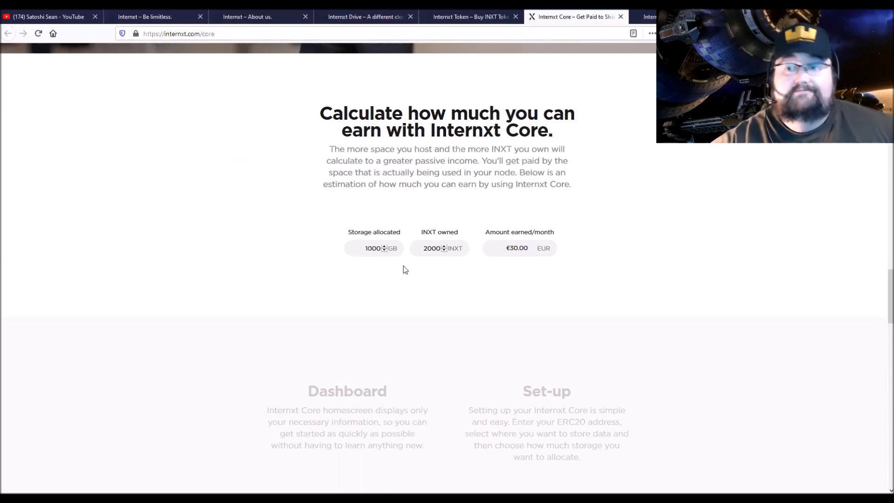
Step: Scroll through the rest of the Core page to the newsletter signup and footer, then back toward the Get paid banner
scroll("down", 3)
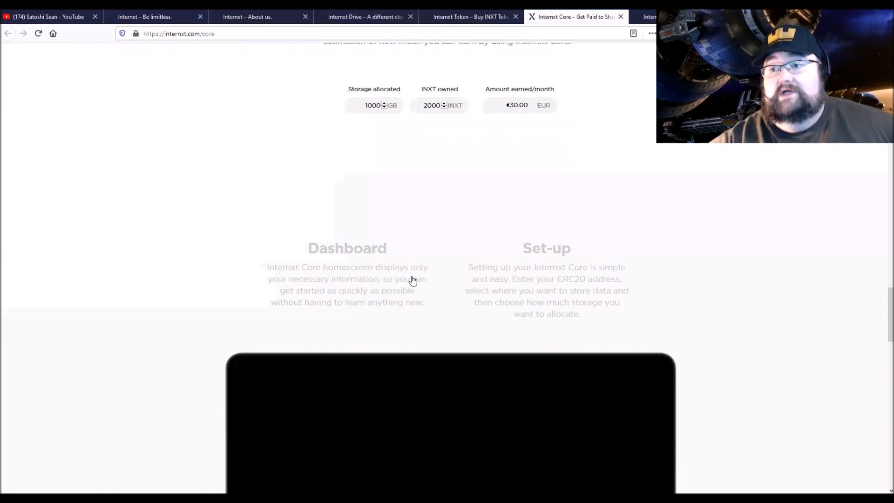
scroll("down", 3)
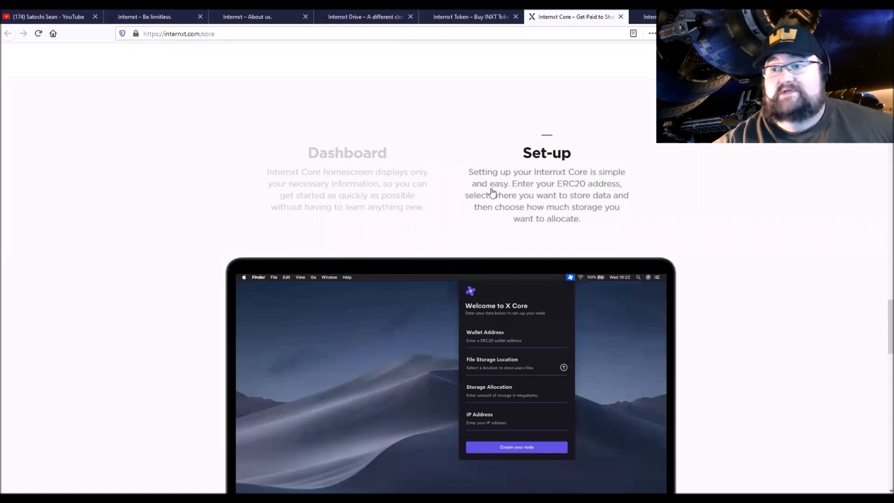
mouse_move(526, 210)
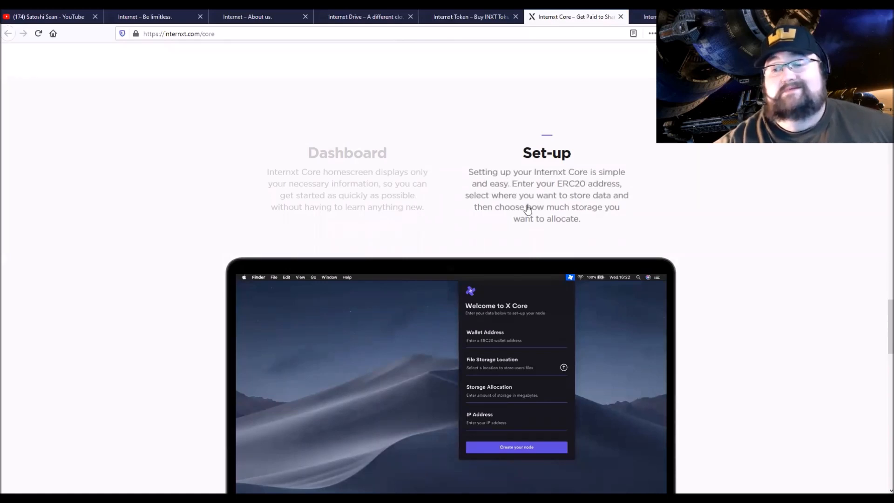
scroll("down", 3)
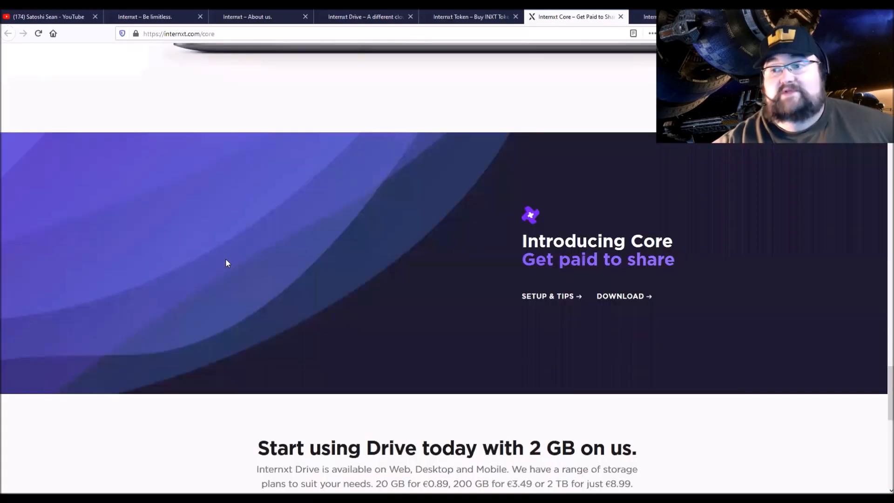
scroll("down", 3)
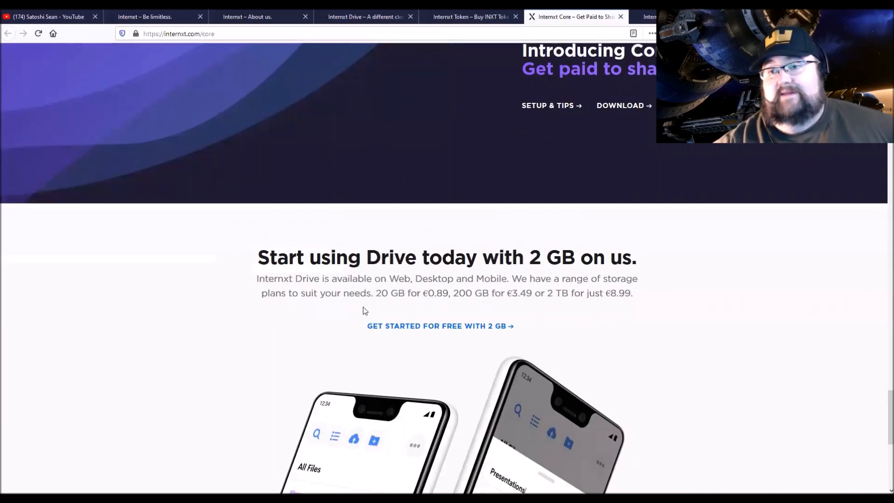
scroll("down", 3)
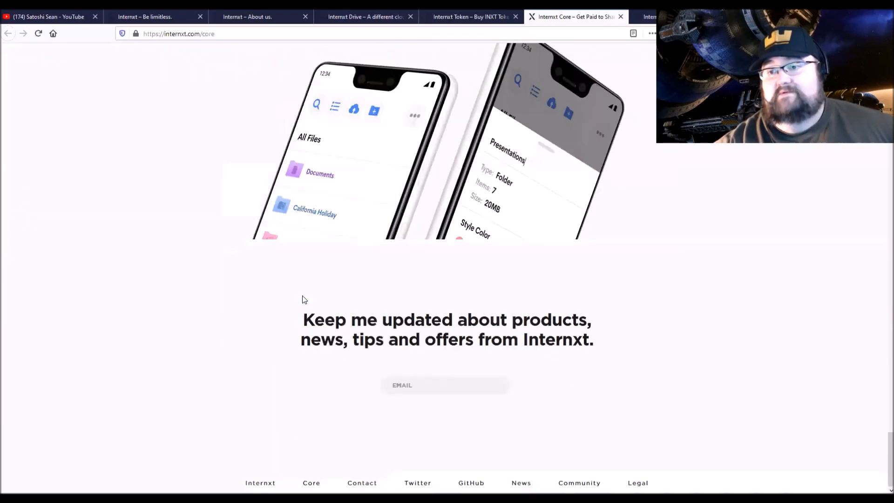
mouse_move(334, 481)
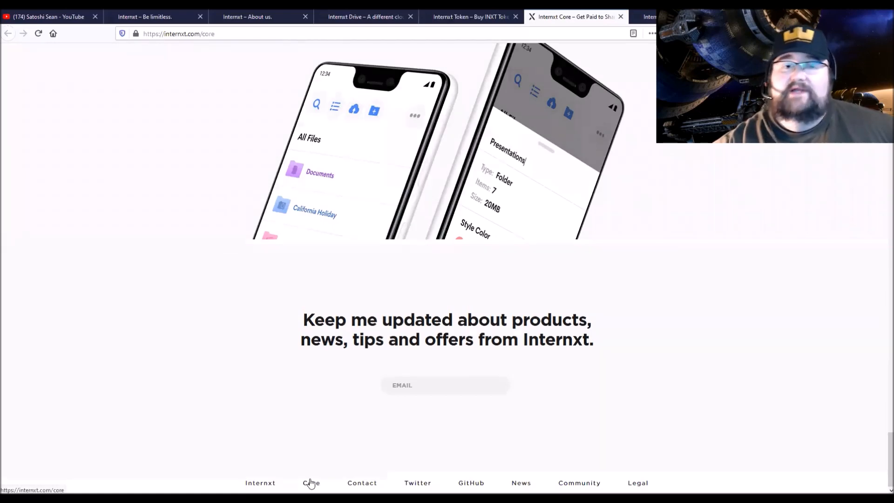
scroll("up", 3)
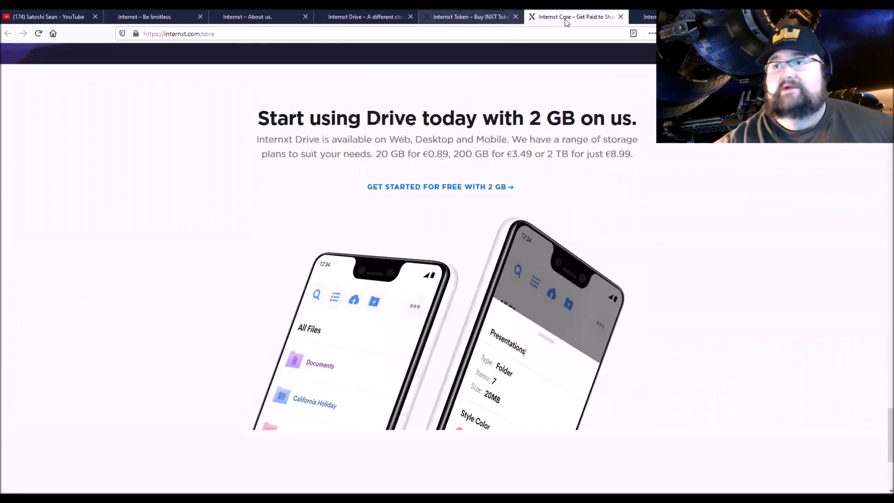
mouse_move(480, 205)
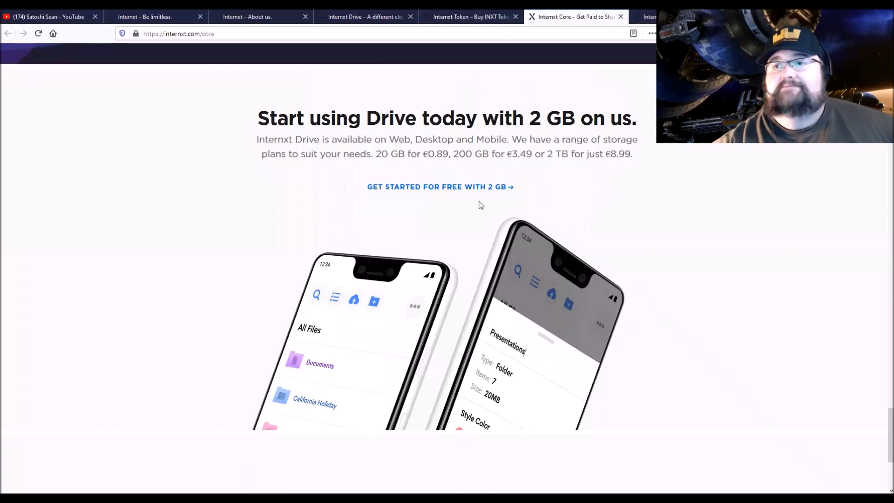
scroll("down", 3)
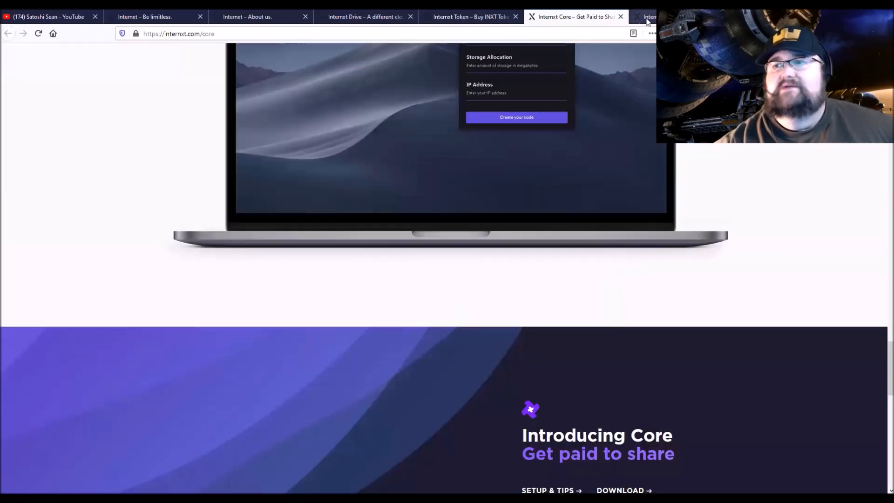
Step: Switch to the Core Setup & Tips page and scroll past setup steps 1–4 to the FAQ section
left_click(548, 490)
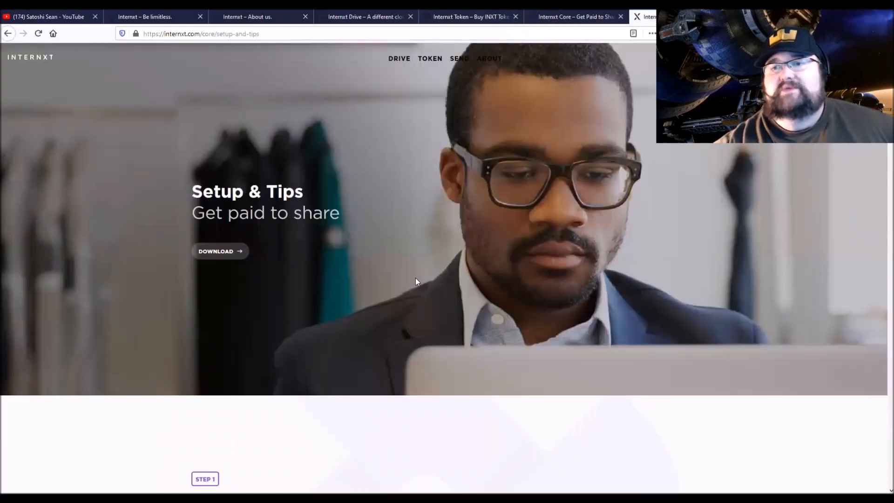
scroll("down", 3)
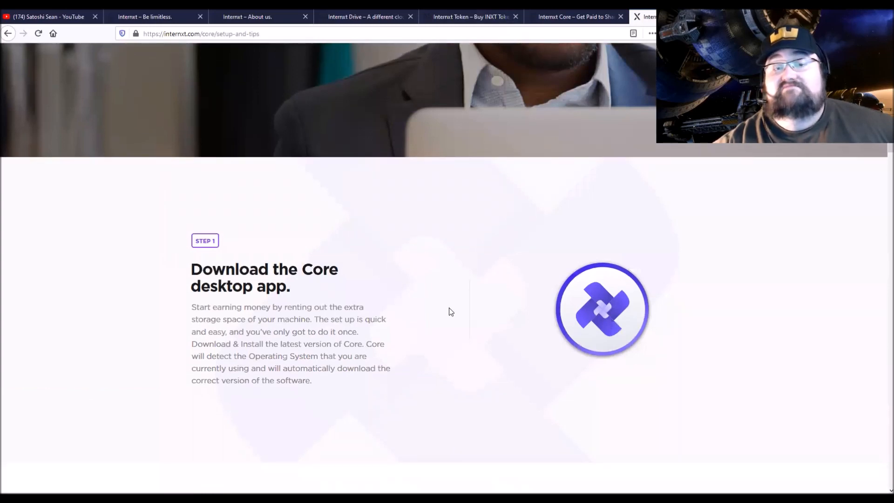
mouse_move(207, 240)
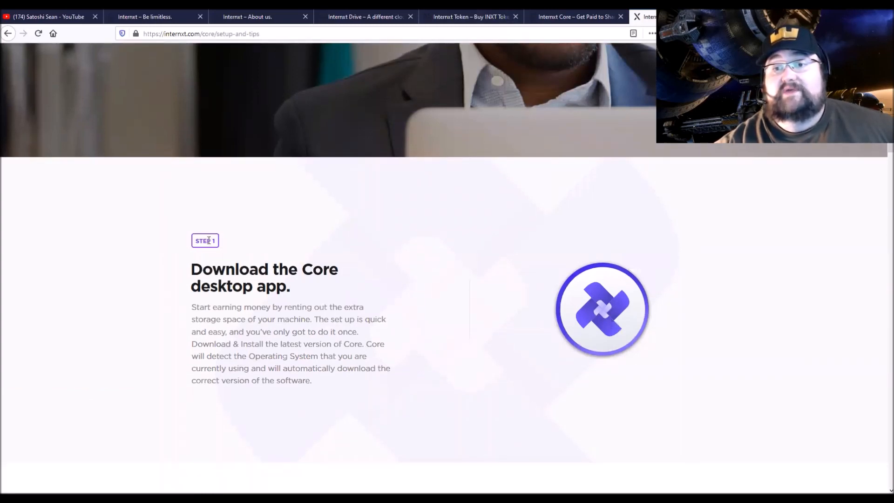
scroll("down", 3)
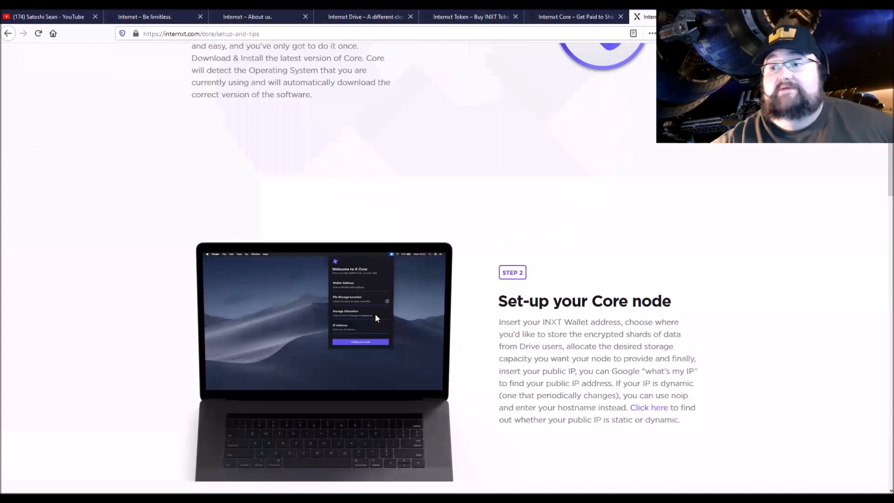
scroll("down", 3)
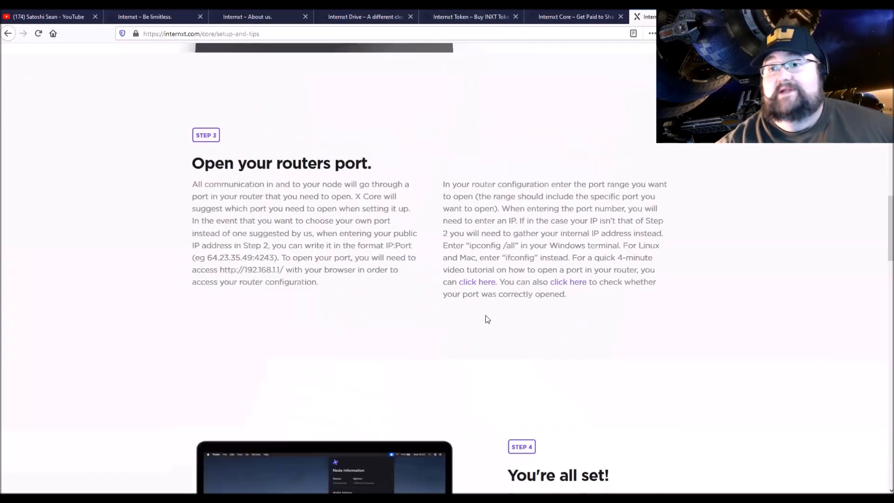
scroll("down", 3)
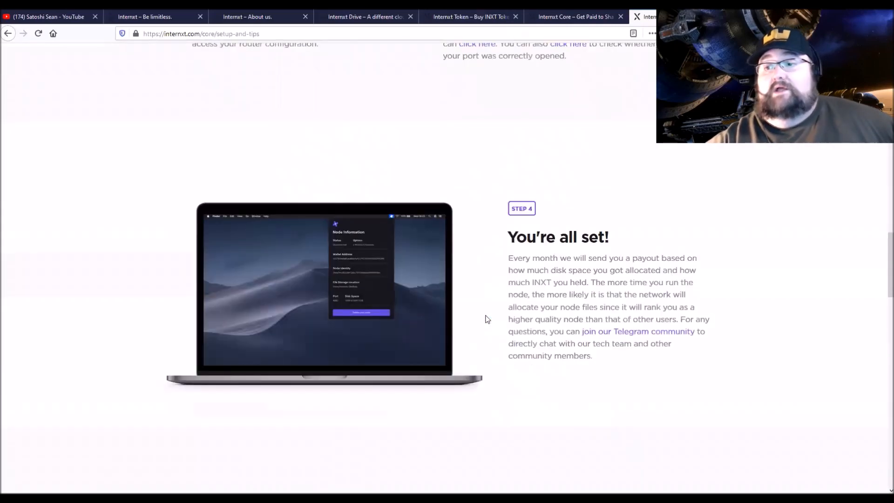
scroll("down", 3)
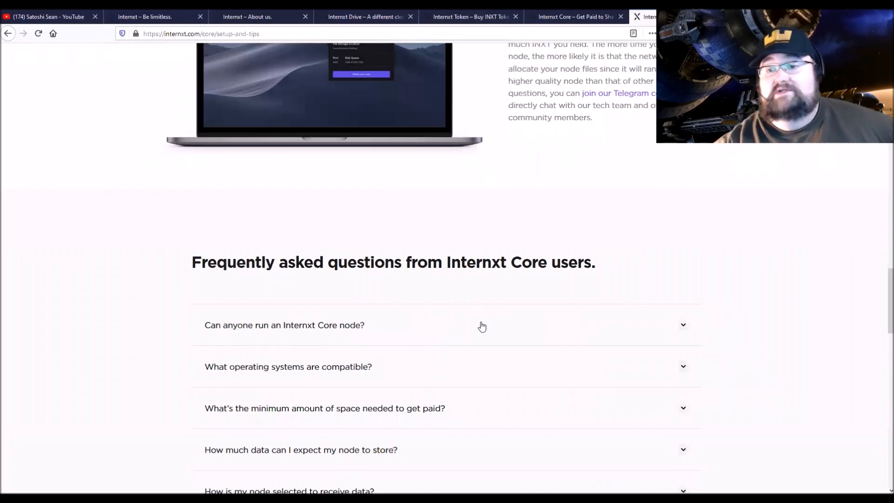
Step: Expand the FAQ answers on how much data a node stores and how often payouts arrive, then review them
scroll("down", 3)
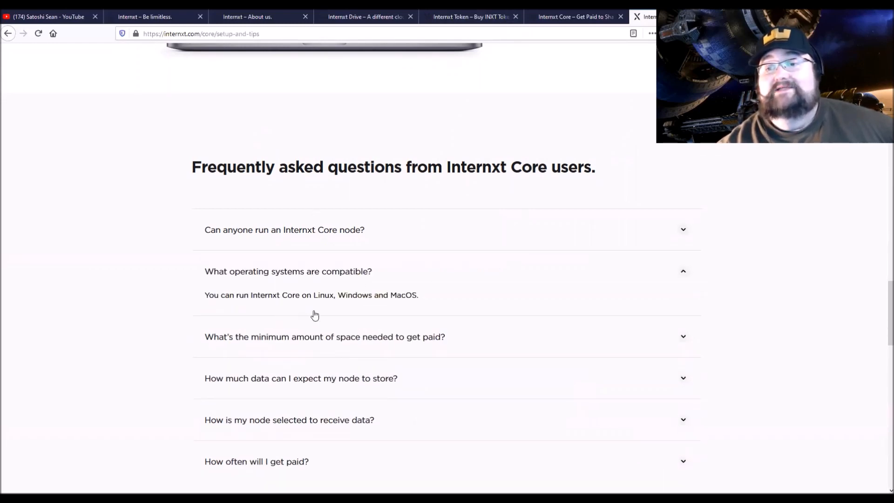
mouse_move(418, 304)
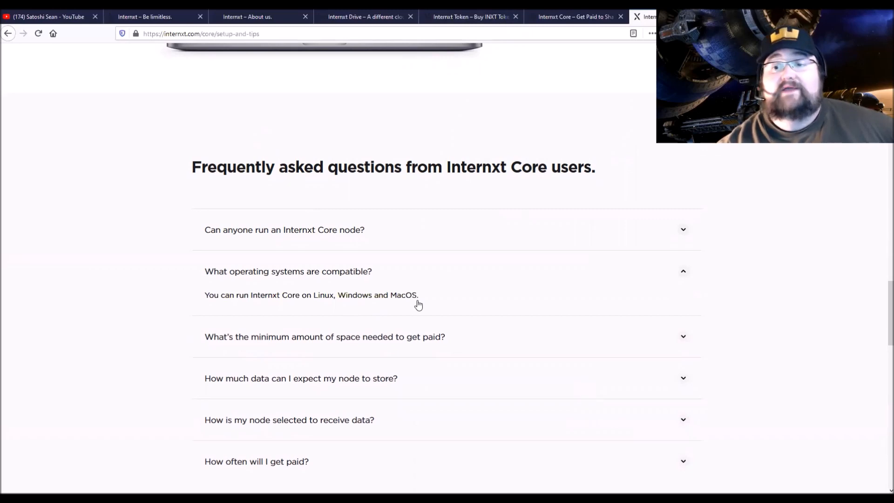
mouse_move(405, 342)
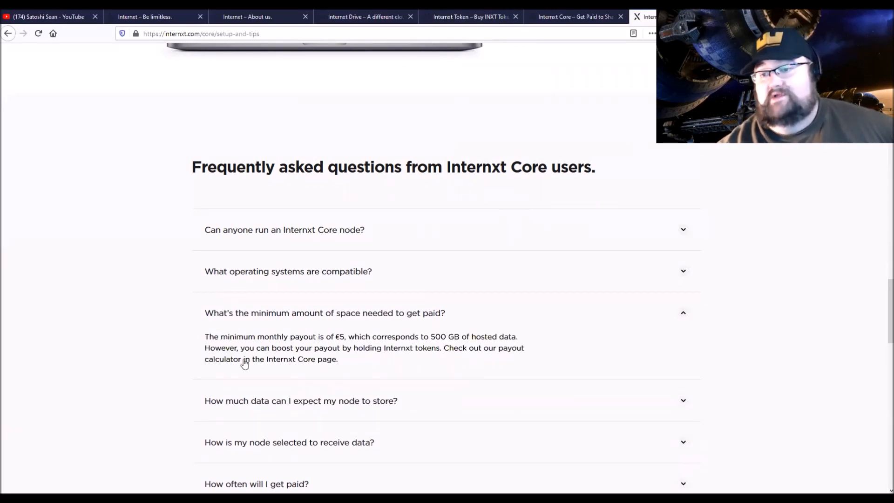
mouse_move(194, 333)
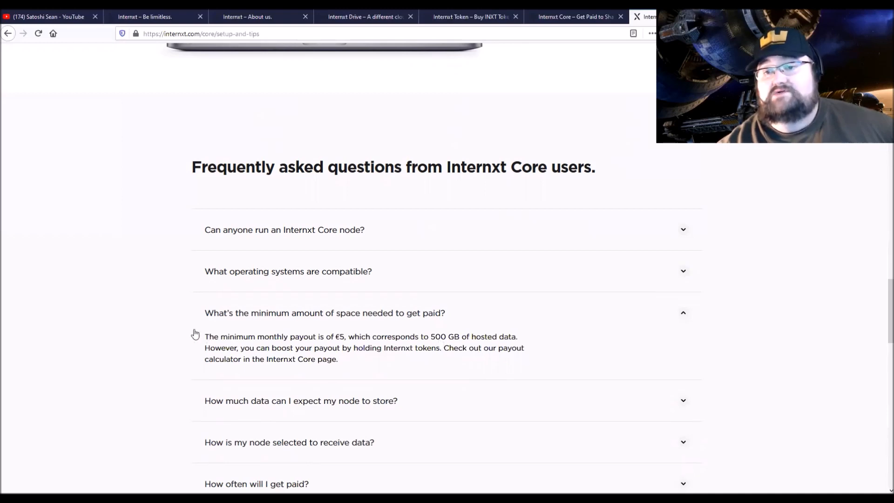
scroll("down", 3)
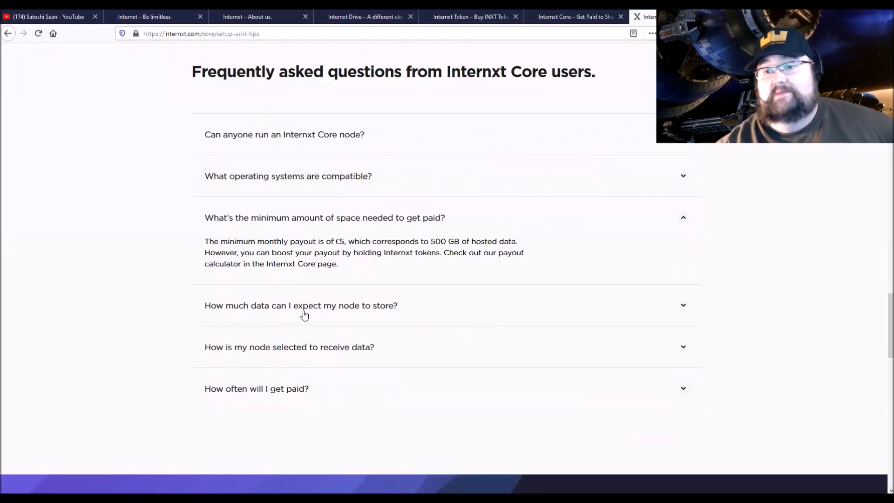
left_click(301, 306)
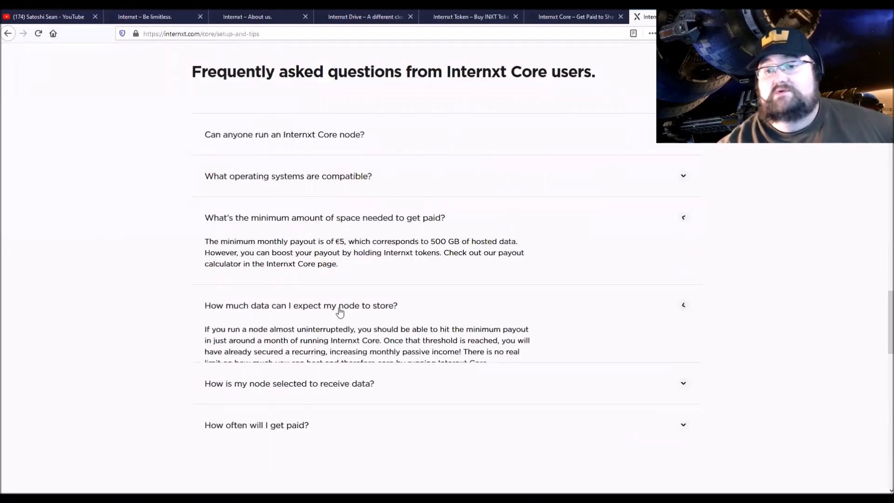
left_click(325, 216)
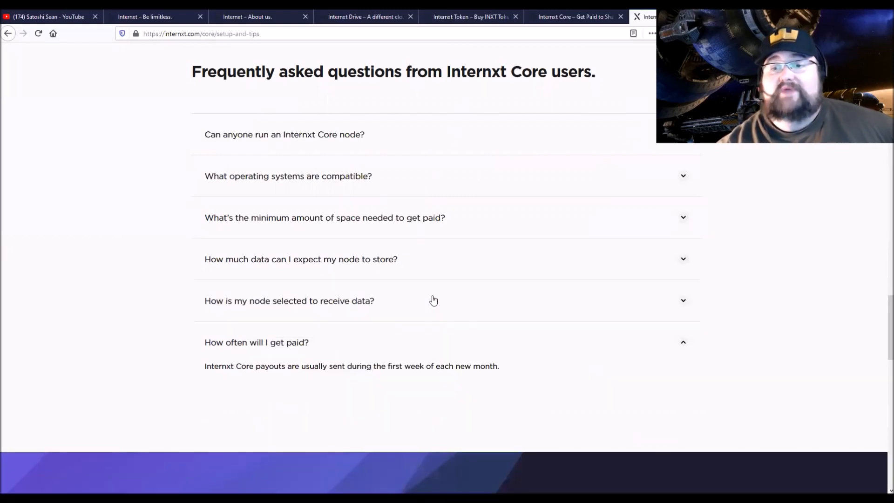
scroll("down", 3)
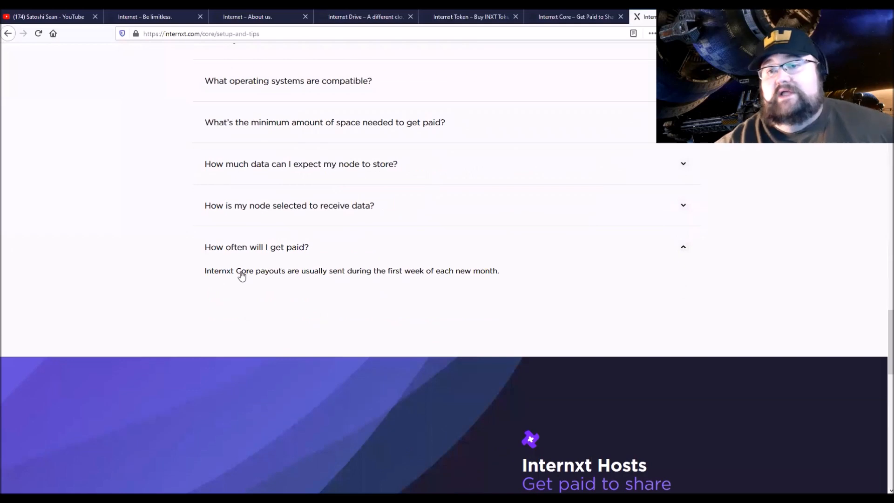
mouse_move(357, 279)
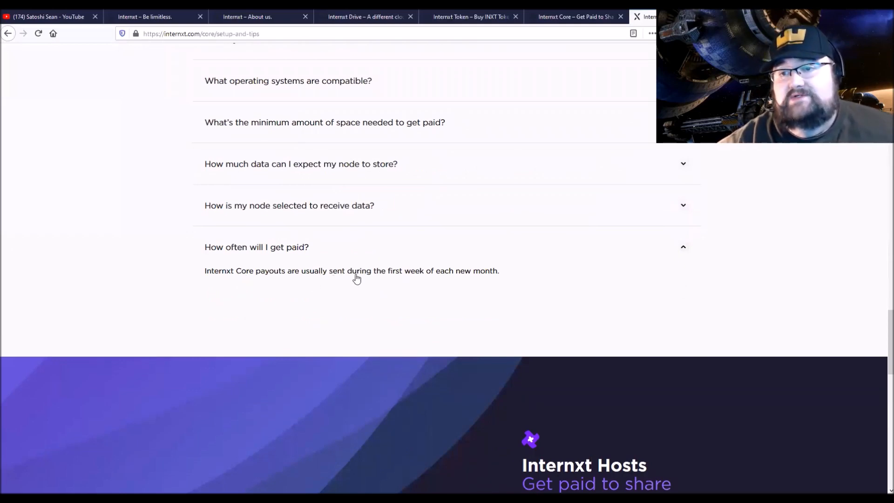
mouse_move(466, 276)
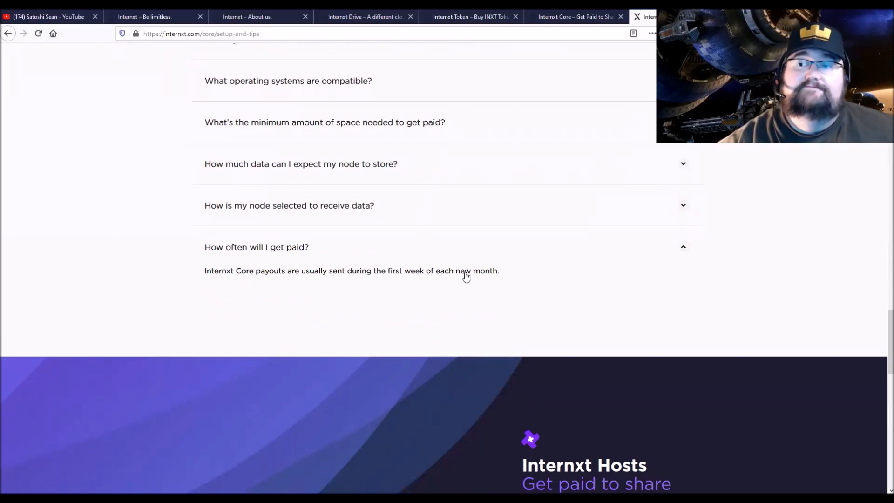
scroll("up", 3)
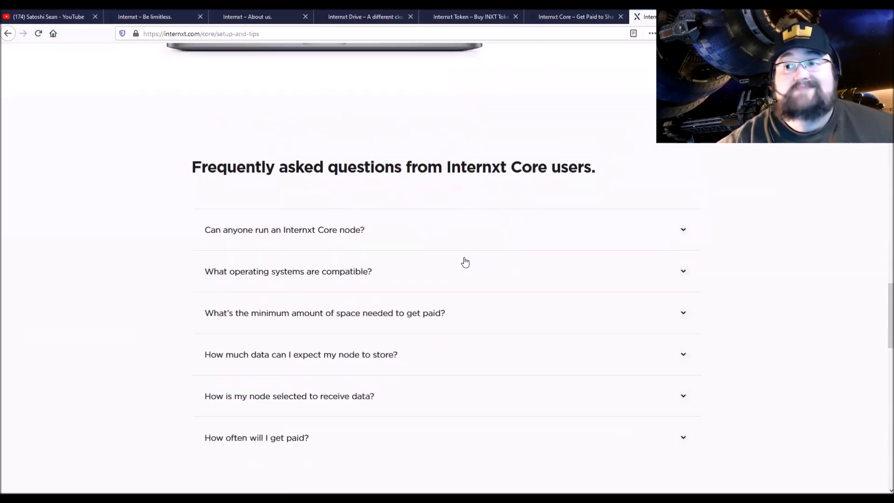
scroll("up", 3)
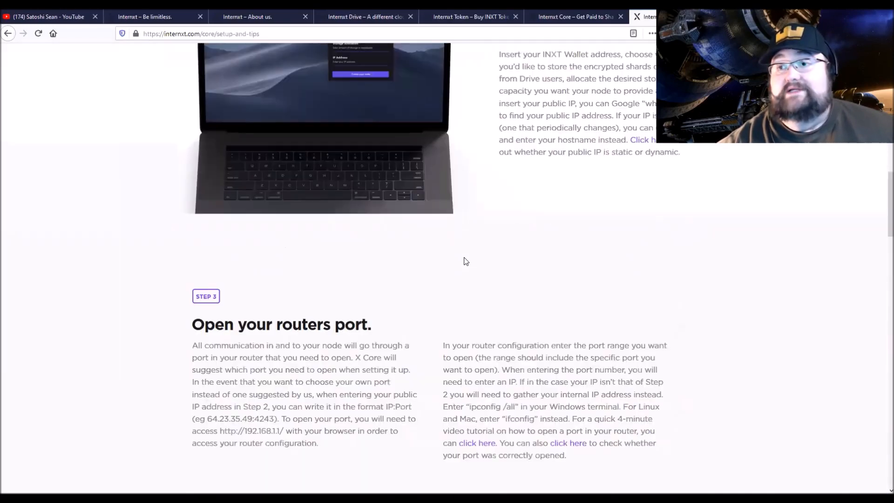
scroll("up", 3)
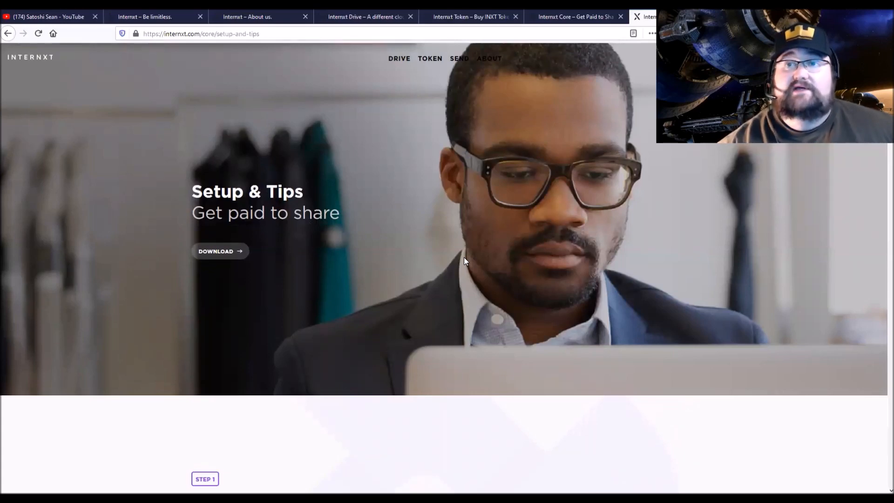
mouse_move(410, 438)
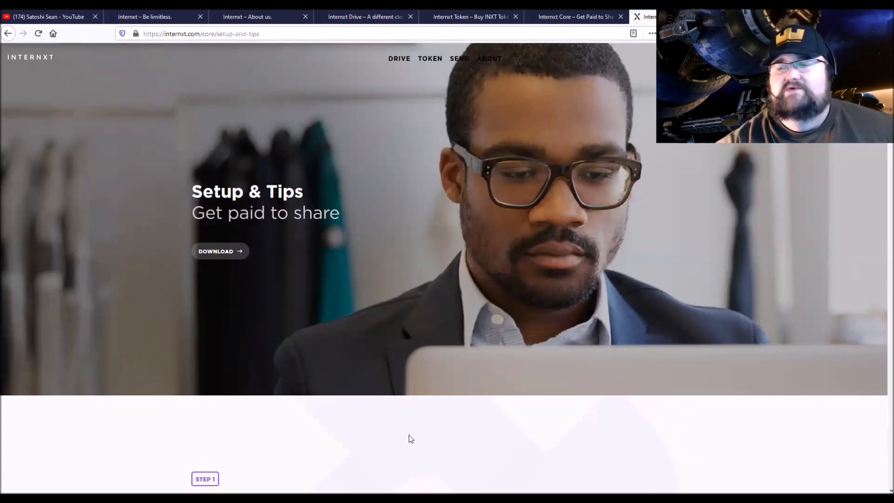
scroll("down", 3)
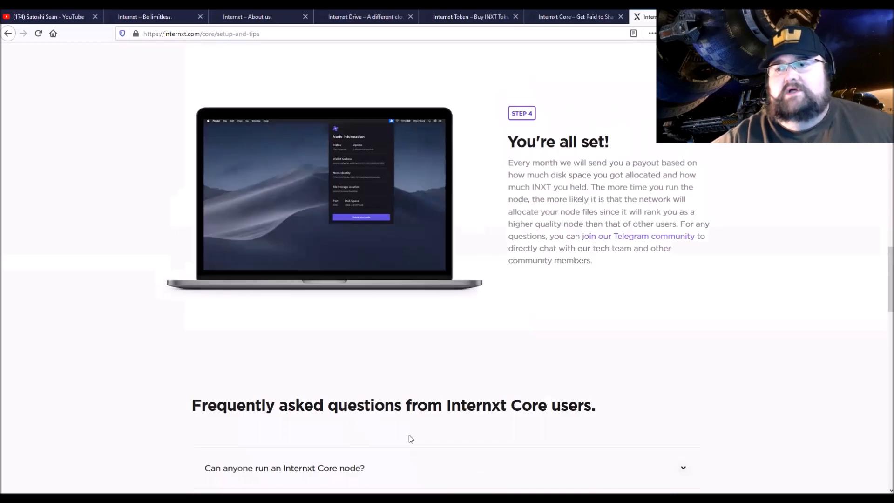
scroll("down", 3)
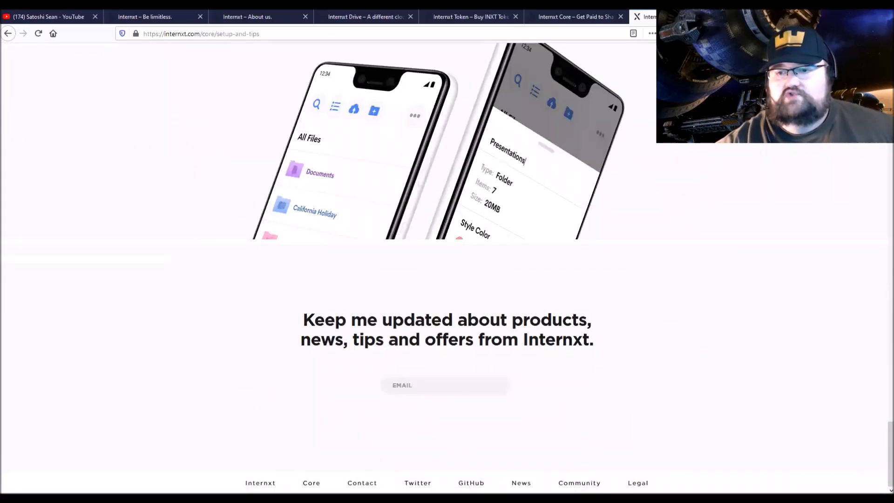
mouse_move(516, 469)
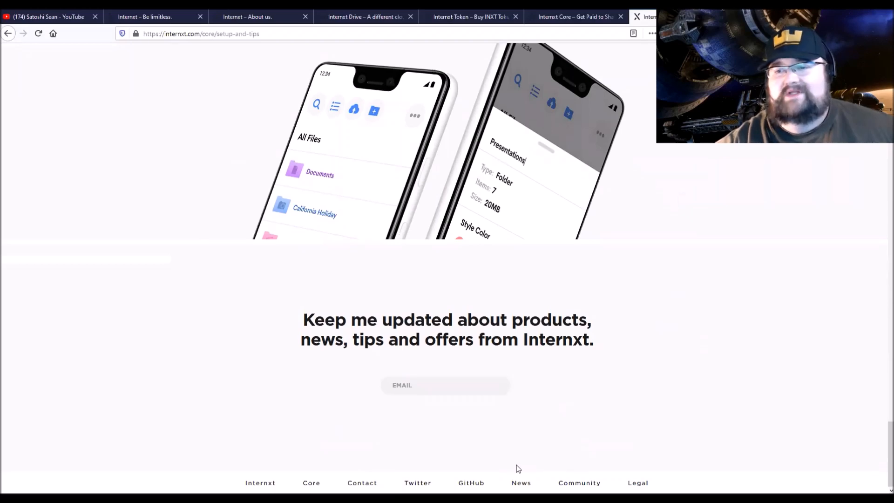
mouse_move(592, 409)
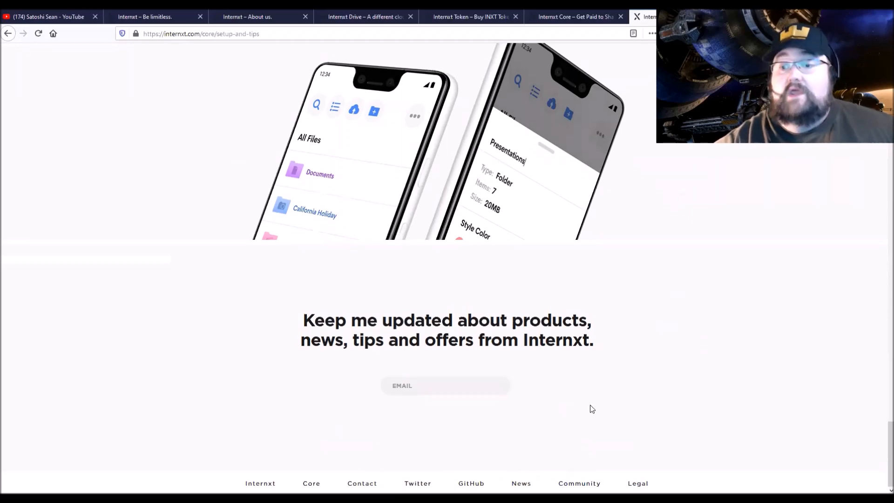
scroll("up", 3)
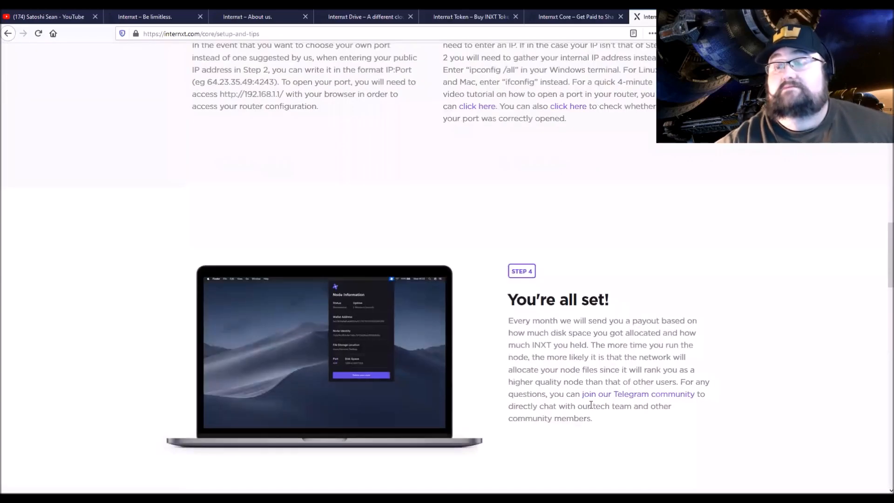
scroll("up", 3)
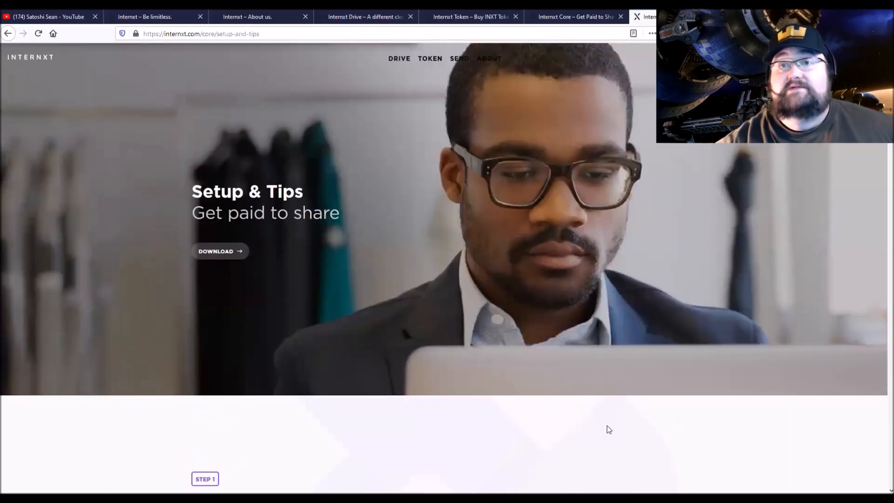
mouse_move(599, 437)
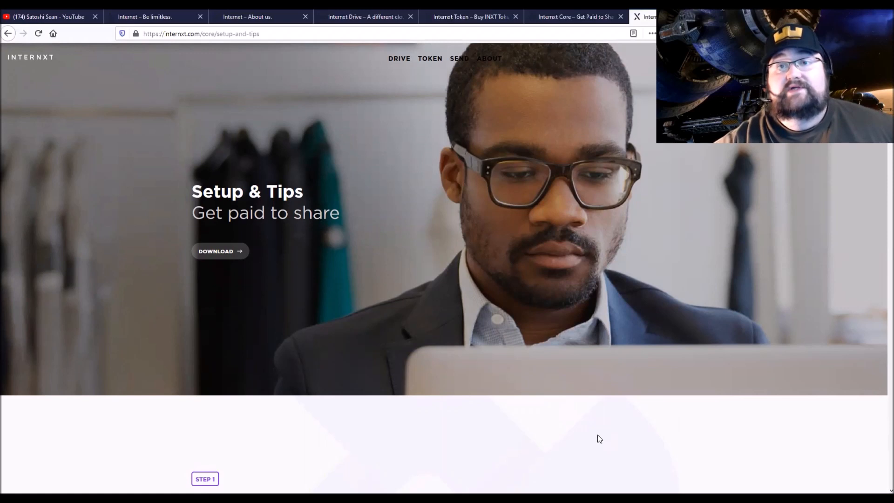
mouse_move(595, 443)
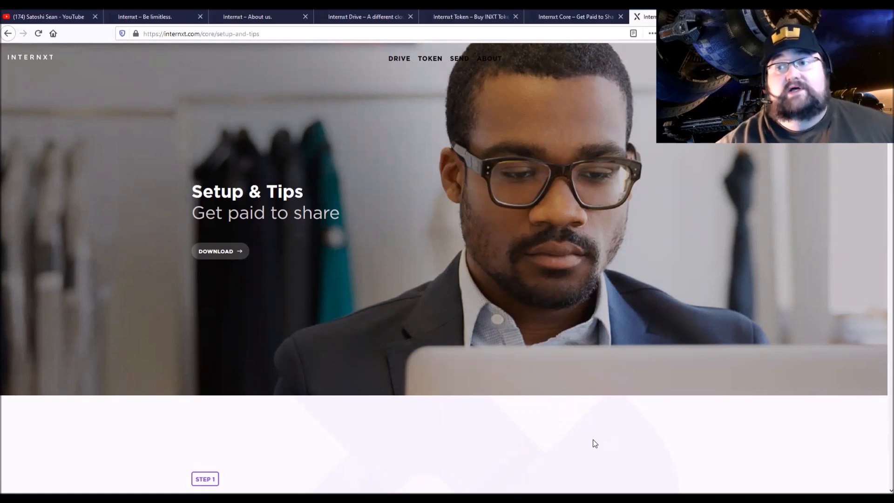
mouse_move(579, 383)
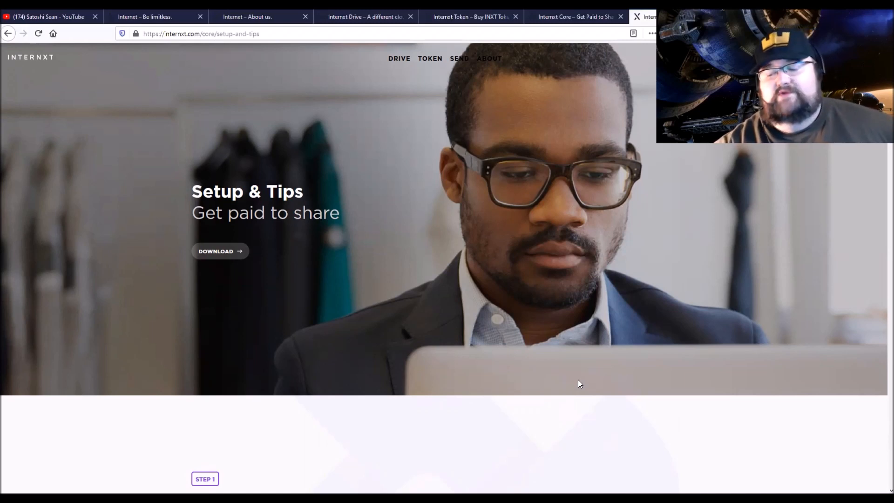
mouse_move(462, 370)
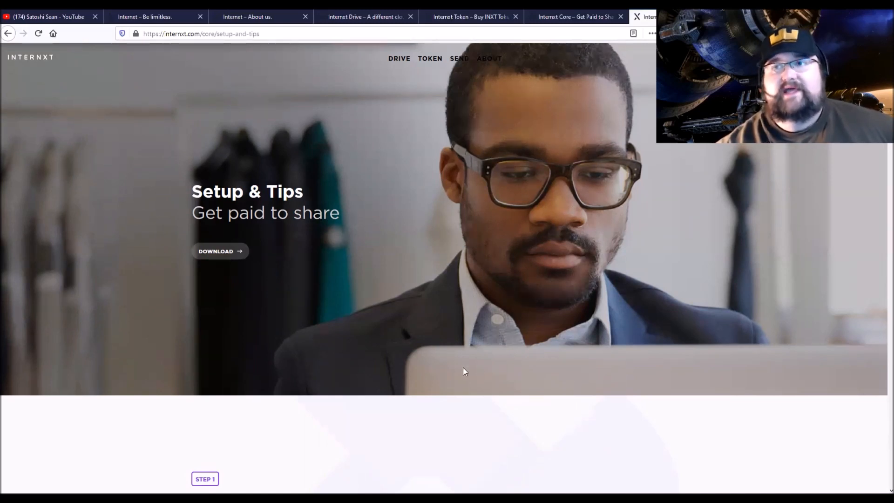
mouse_move(233, 370)
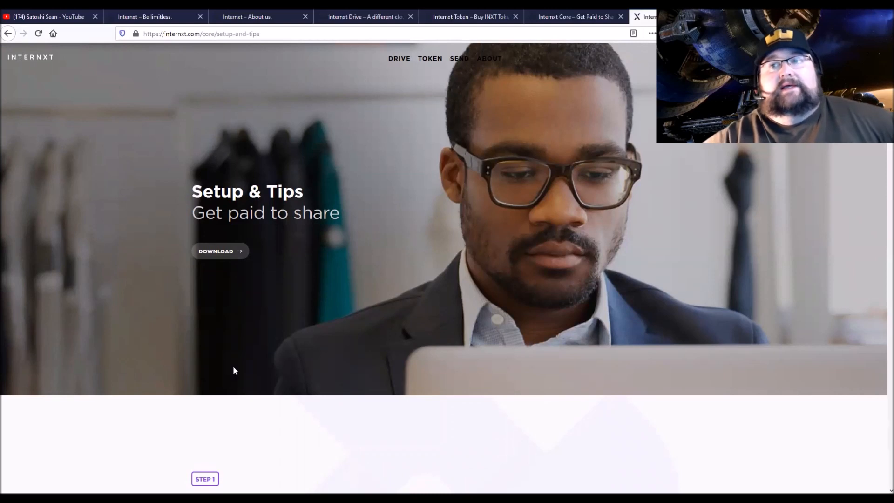
mouse_move(303, 250)
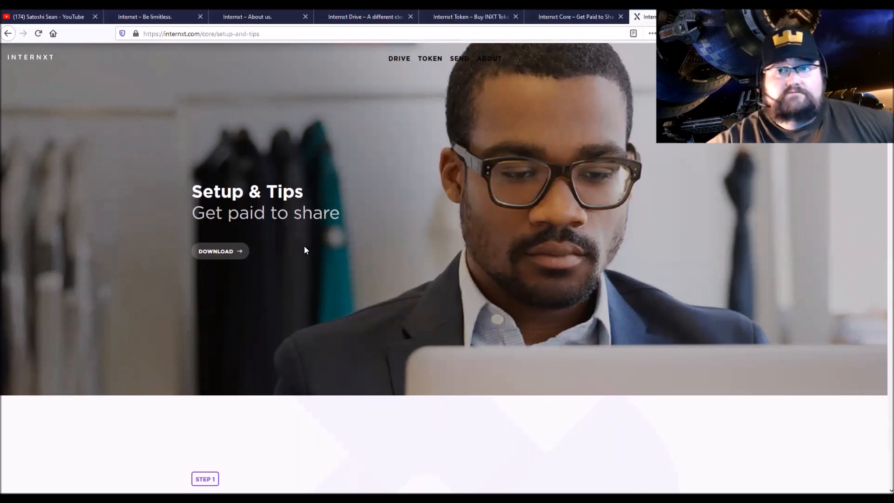